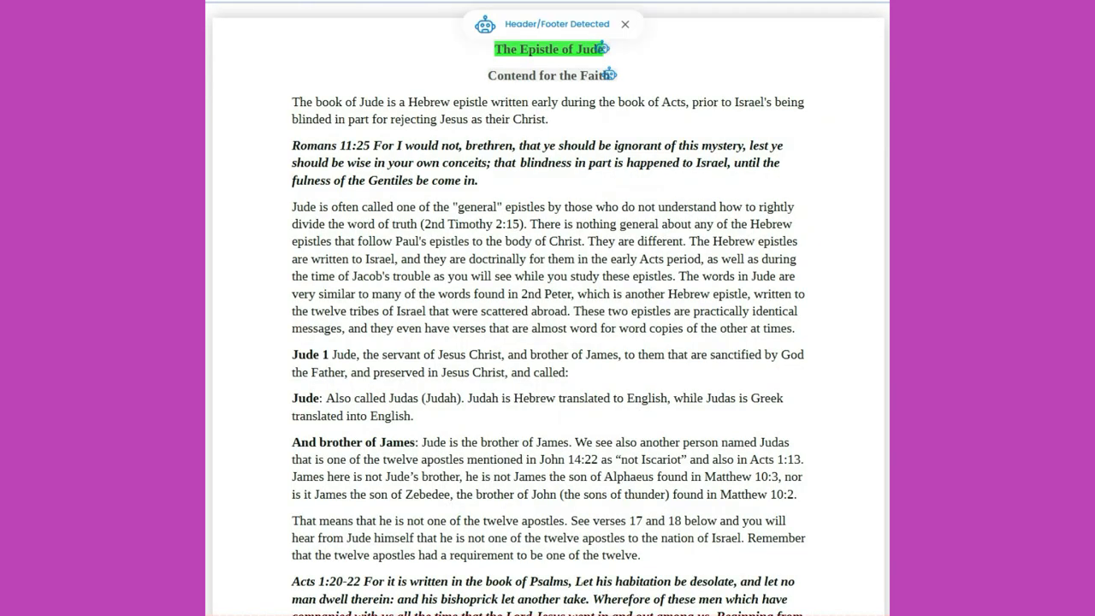
Start reading The Epistle of Jude from its title and follow it to the John 7:2-5 quote.
left_click(625, 24)
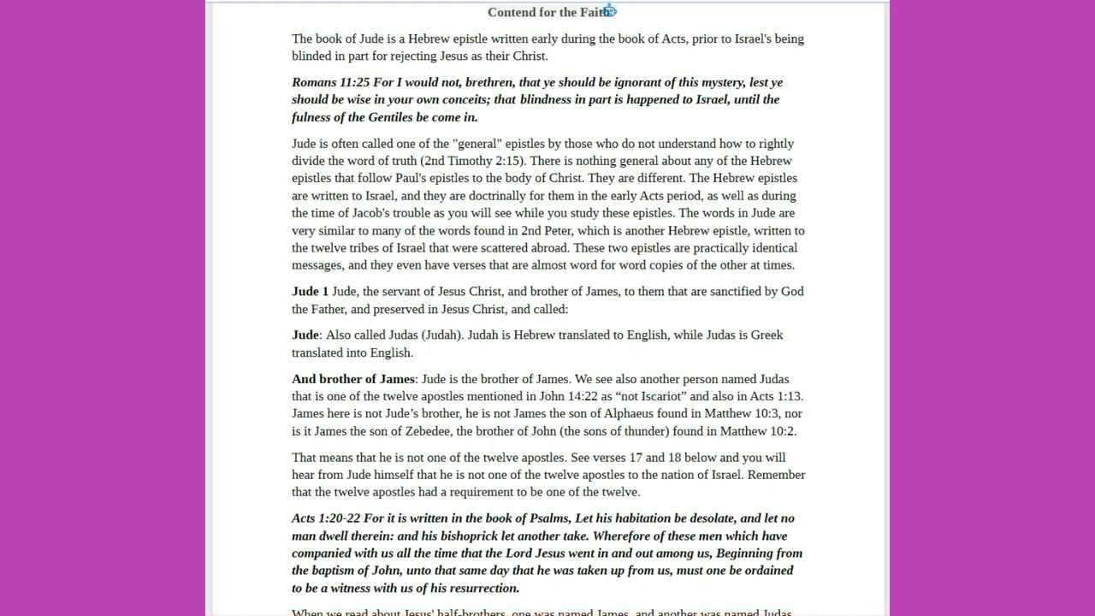
scroll("down", 3)
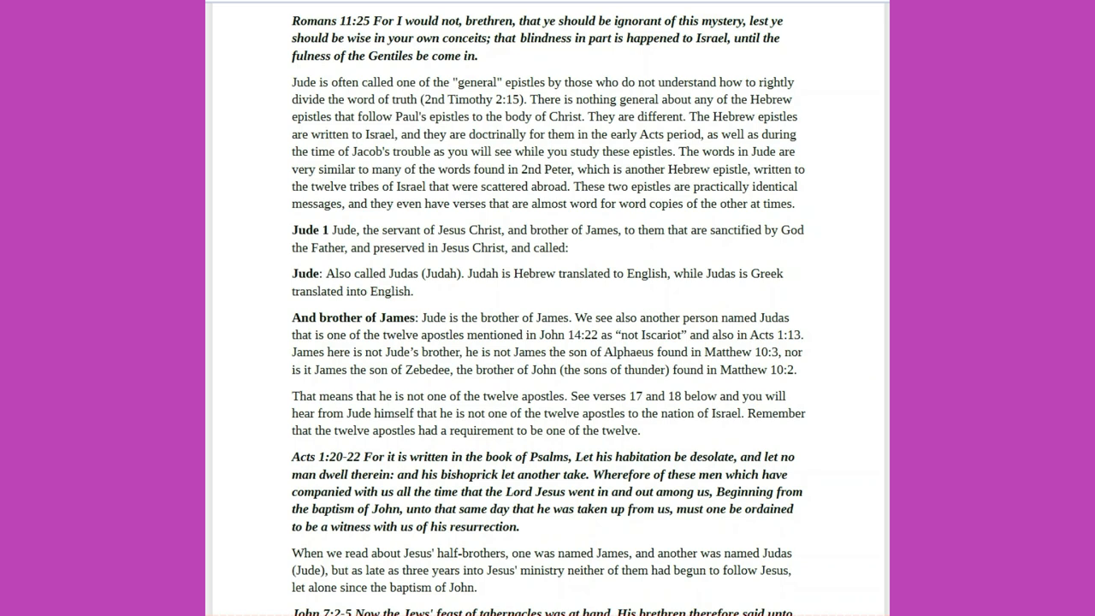
scroll("down", 3)
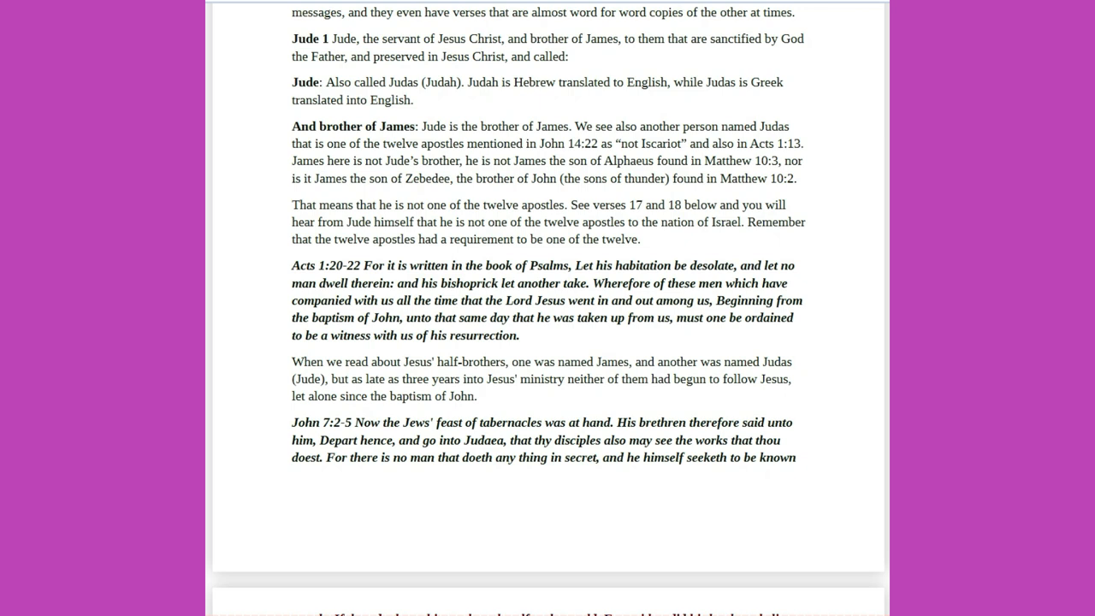
Follow the reading onto page two, past the Acts 12:2 note to Jude 2's mercy notes.
scroll("down", 3)
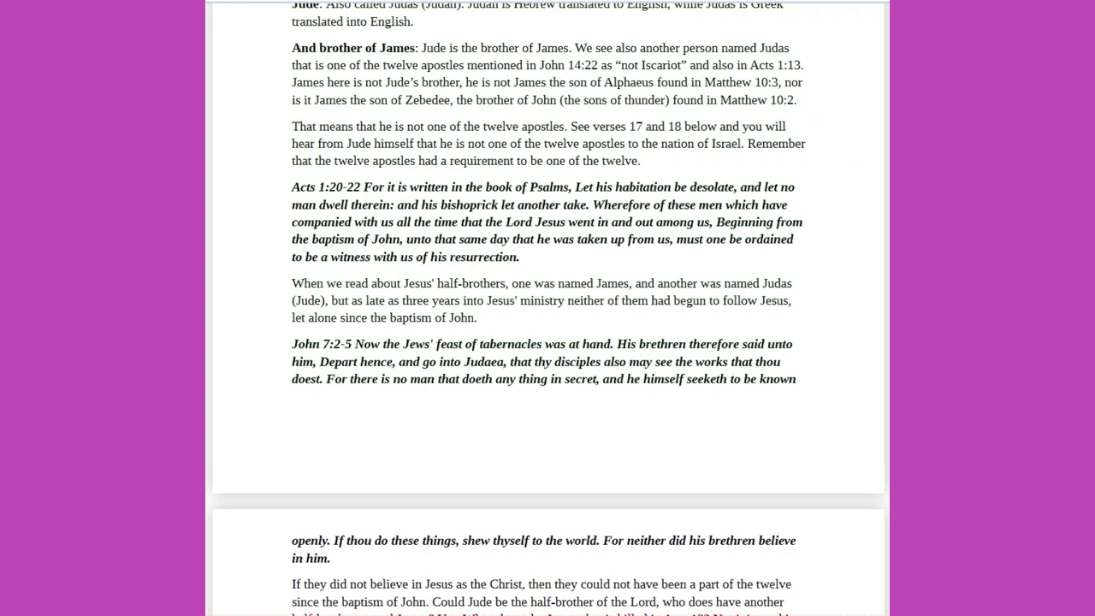
scroll("down", 3)
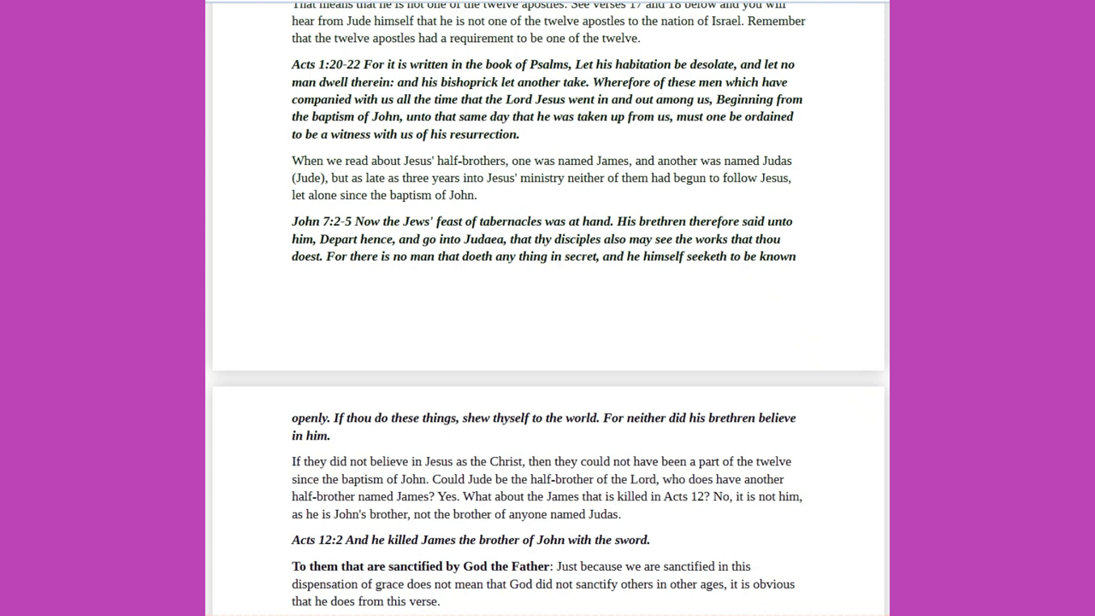
scroll("down", 3)
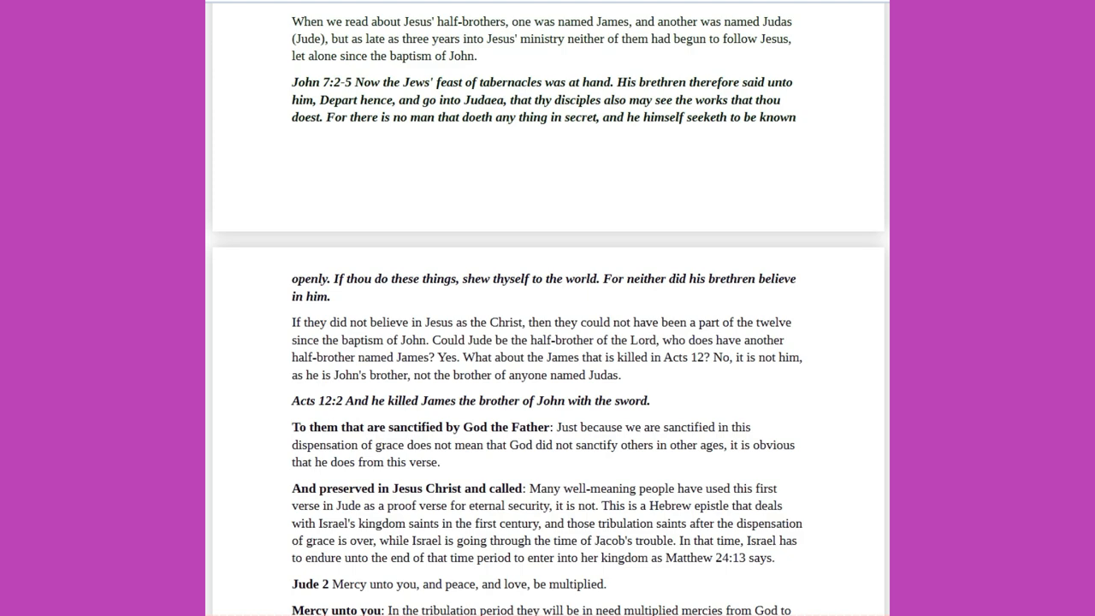
Follow Jude 2, the key verse heading and common salvation notes down to Hebrews 2:1-4.
scroll("down", 3)
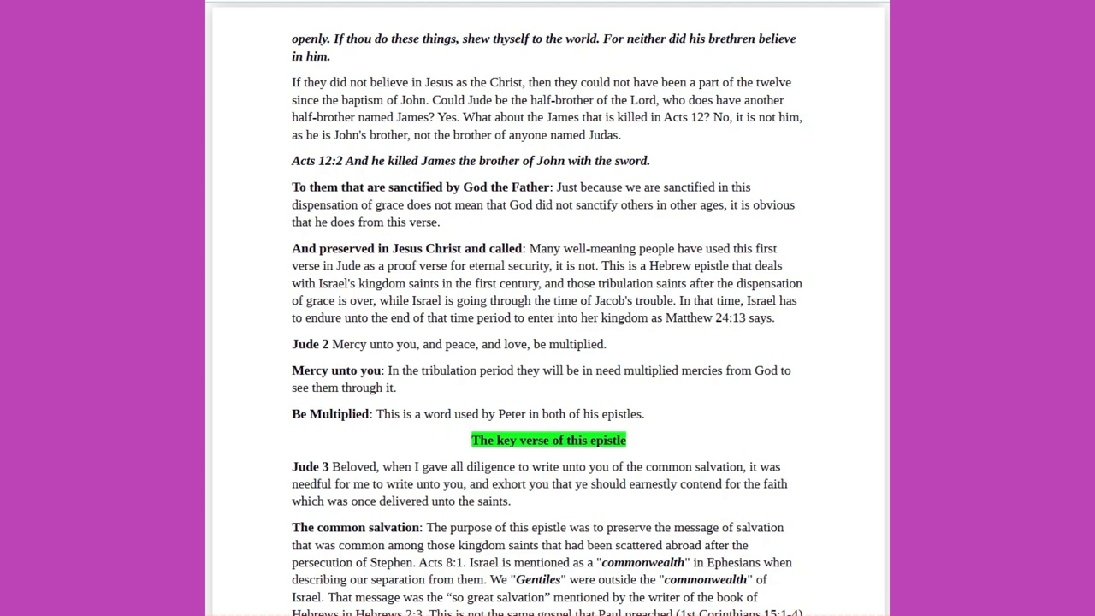
scroll("up", 3)
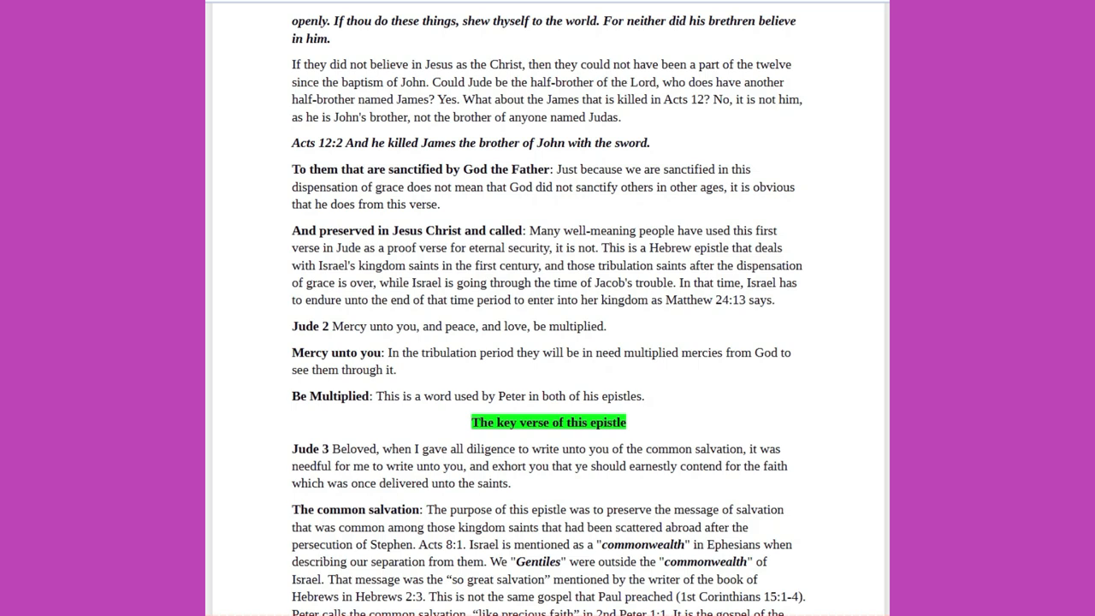
scroll("down", 3)
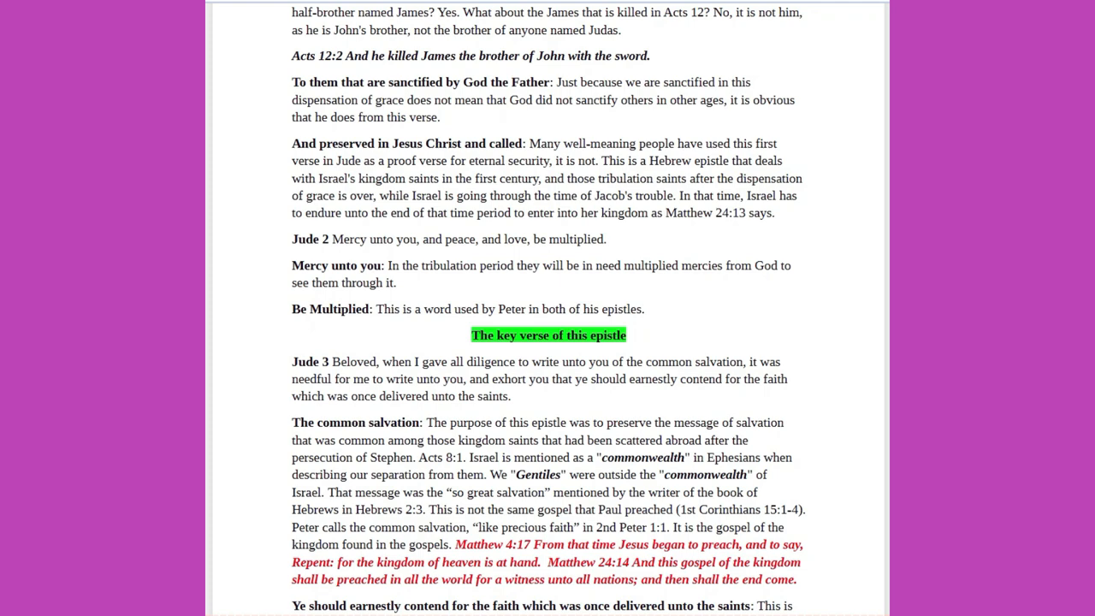
scroll("down", 3)
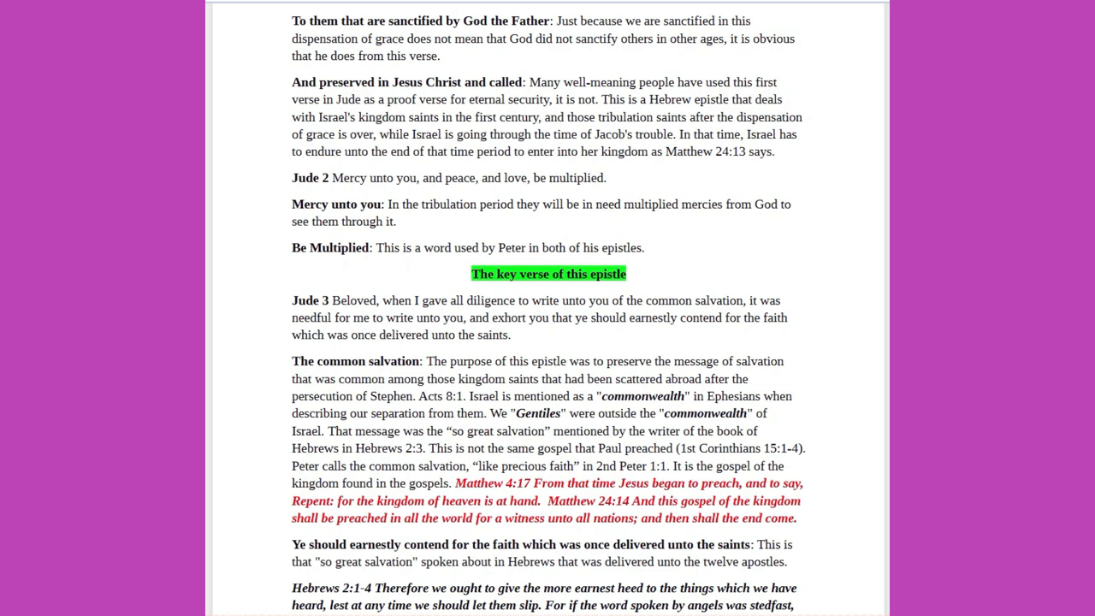
scroll("down", 3)
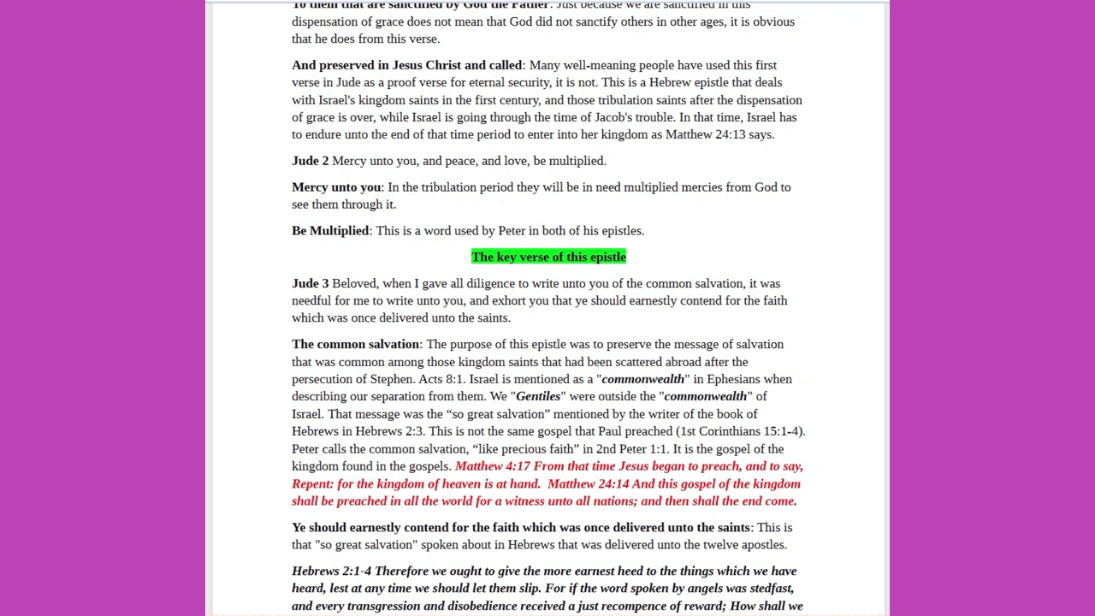
scroll("up", 3)
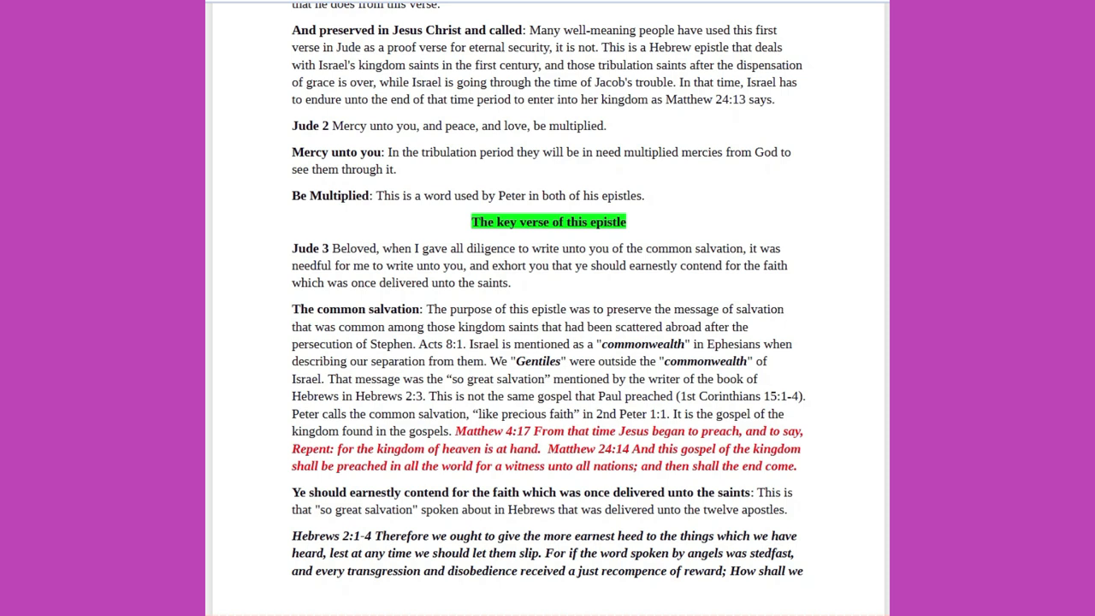
scroll("down", 3)
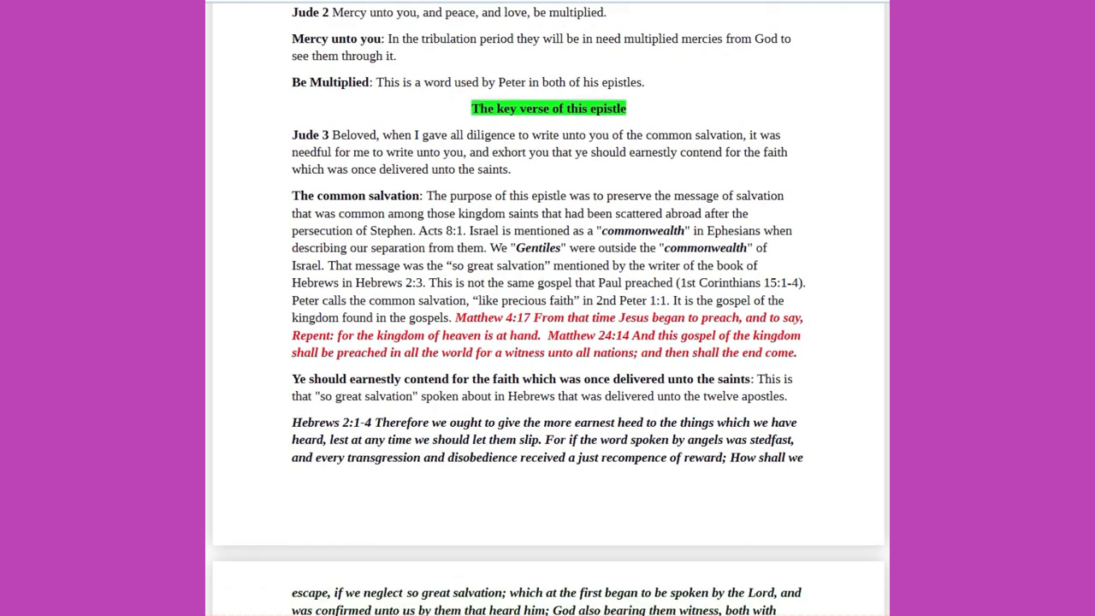
Follow the reading onto page three through Ungodly Men and Jude 4 to the Jude 5 Egypt notes.
scroll("down", 3)
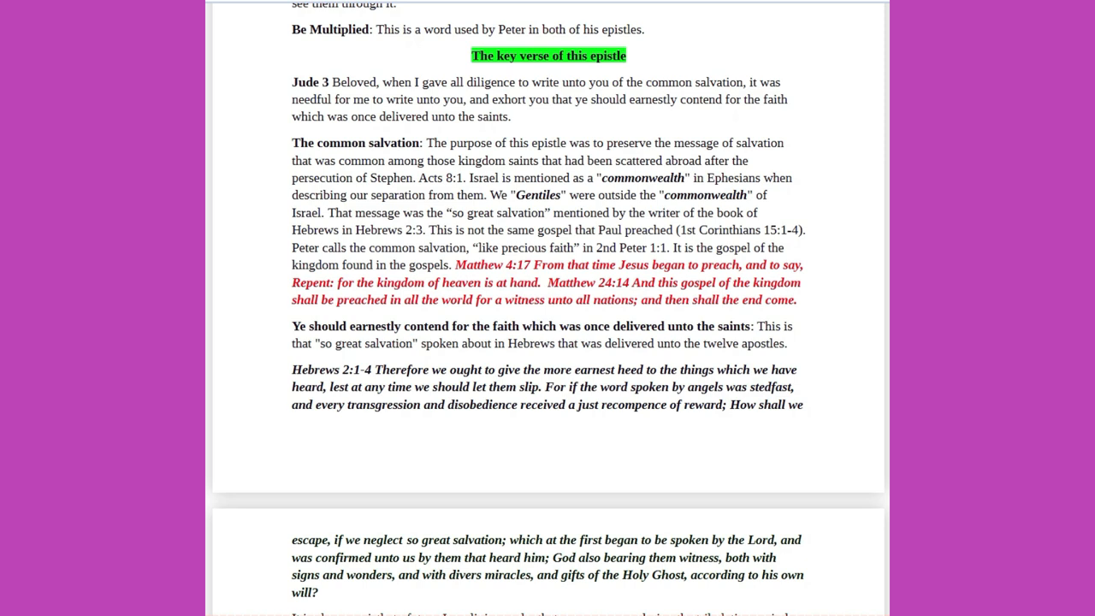
scroll("down", 3)
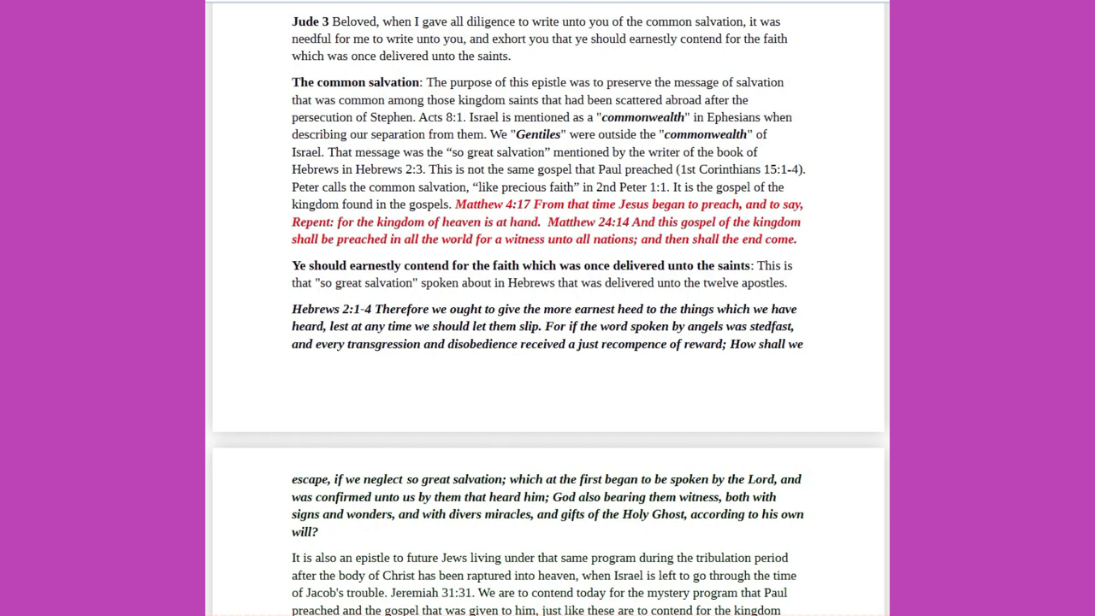
scroll("down", 3)
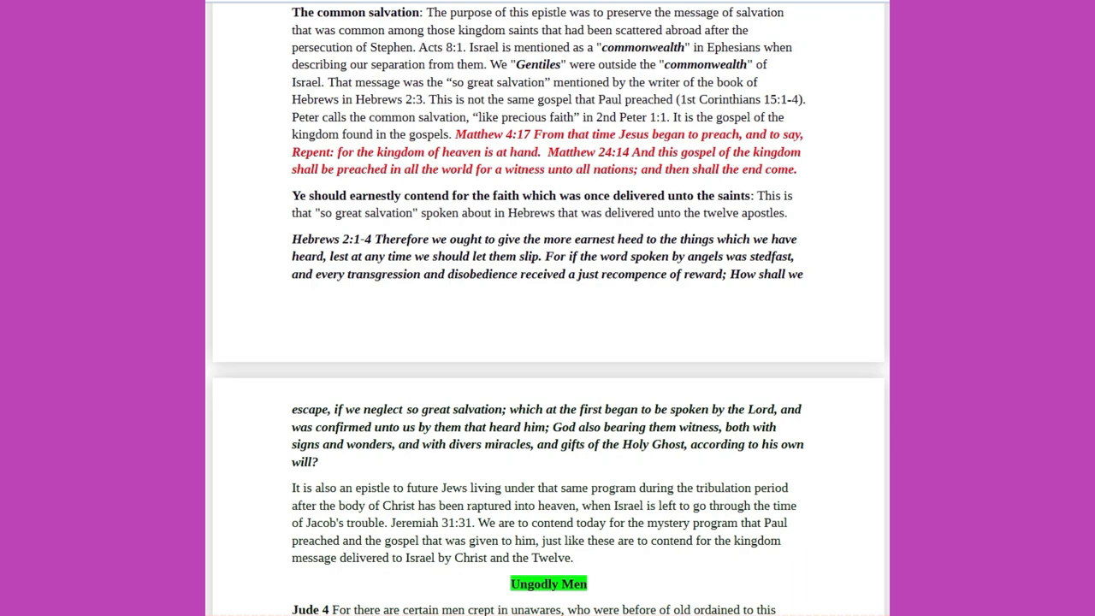
scroll("down", 3)
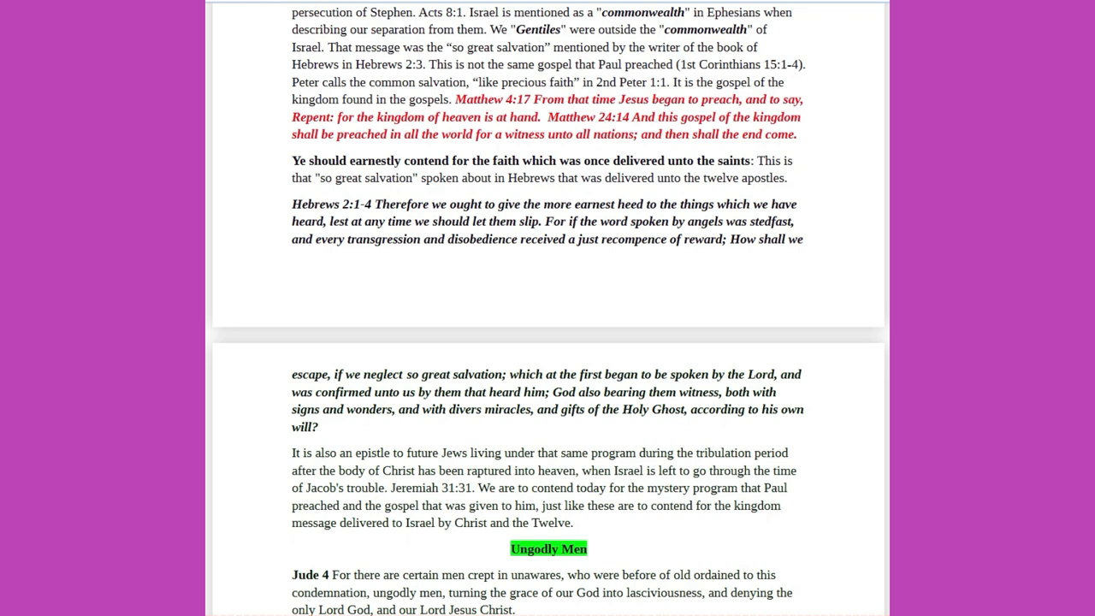
scroll("up", 3)
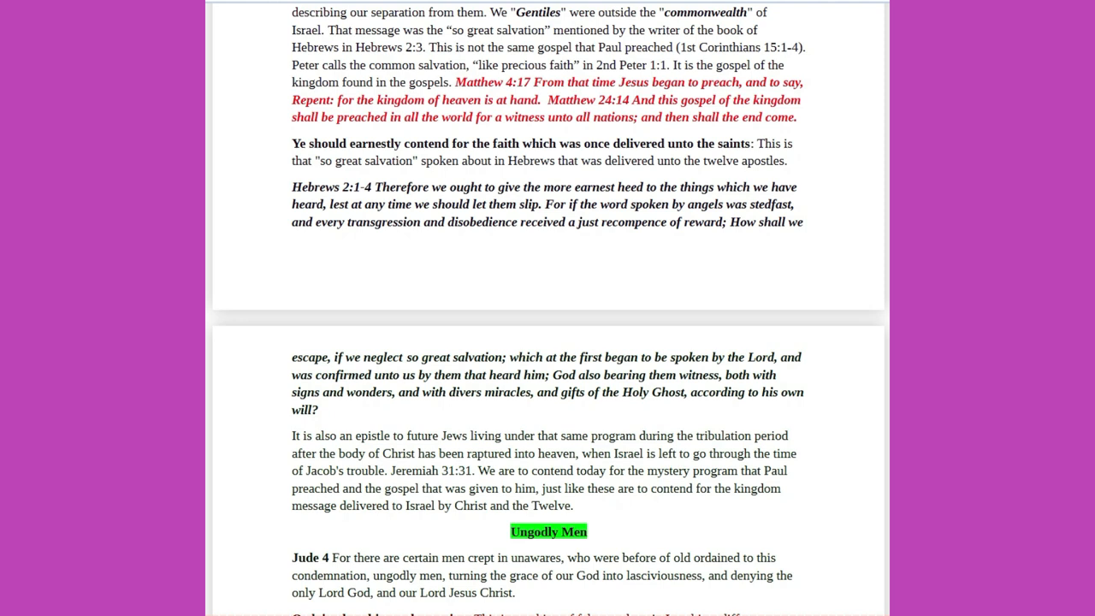
scroll("down", 3)
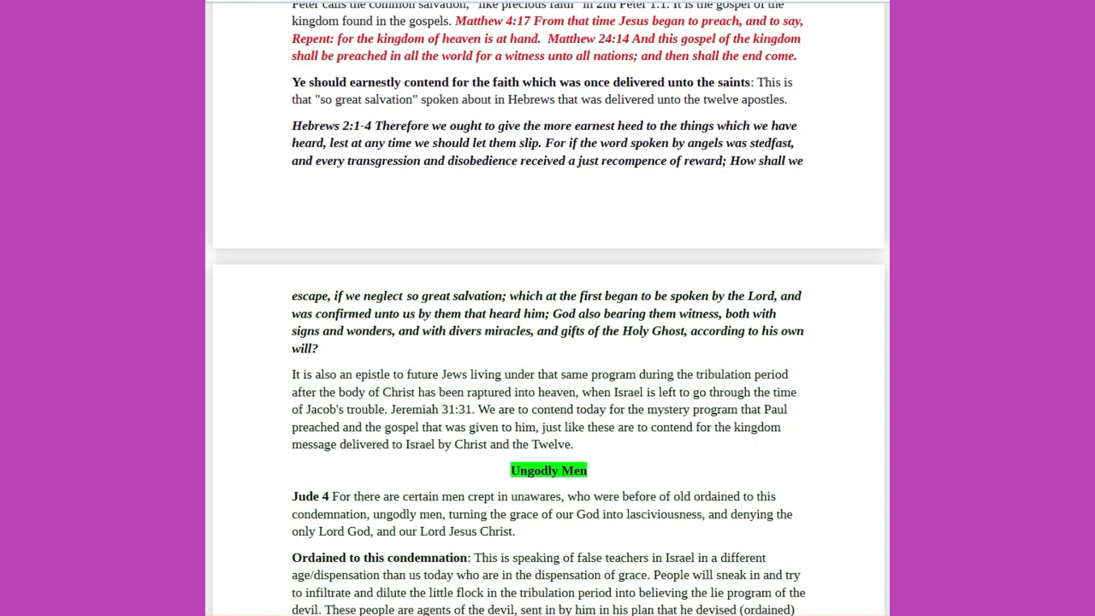
scroll("up", 3)
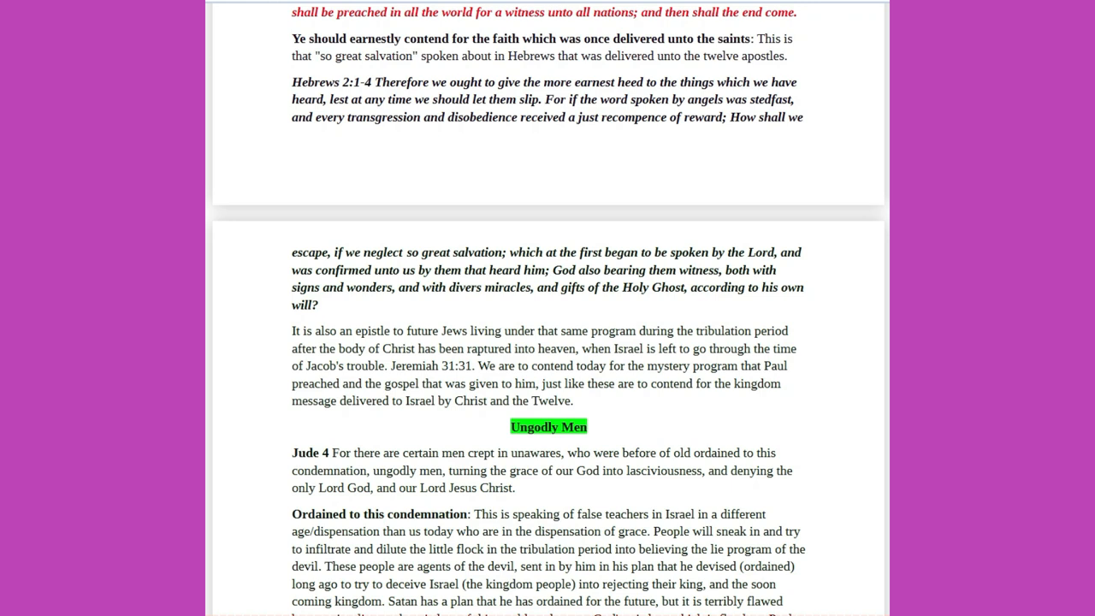
scroll("down", 3)
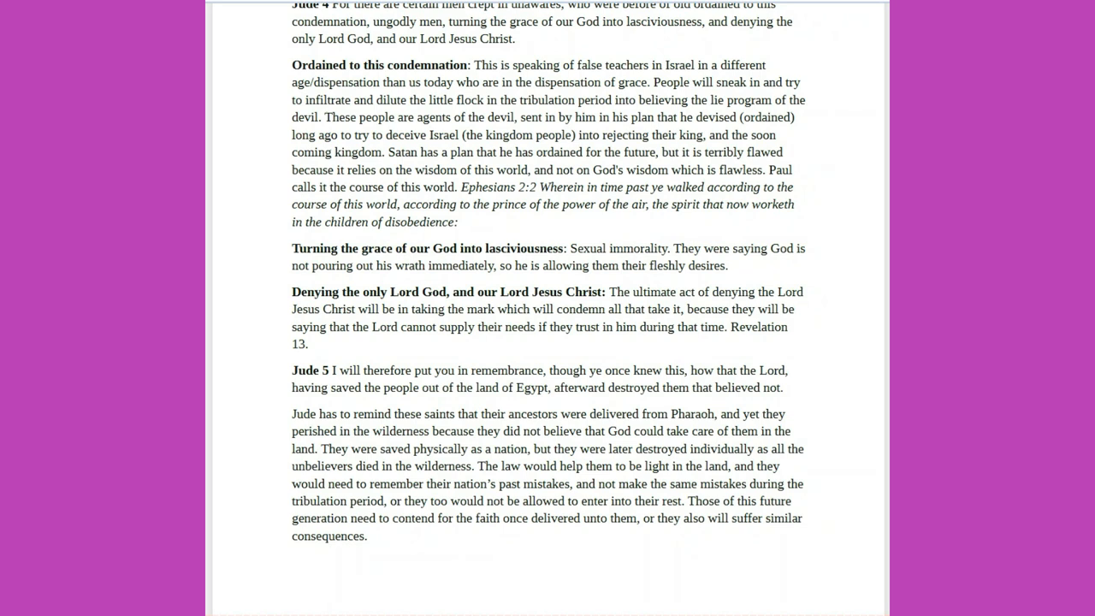
Finish the Jude 5 notes and reach 'The angels that sinned' heading and Jude 6.
scroll("down", 3)
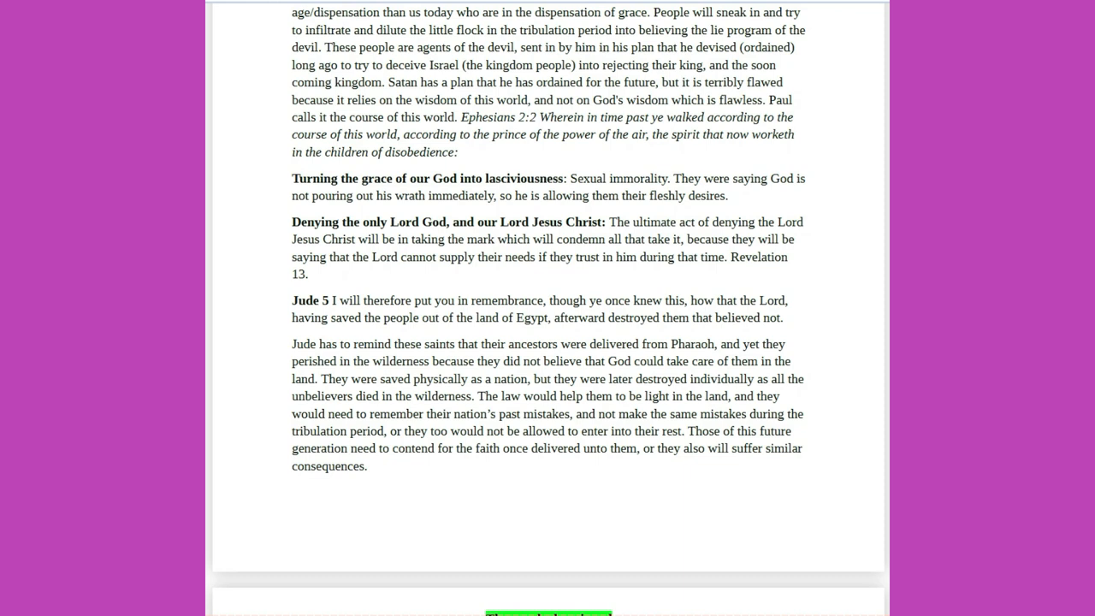
scroll("up", 3)
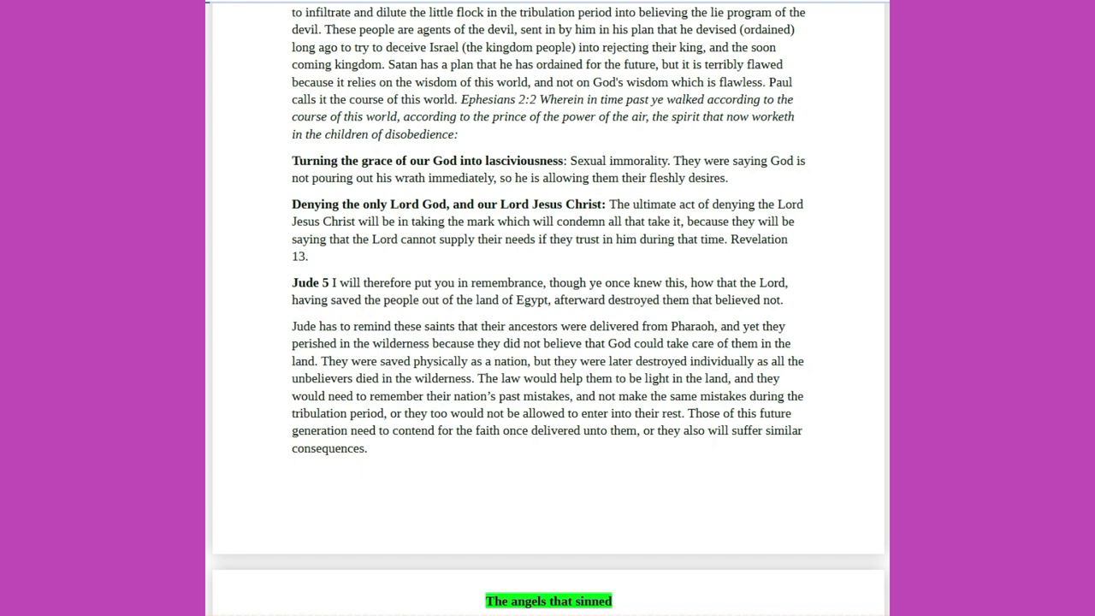
scroll("down", 3)
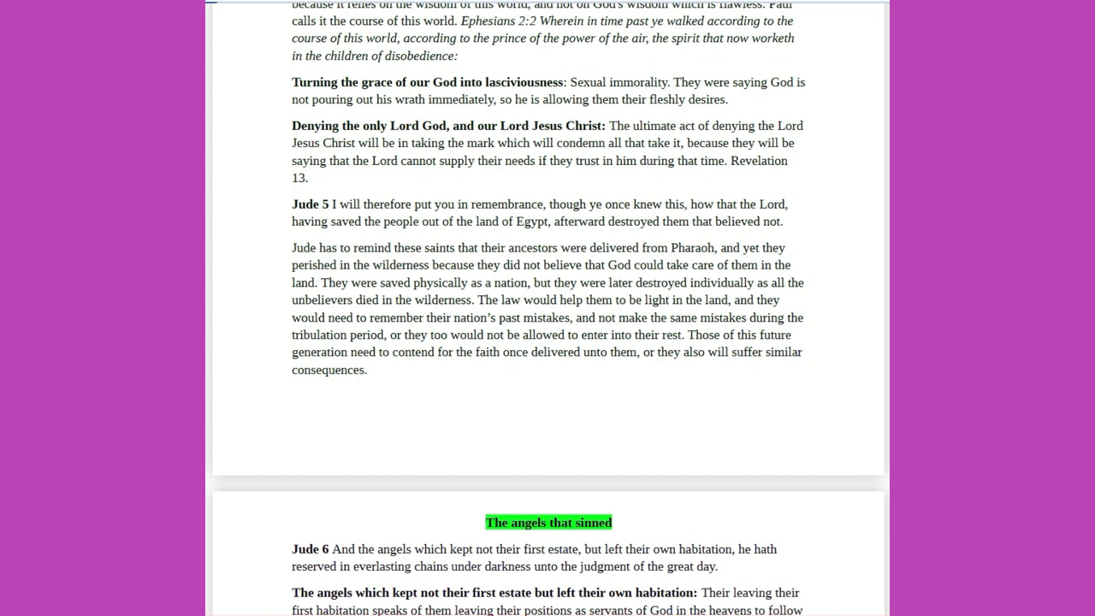
Follow the Jude 6 notes and 2nd Peter 2:4 quotation down to Jude 7 and Romans 1:18-32.
scroll("down", 3)
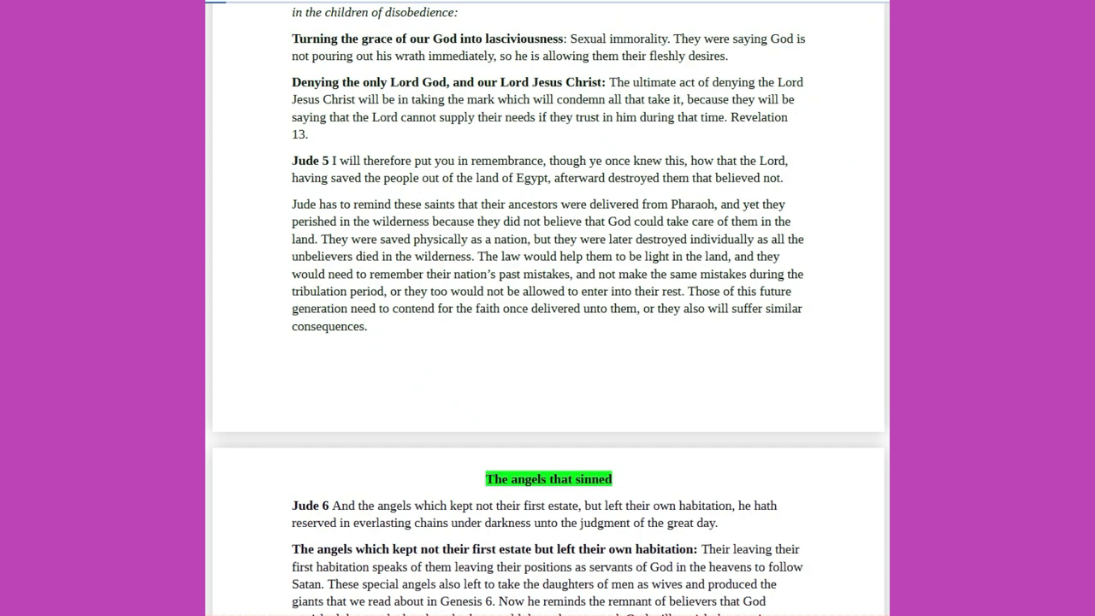
scroll("down", 3)
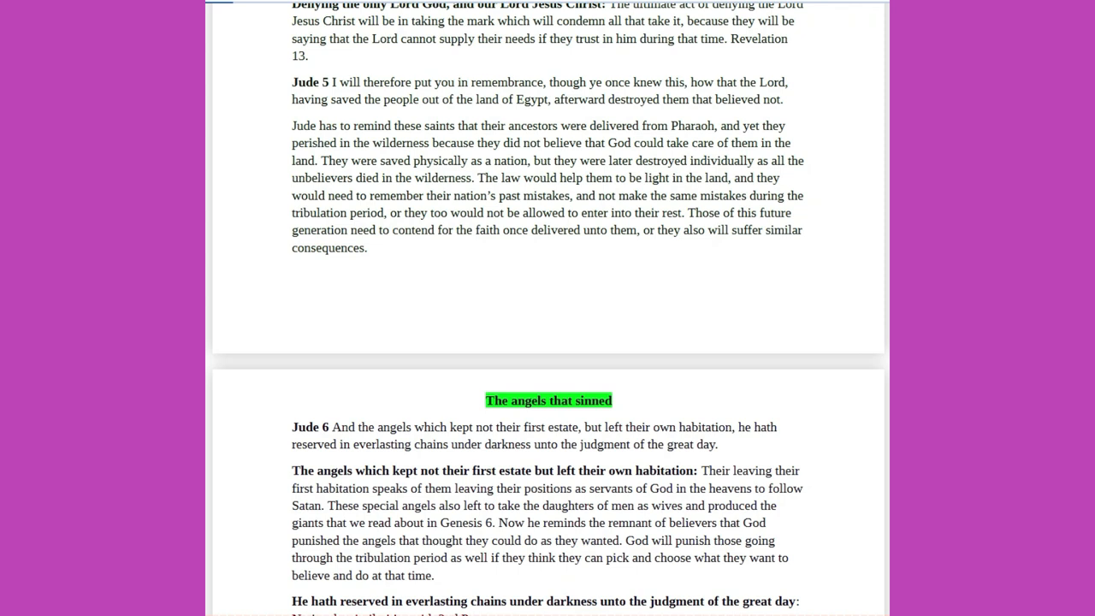
scroll("down", 3)
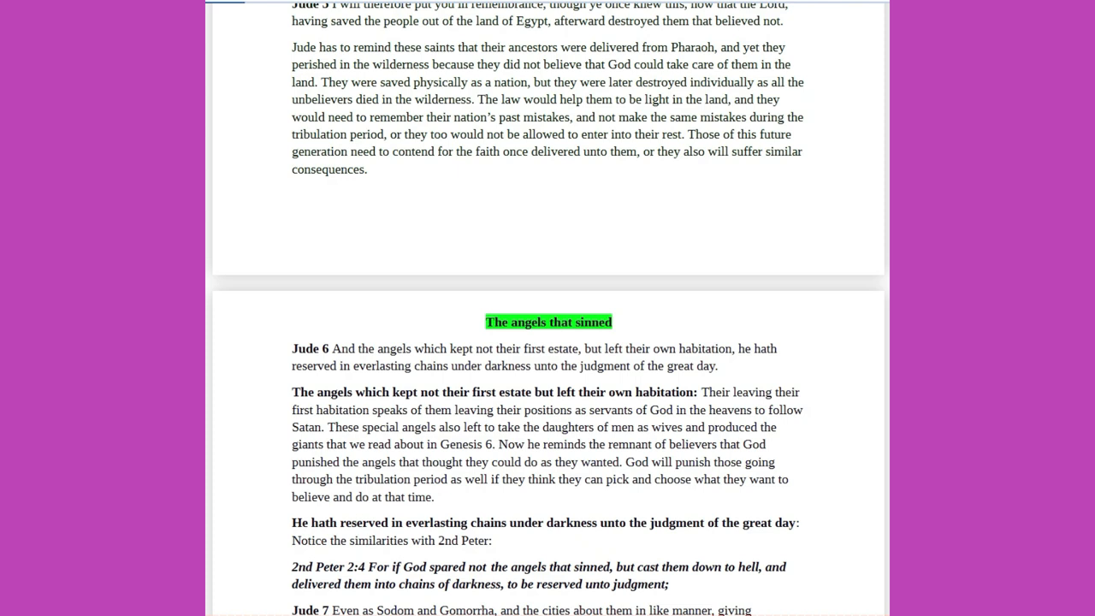
scroll("up", 3)
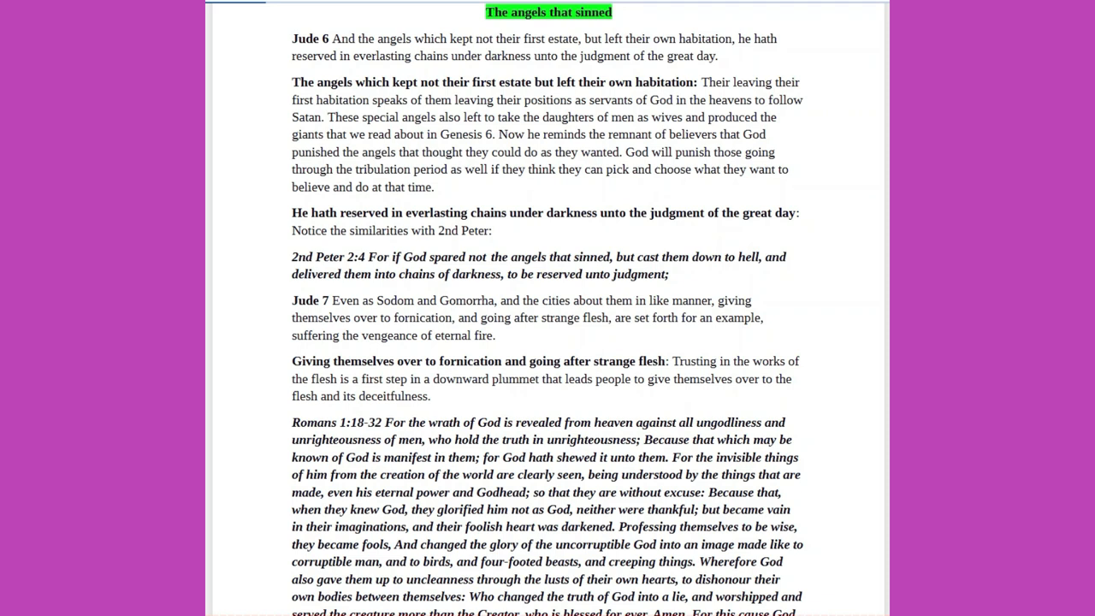
Follow Romans 1:18-32 and the Sodom and Gomorrha notes to the Genesis quotations and Jude 8.
scroll("down", 3)
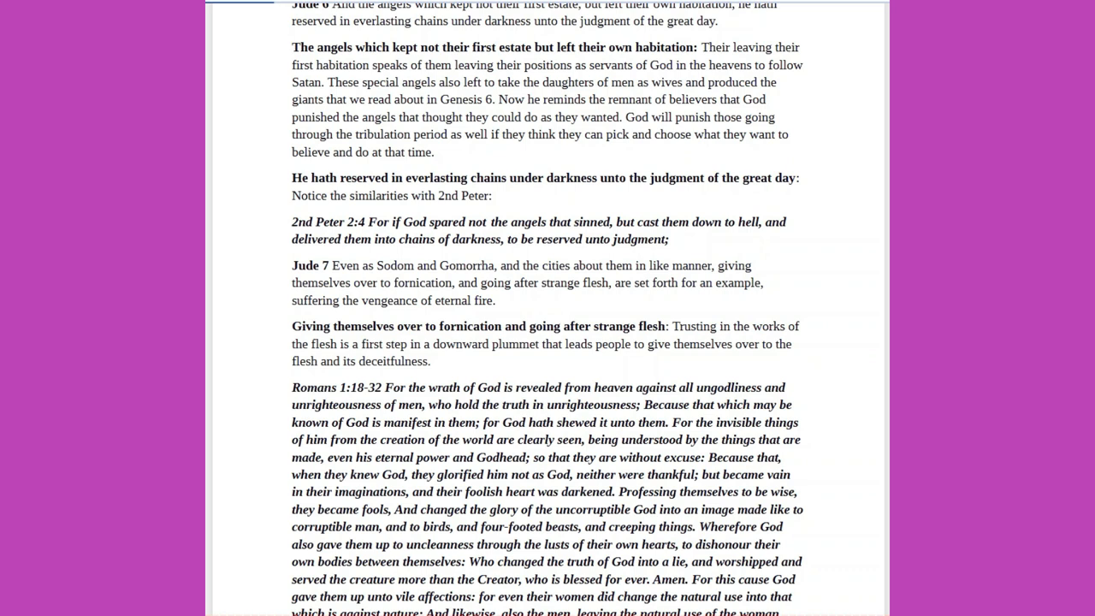
scroll("down", 3)
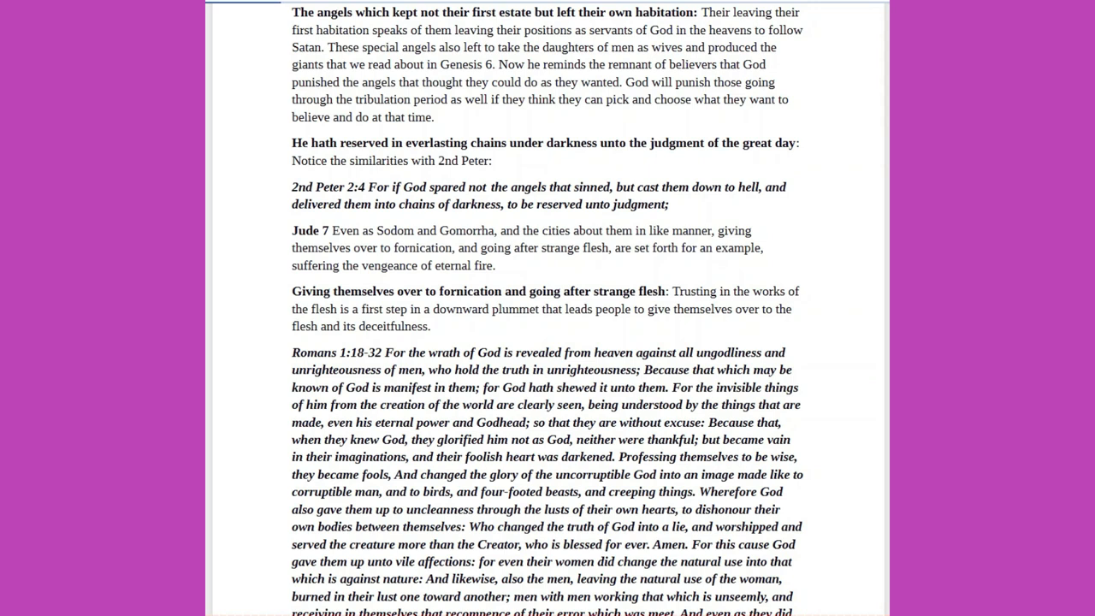
scroll("down", 3)
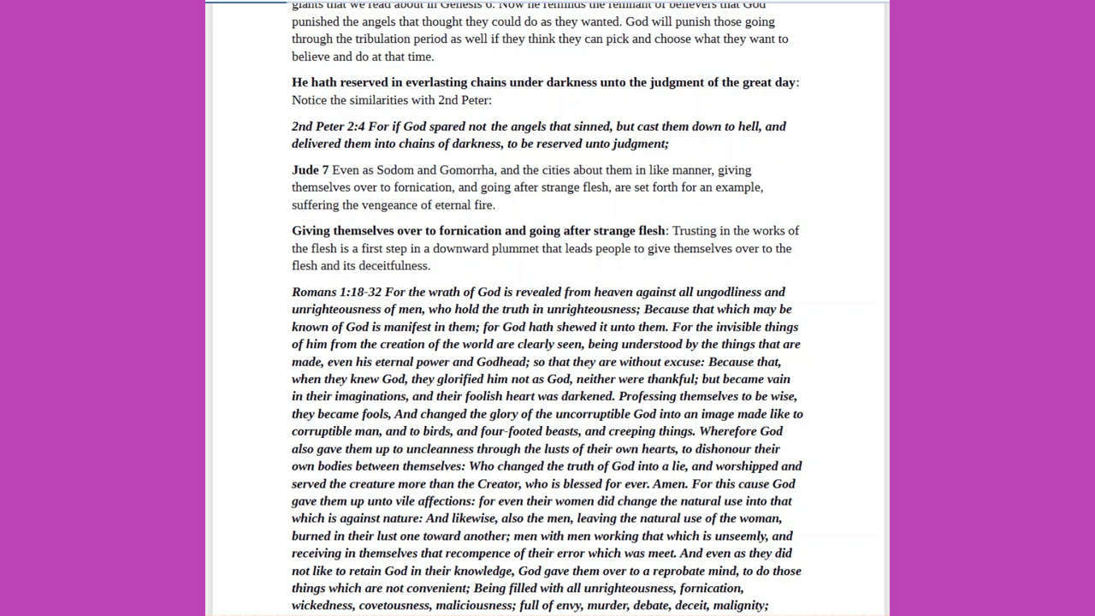
scroll("down", 3)
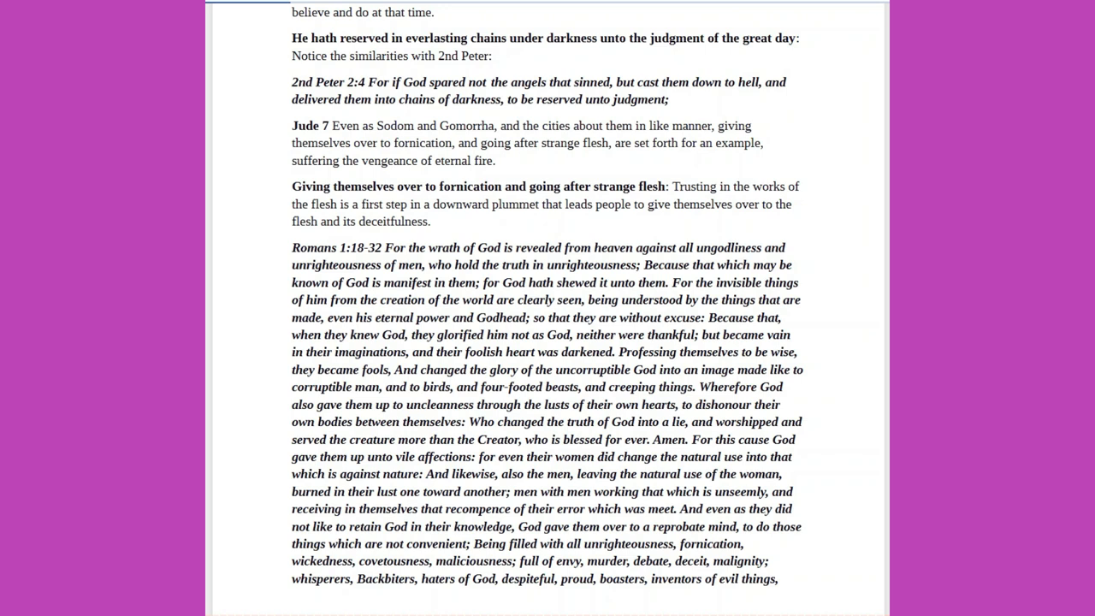
scroll("down", 3)
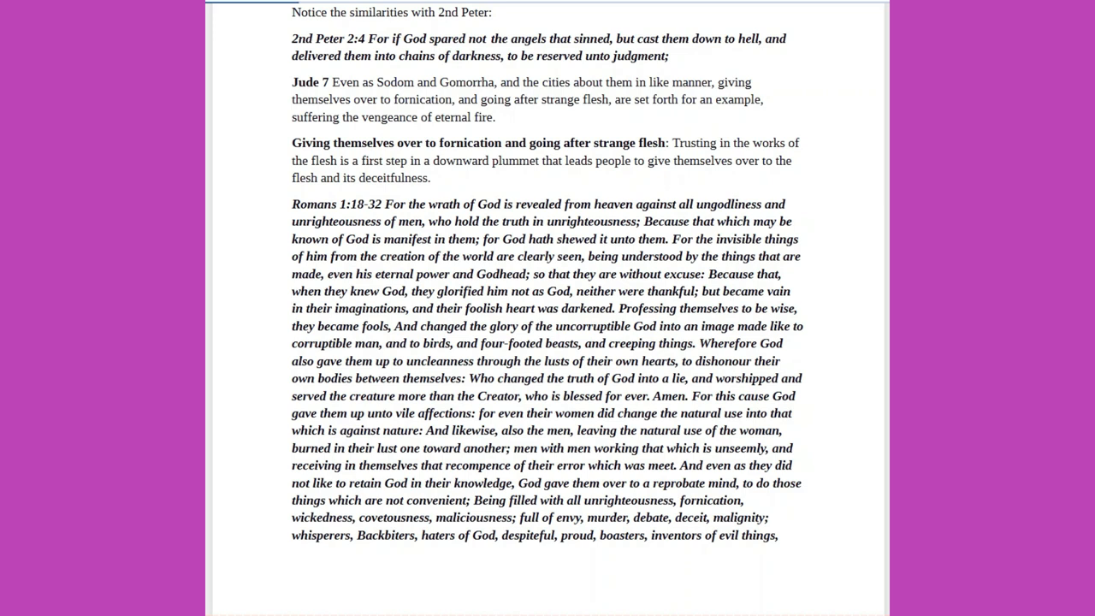
scroll("down", 3)
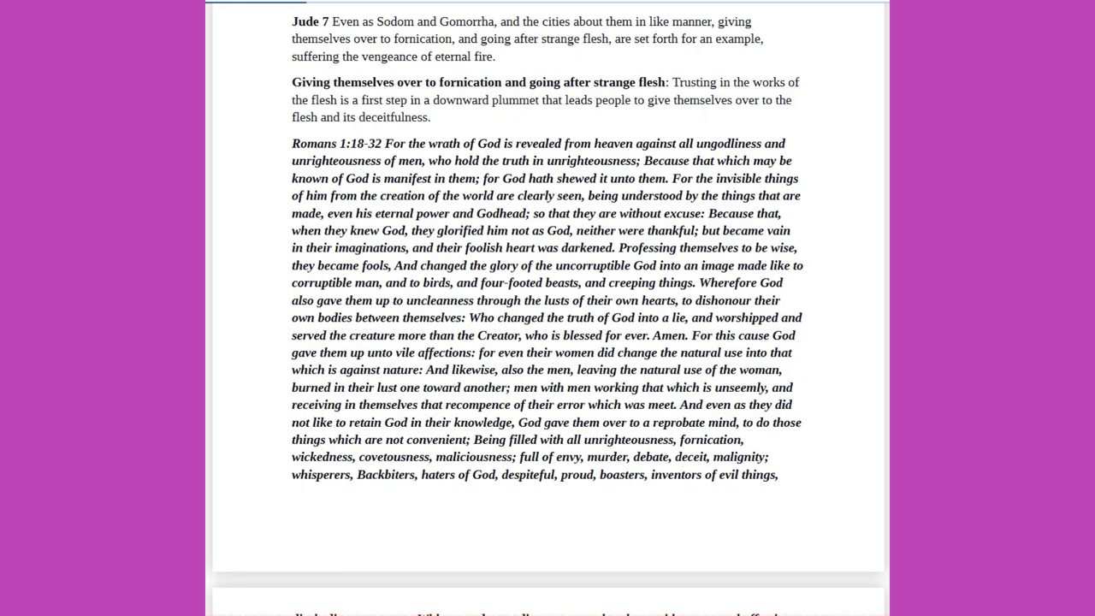
scroll("down", 3)
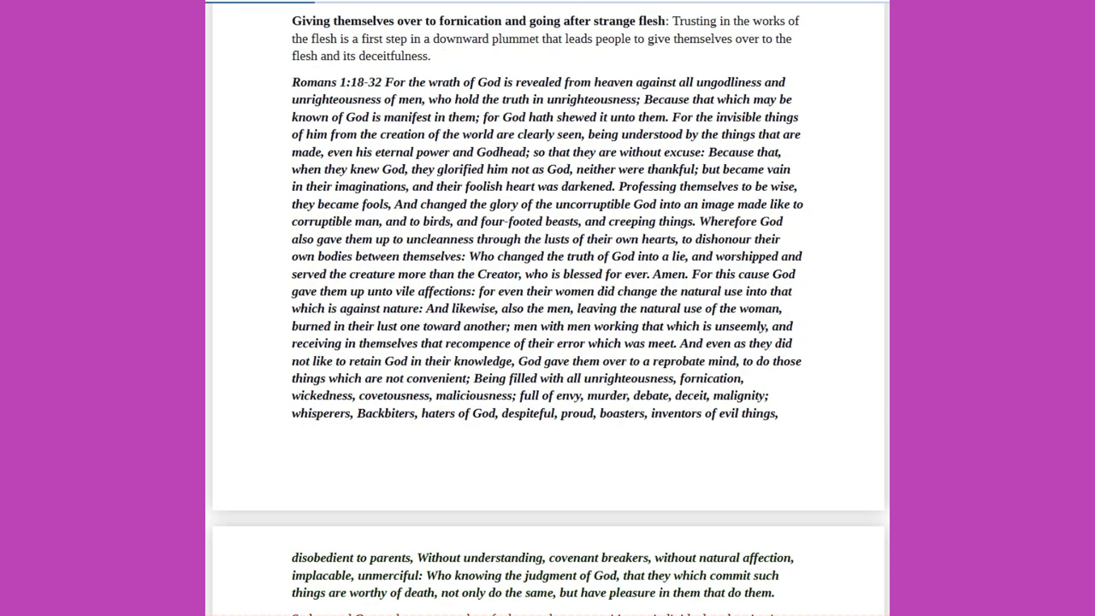
scroll("down", 3)
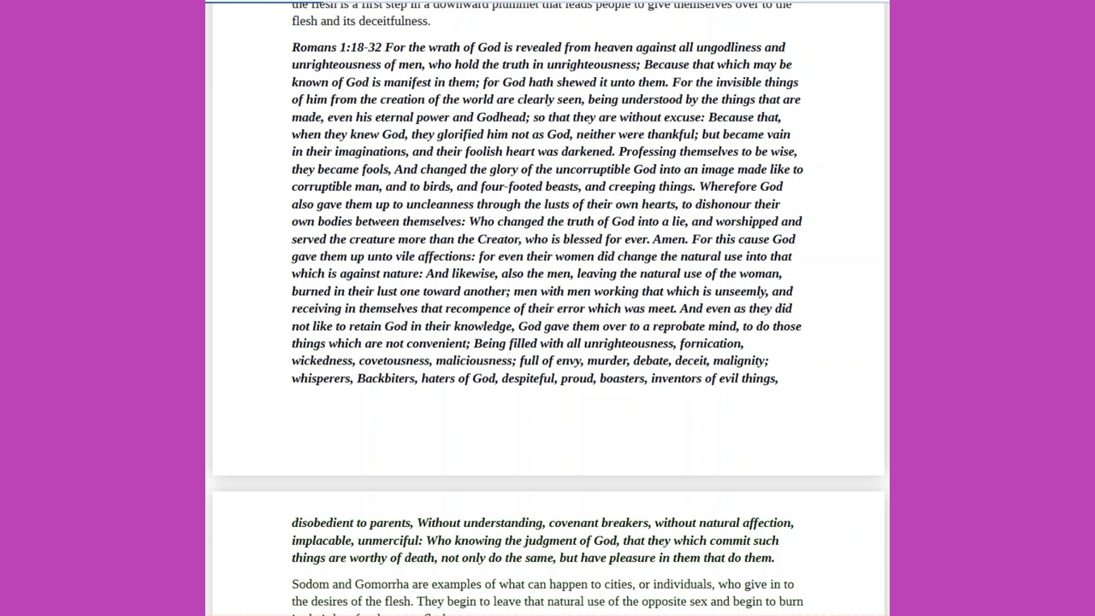
scroll("down", 3)
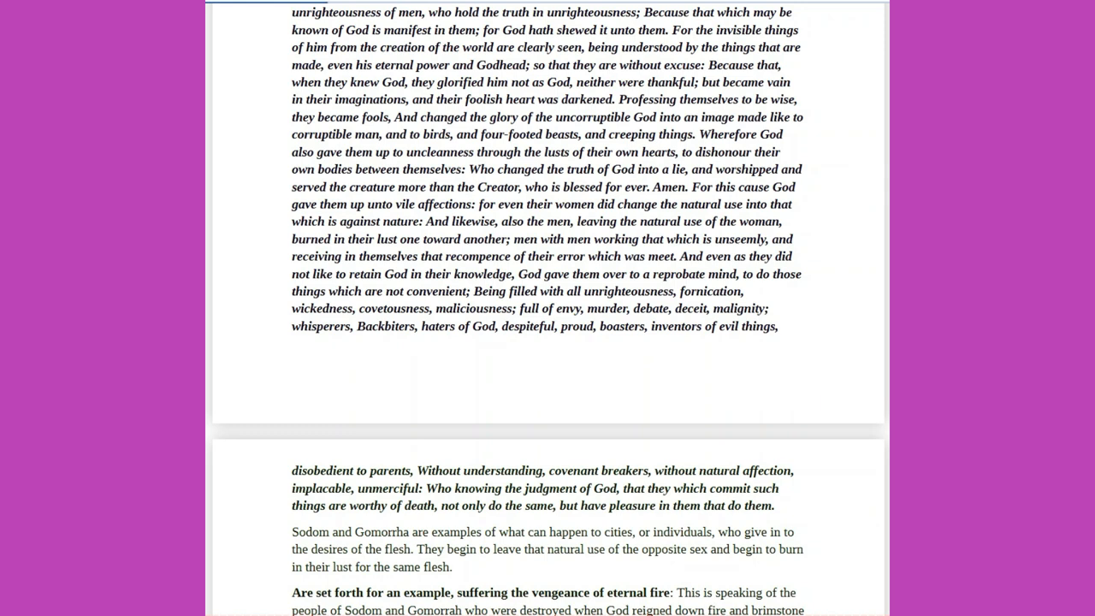
scroll("up", 3)
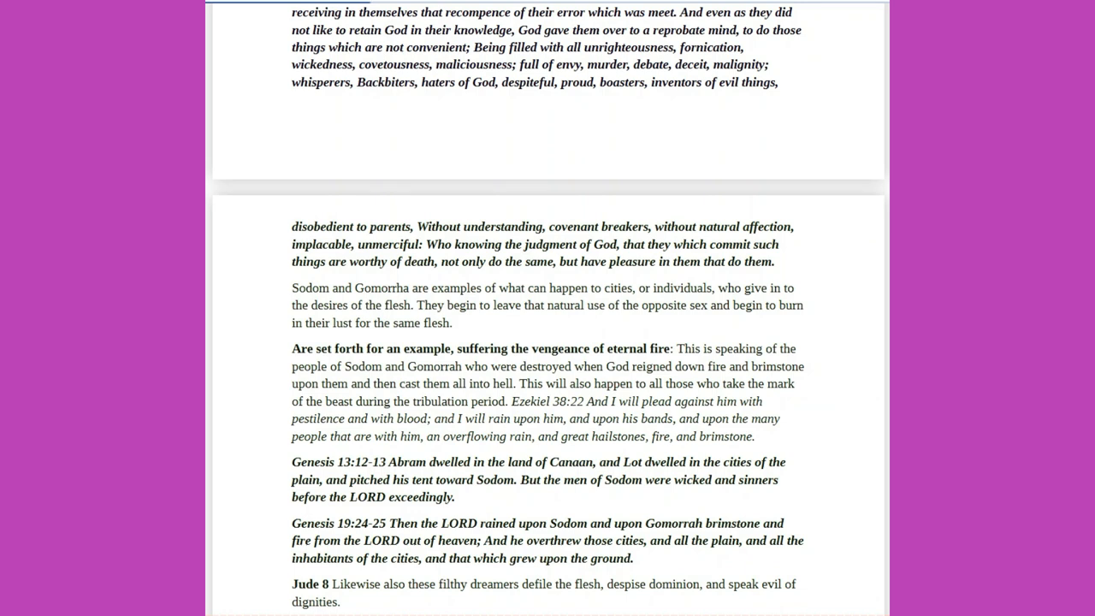
Follow the despise dominion notes to 'The body of Moses', Jude 9 and Deuteronomy 34:1-8.
scroll("down", 3)
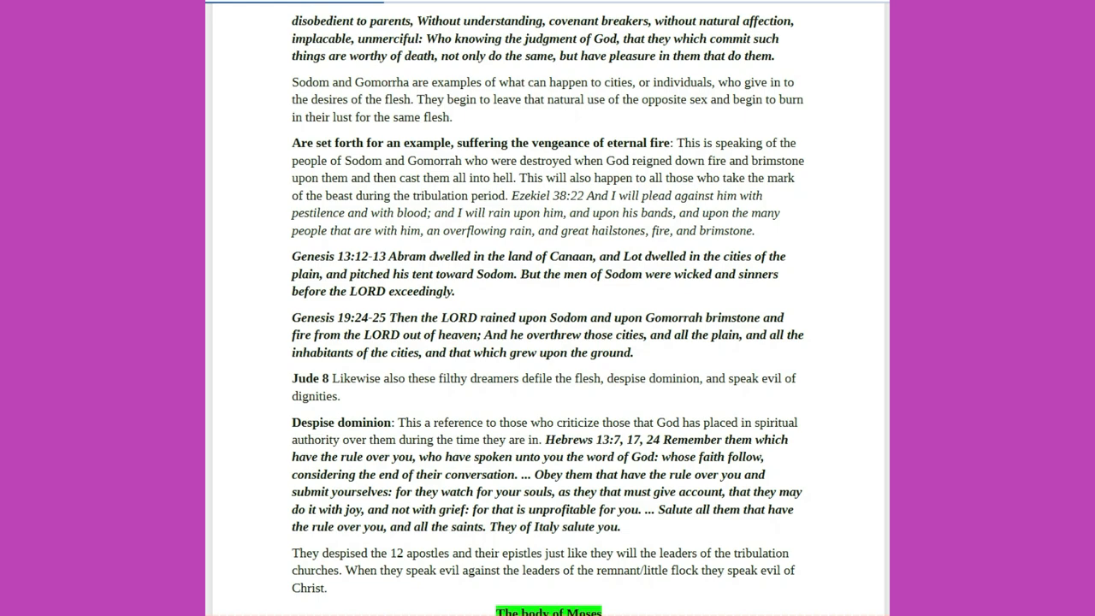
scroll("down", 3)
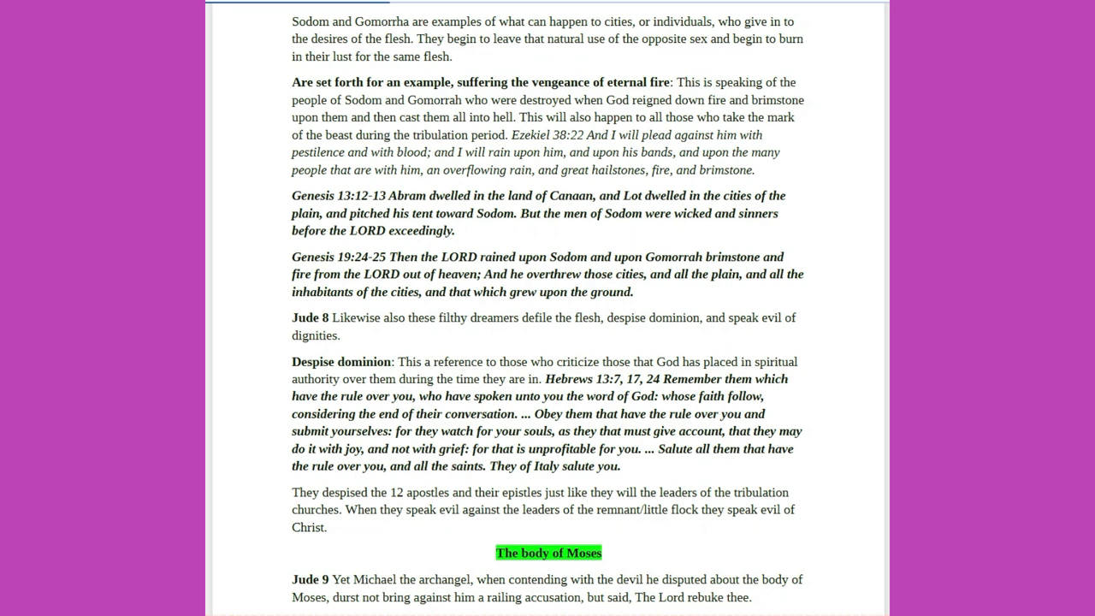
scroll("down", 3)
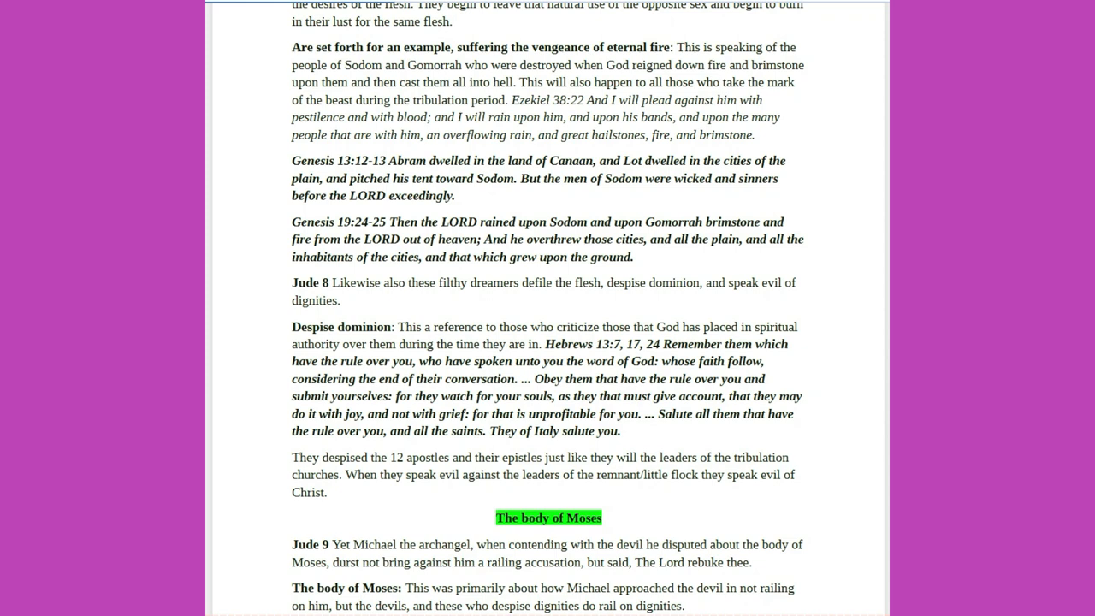
scroll("down", 3)
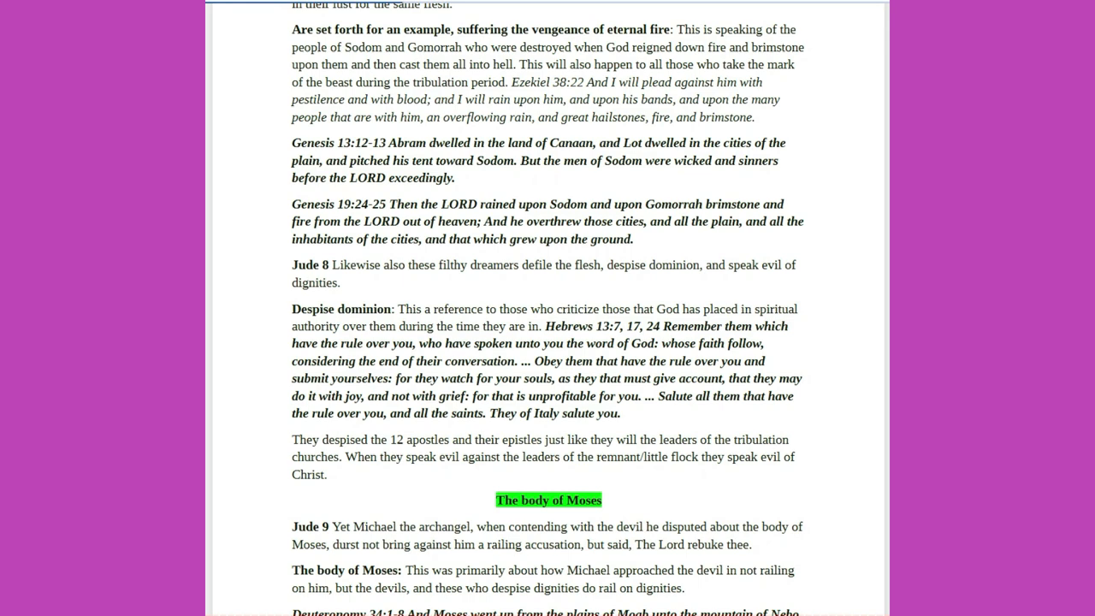
scroll("down", 3)
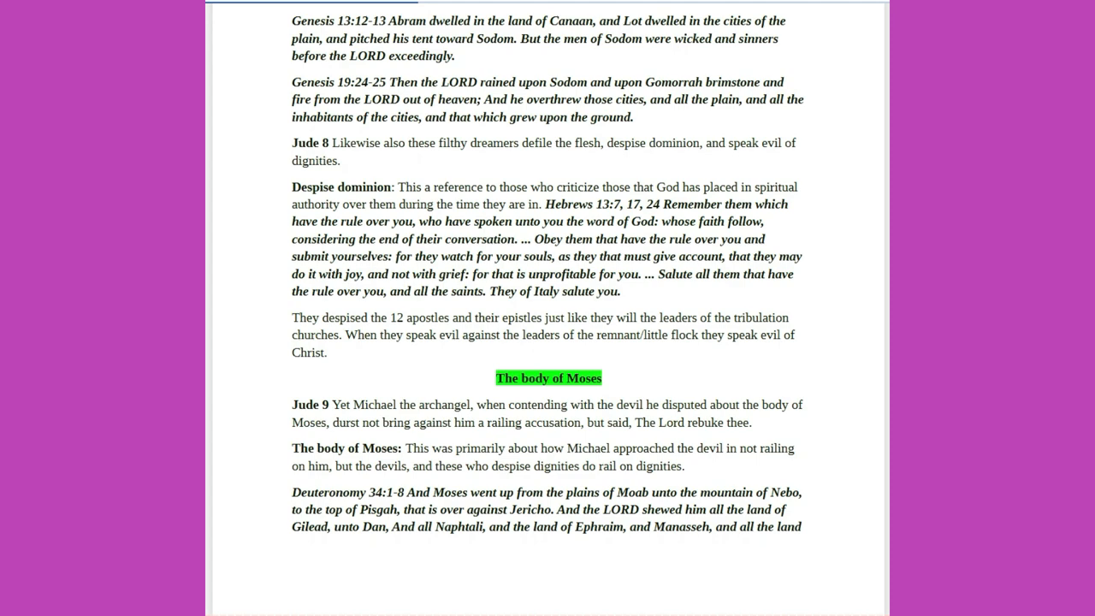
Cross onto the next page to finish Deuteronomy 34 and reach Revelation 12:7-9.
scroll("down", 3)
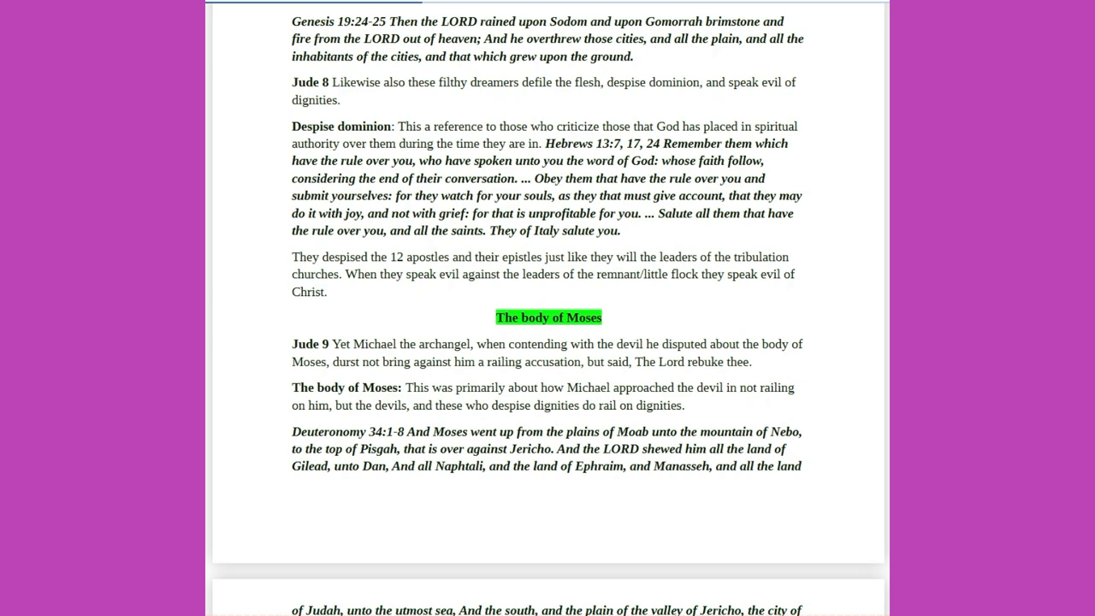
scroll("down", 3)
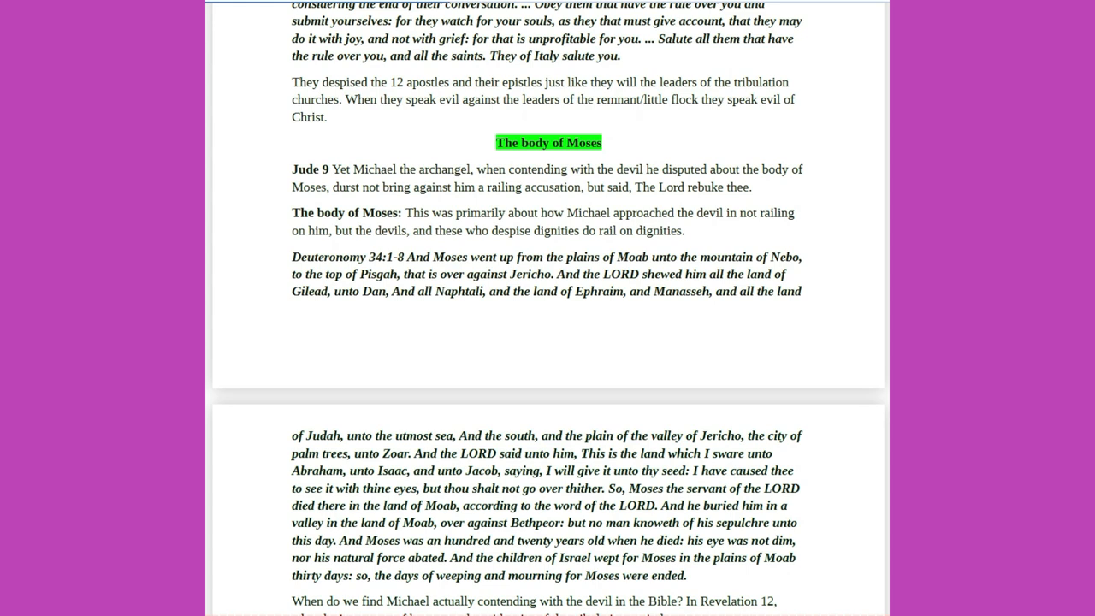
scroll("down", 3)
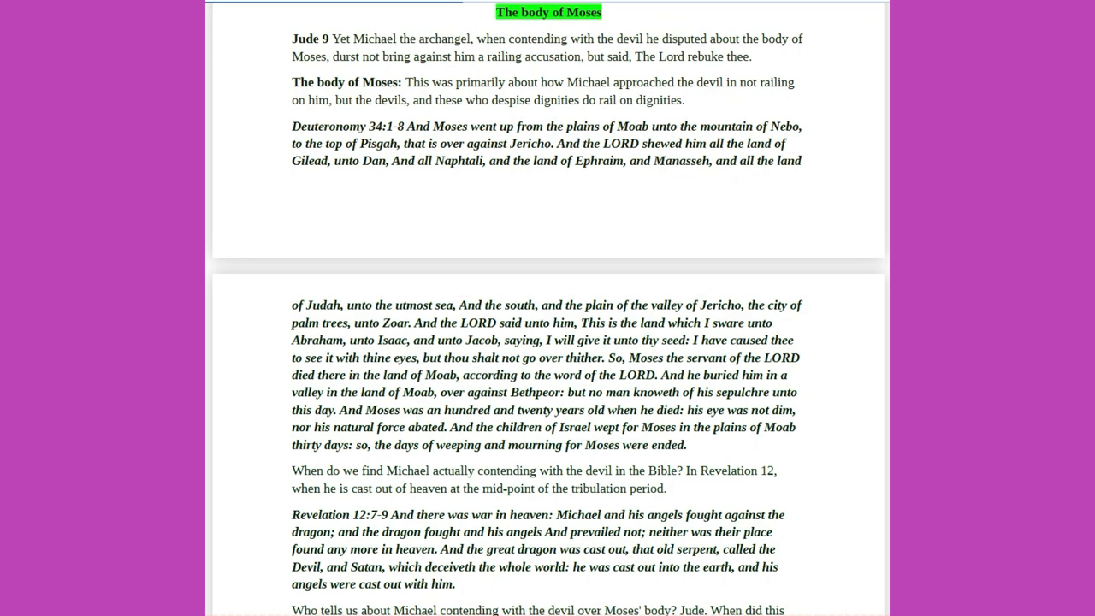
Follow the Michael-and-Moses and railing accusation notes to the Brute Beasts heading and Jude 10.
scroll("down", 3)
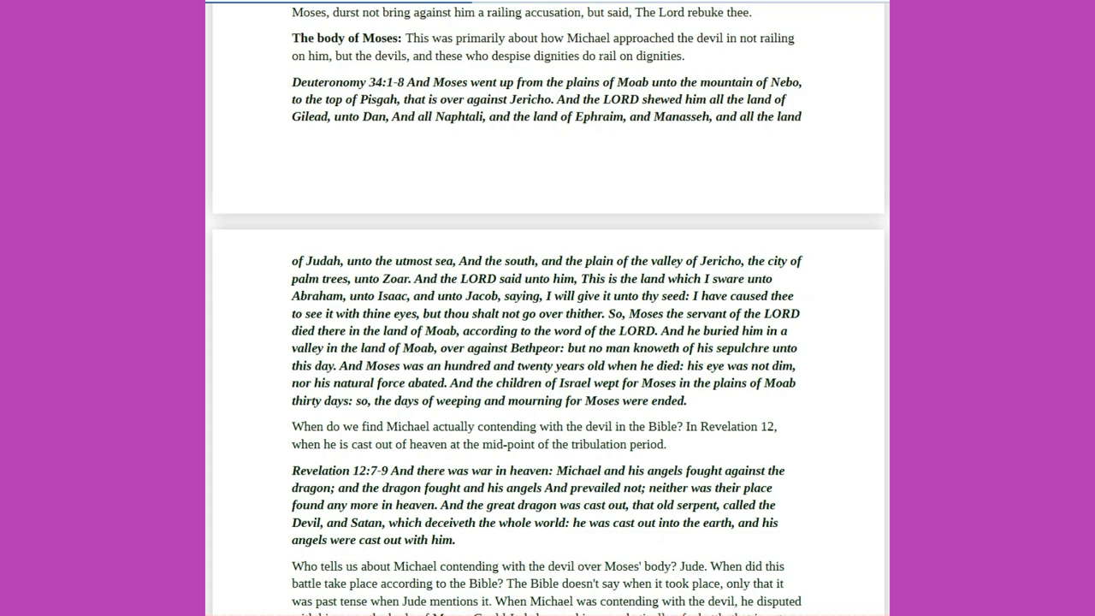
scroll("down", 3)
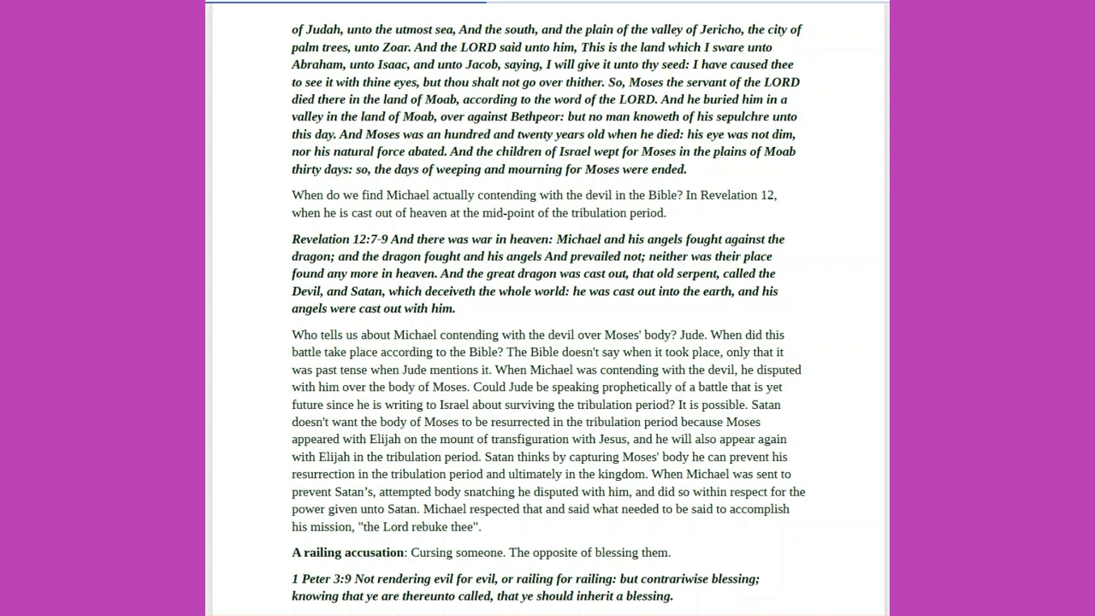
scroll("down", 3)
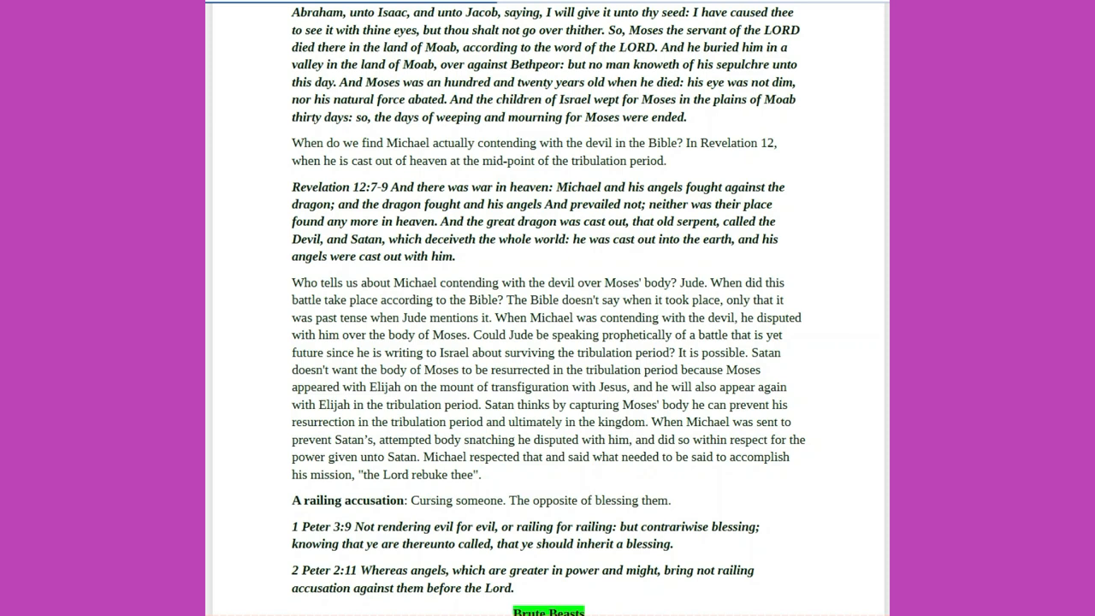
scroll("down", 3)
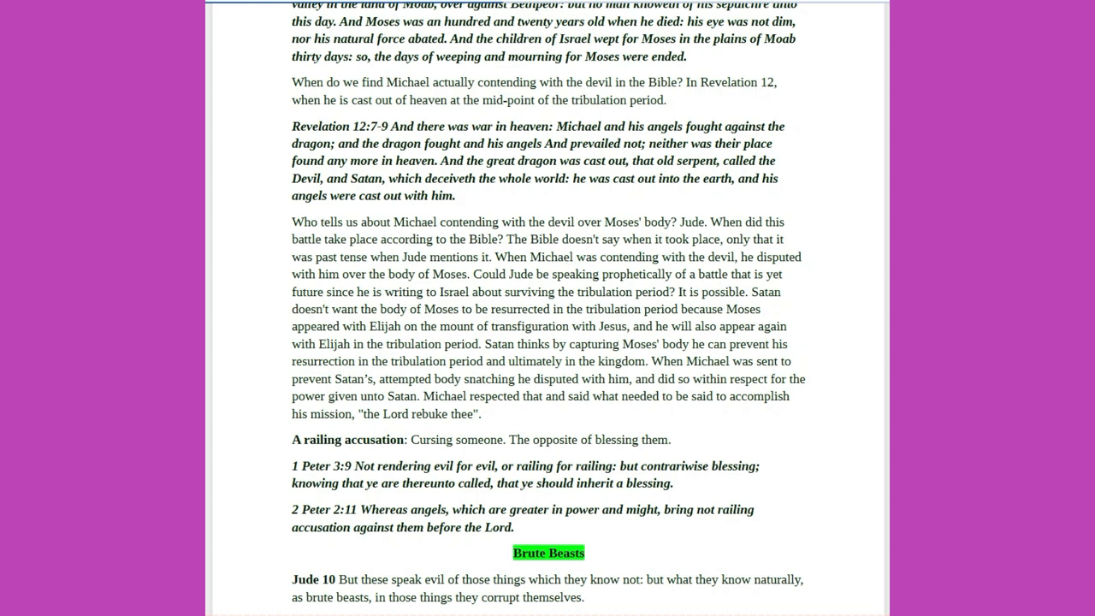
Follow the reading through the Brute Beasts notes onto the 2nd Peter page, reaching 2 Peter 2:5-11.
scroll("down", 3)
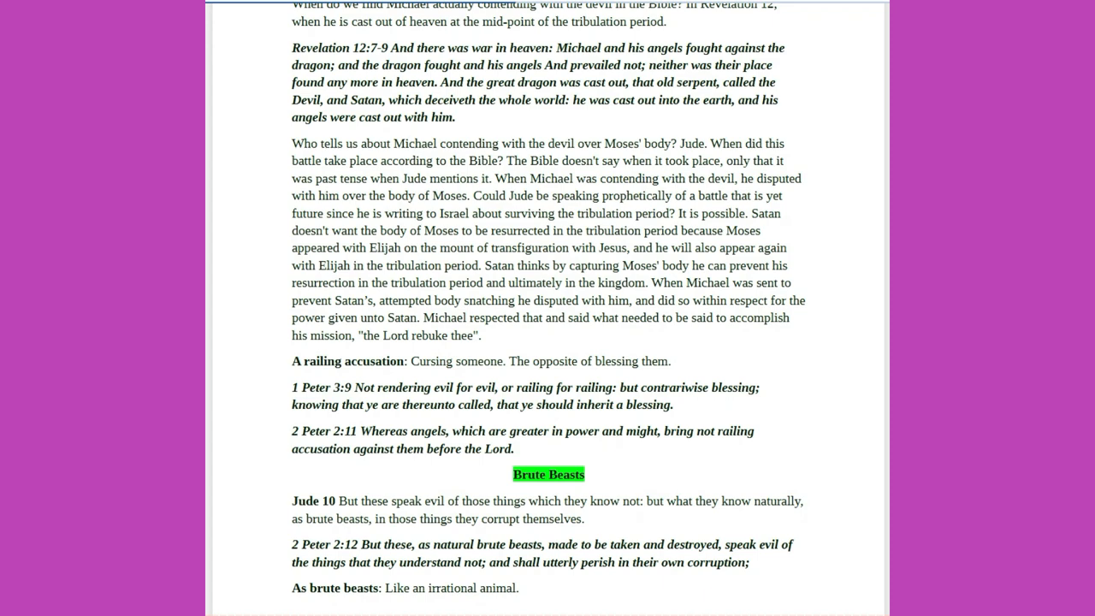
scroll("down", 3)
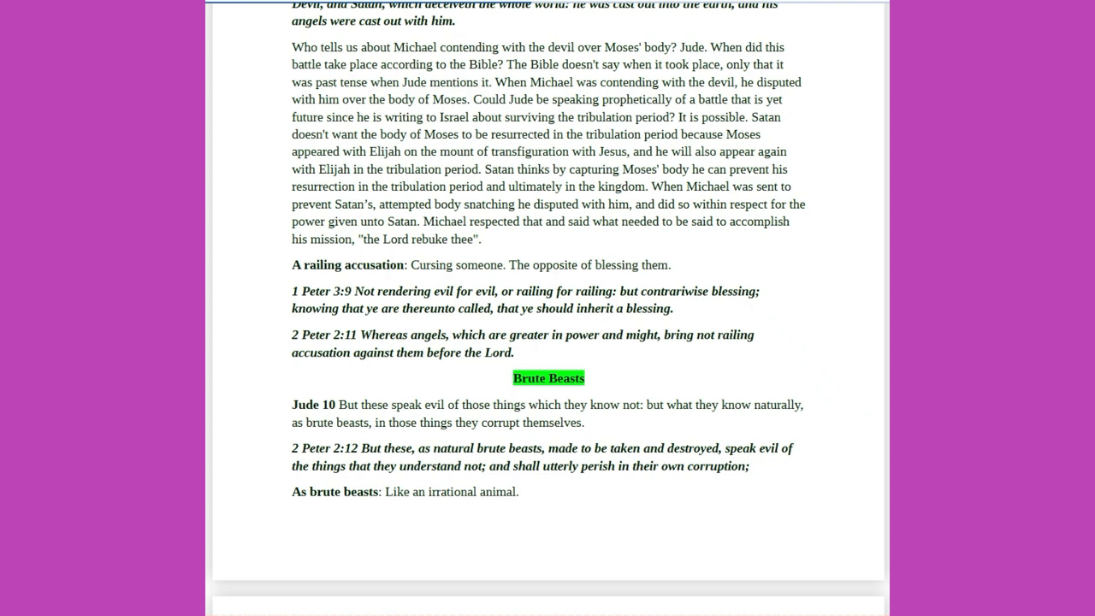
scroll("down", 3)
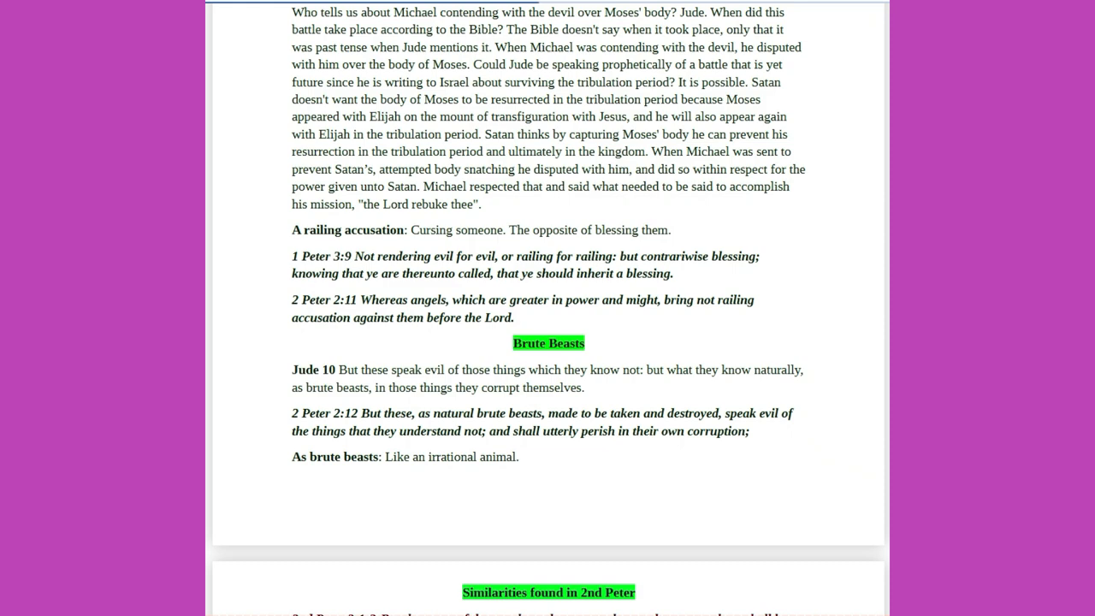
scroll("down", 3)
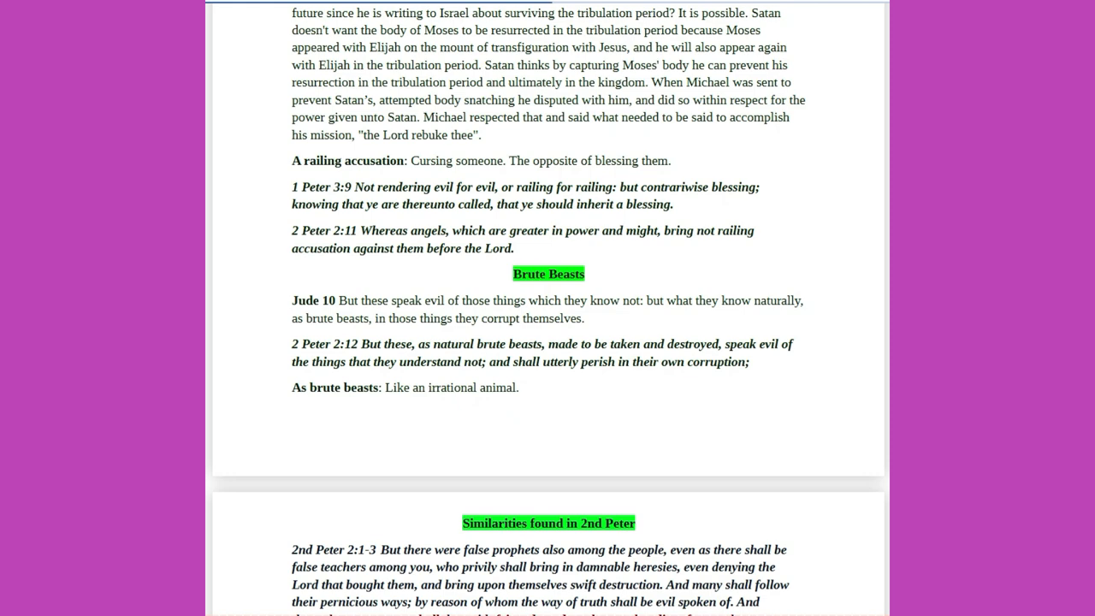
scroll("down", 3)
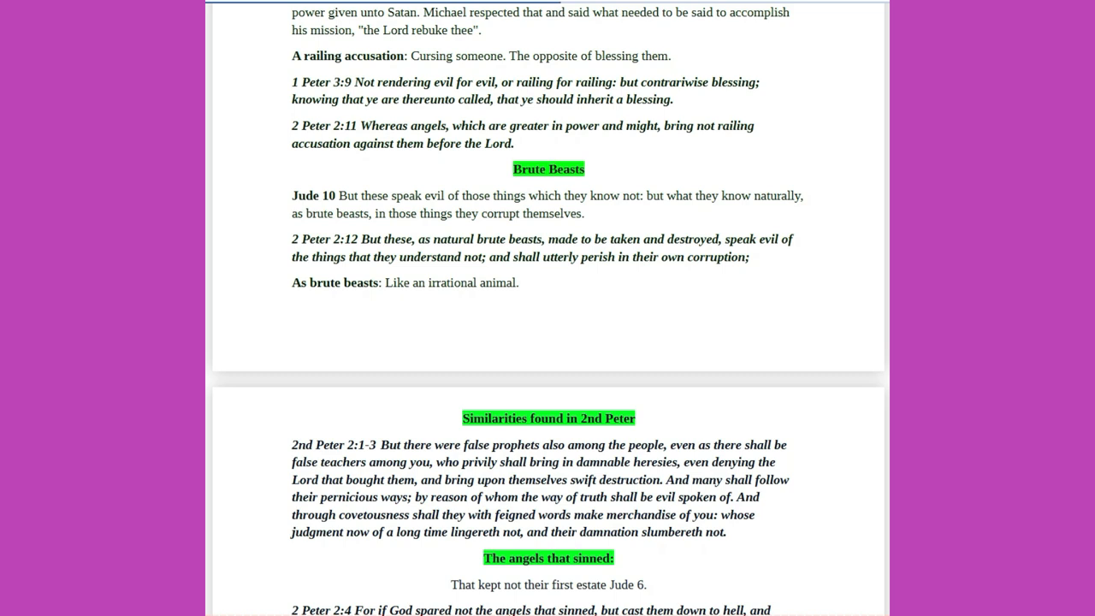
scroll("down", 3)
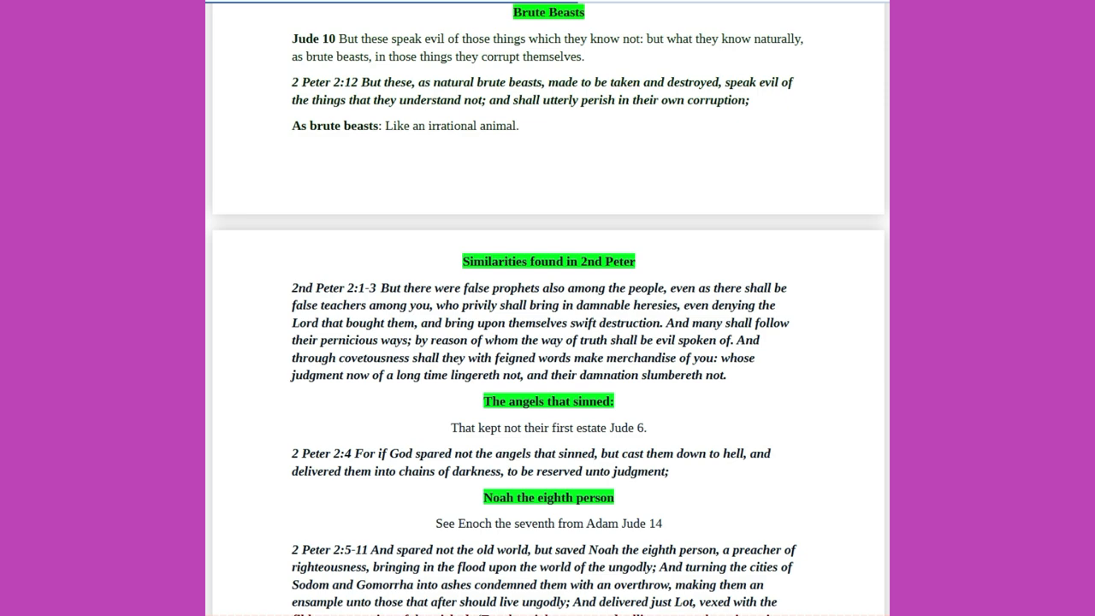
scroll("down", 3)
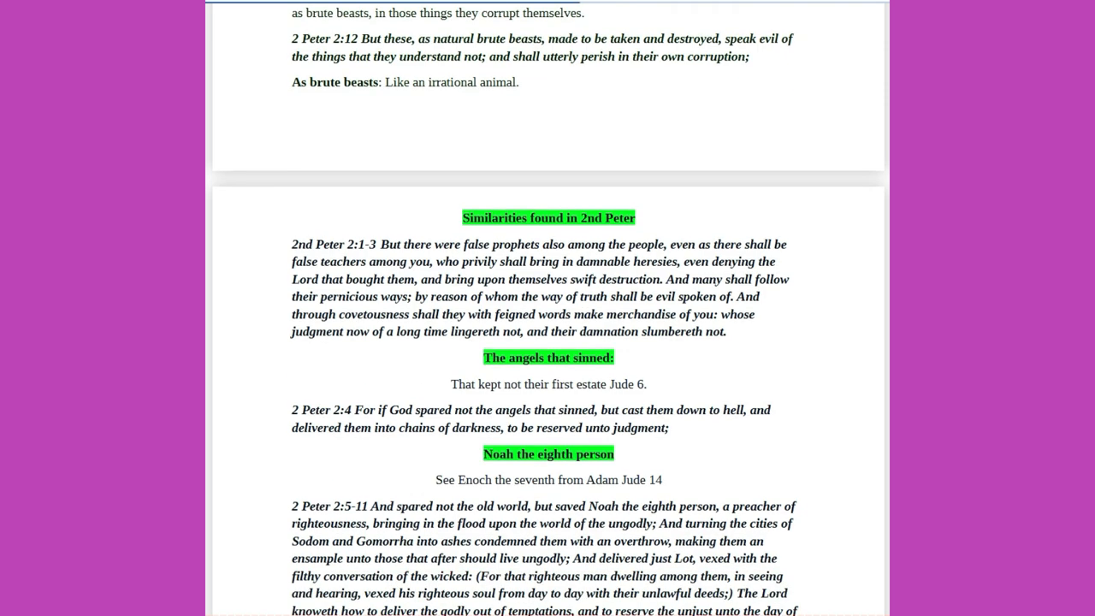
Bring the Noah the eighth person heading and the 2 Peter 2:5-11 passage into view.
scroll("down", 3)
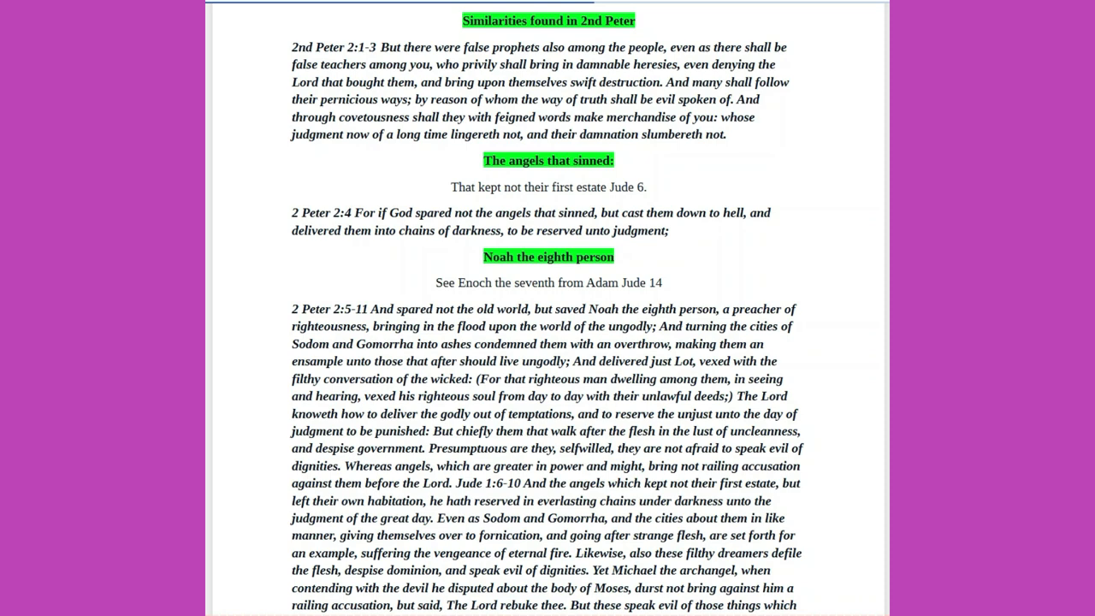
scroll("down", 3)
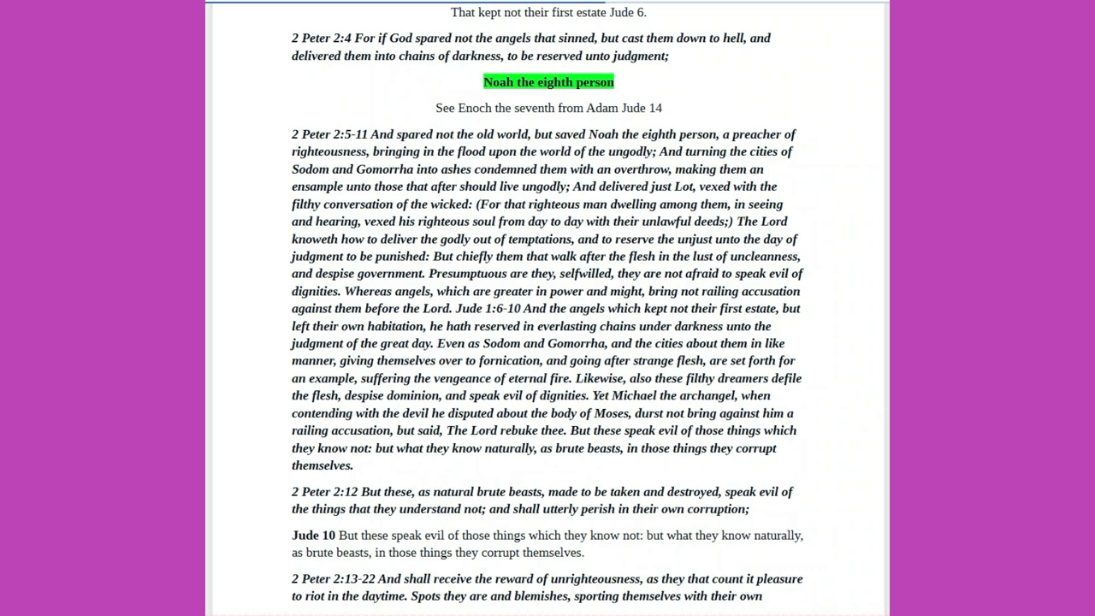
Follow the reading across the page break through 2 Peter 2:13-22 to Jude 1:11 and Revelation 2:14.
scroll("down", 3)
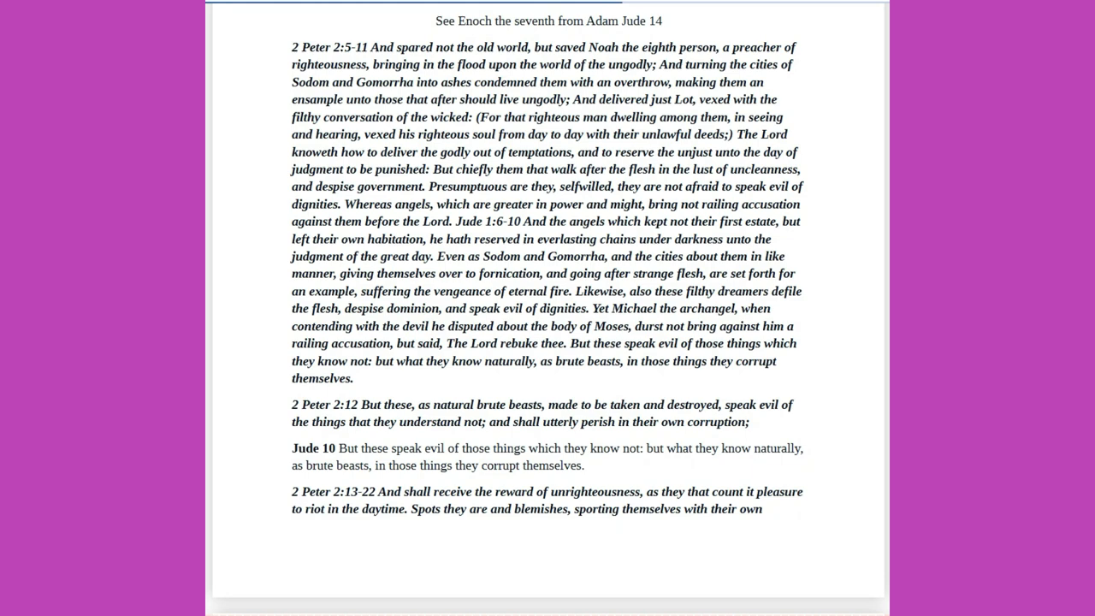
scroll("down", 3)
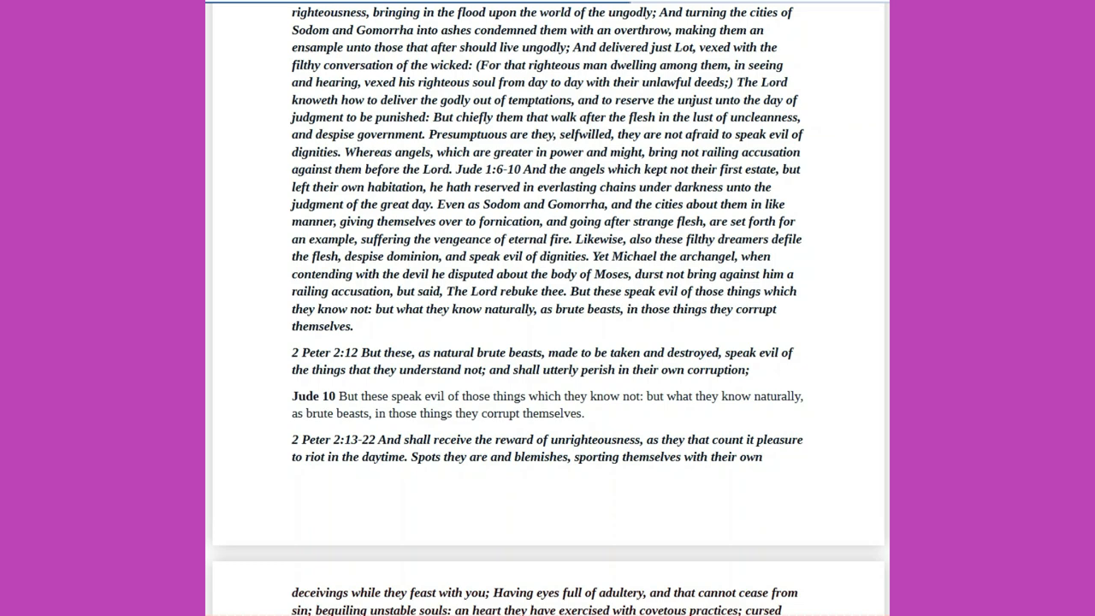
scroll("down", 3)
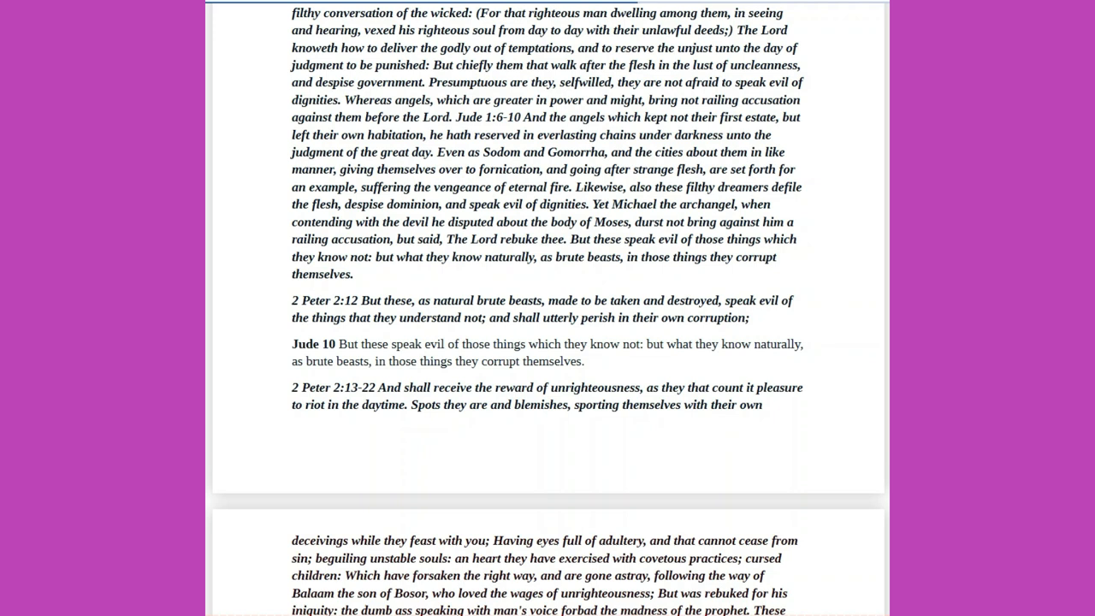
scroll("down", 3)
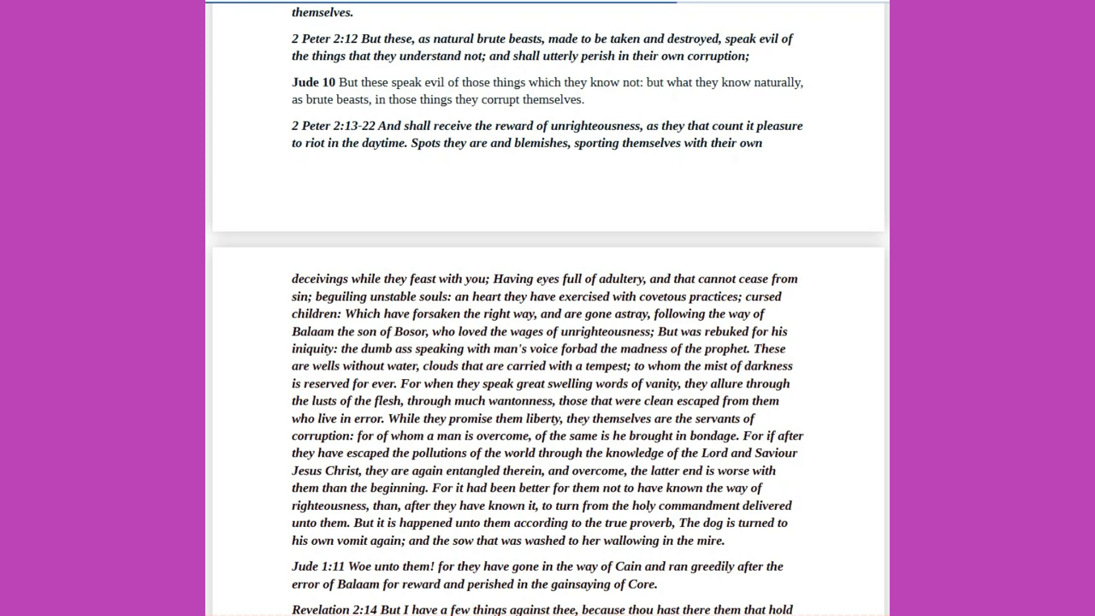
Move past Revelation 2:14 to The Error of Balaam heading, Jude 11 and the way of Cain notes.
scroll("down", 3)
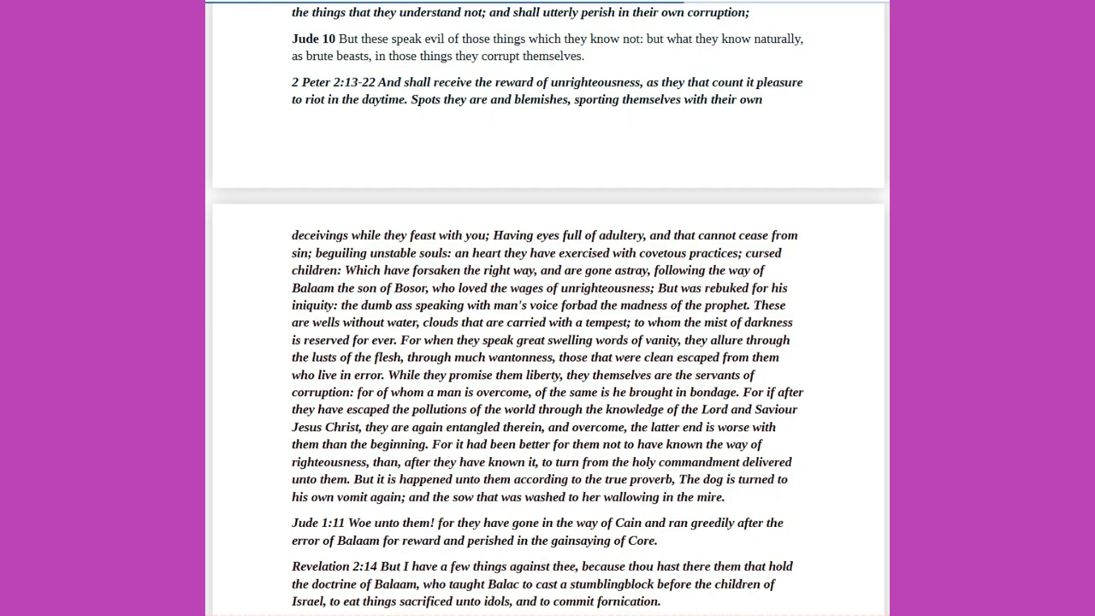
scroll("down", 3)
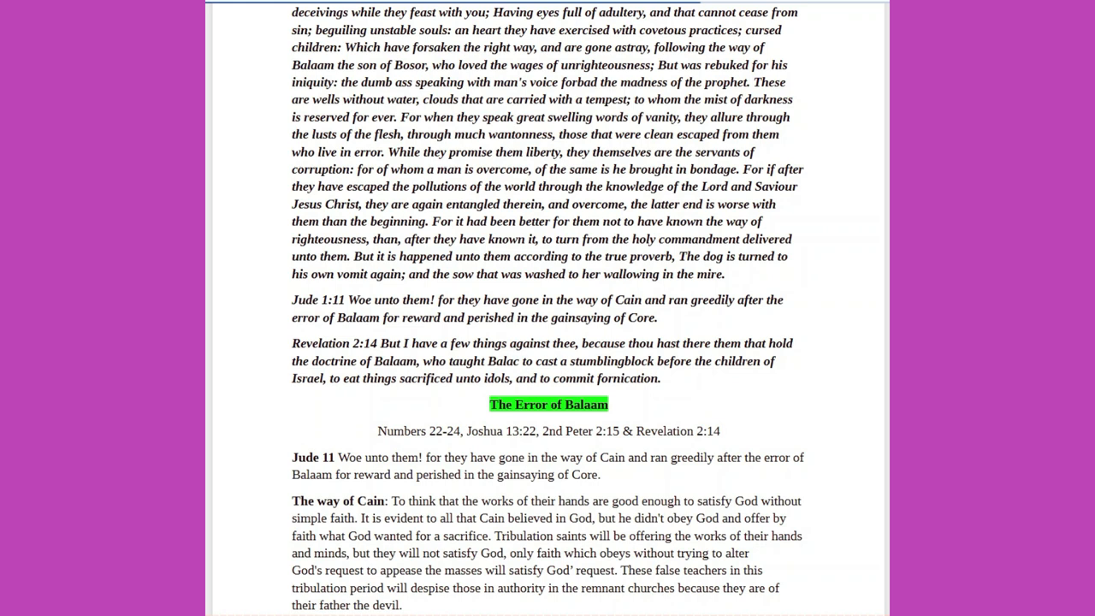
scroll("down", 3)
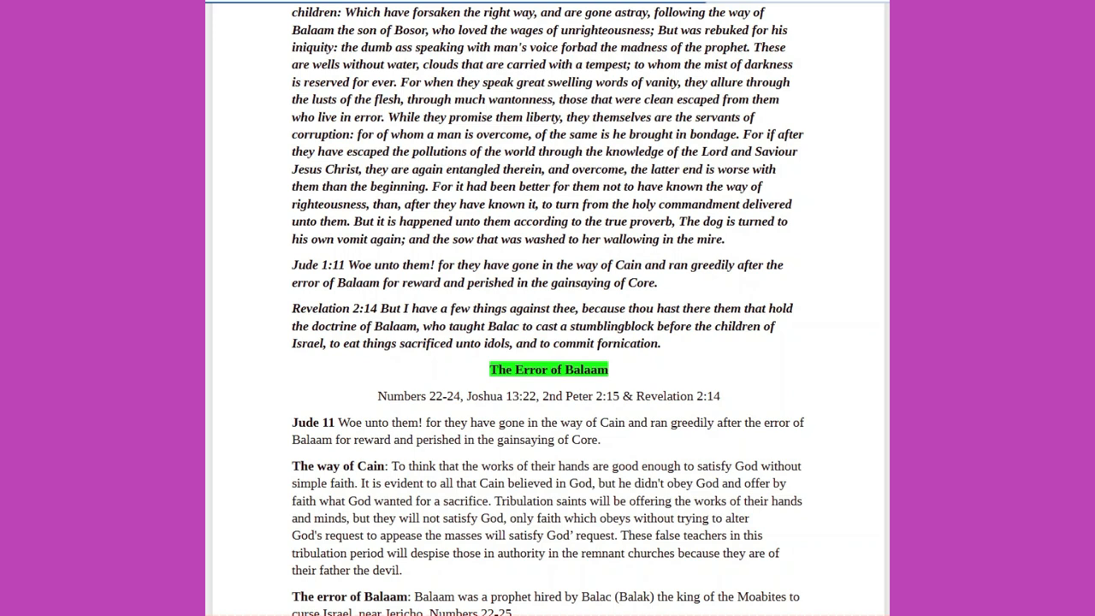
Follow the reading past the Balaam section through the Core and Jude 12-13 notes to the Ungodly heading.
scroll("down", 3)
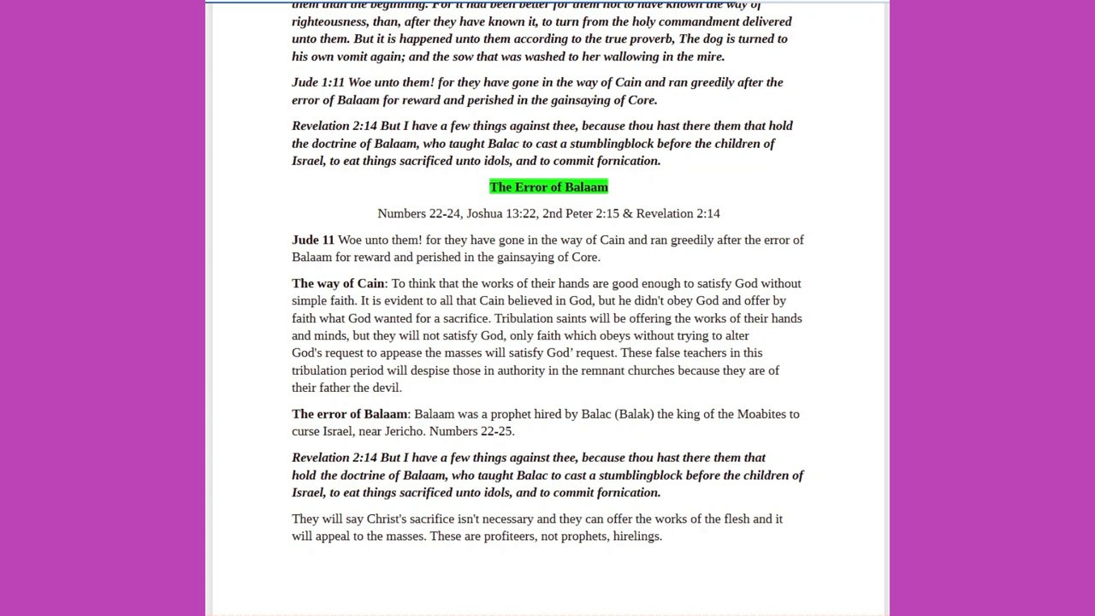
scroll("down", 3)
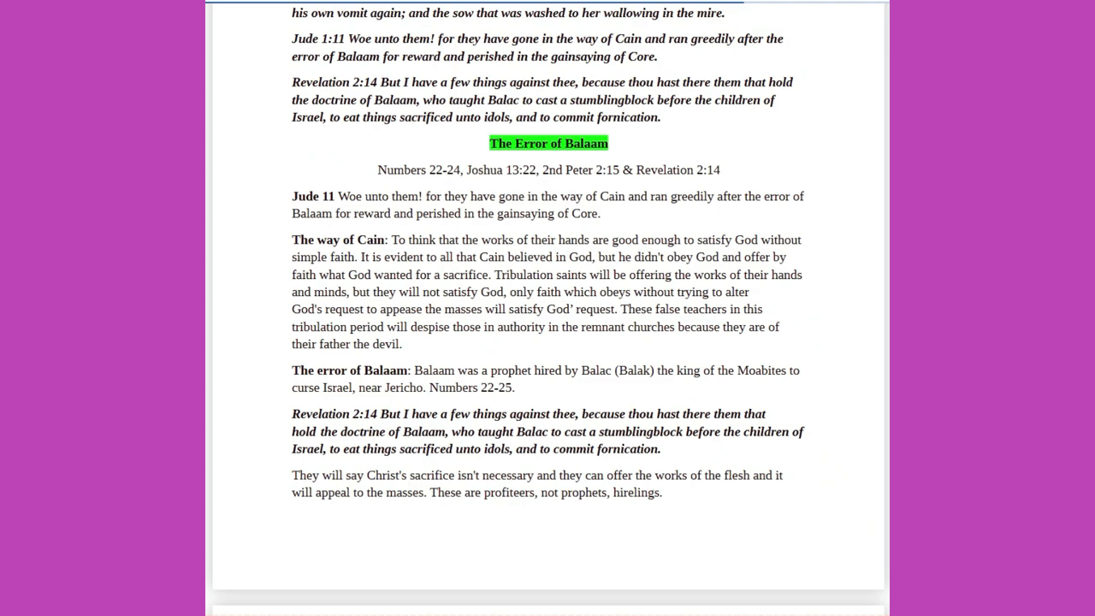
scroll("down", 3)
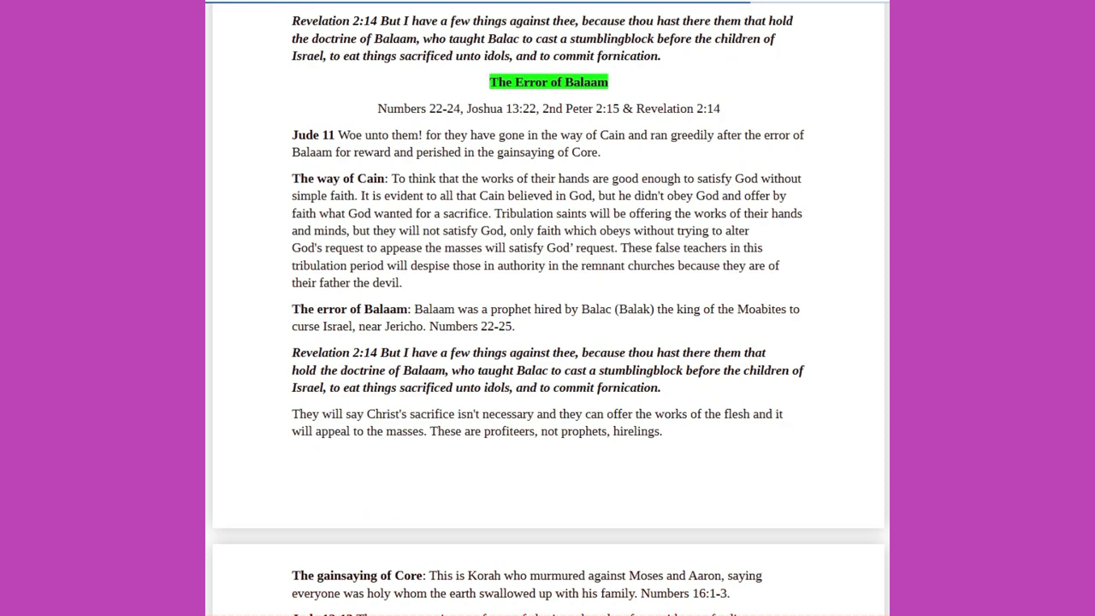
scroll("down", 3)
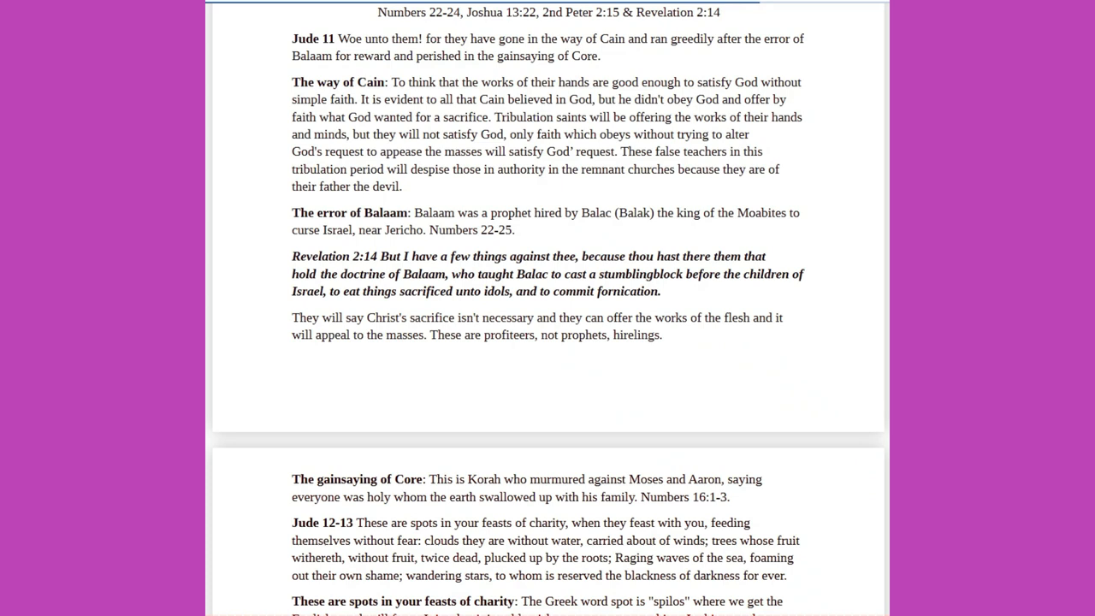
scroll("down", 3)
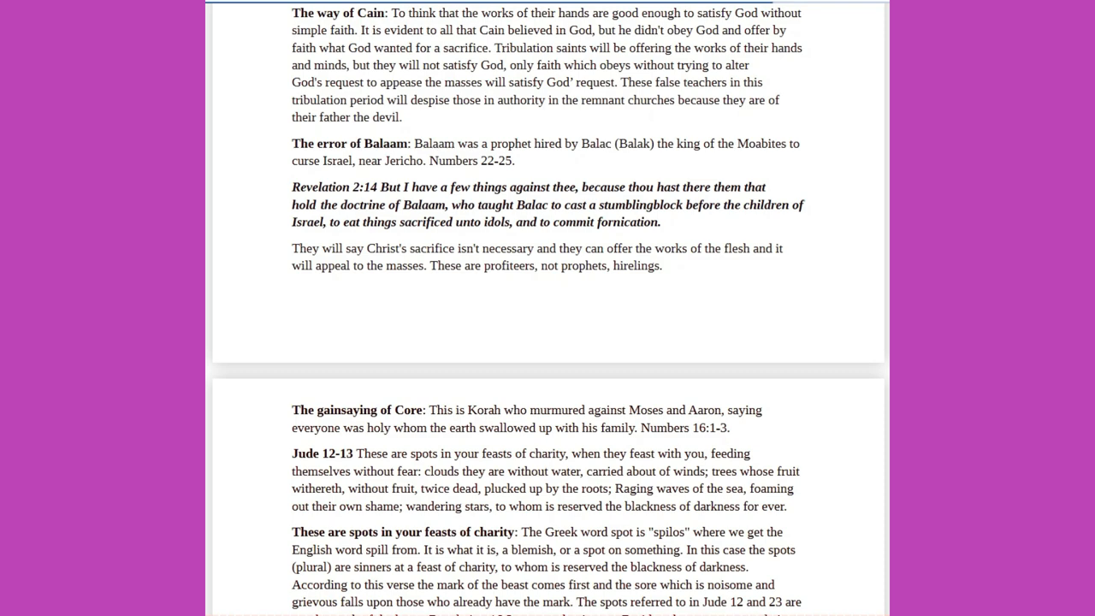
scroll("down", 3)
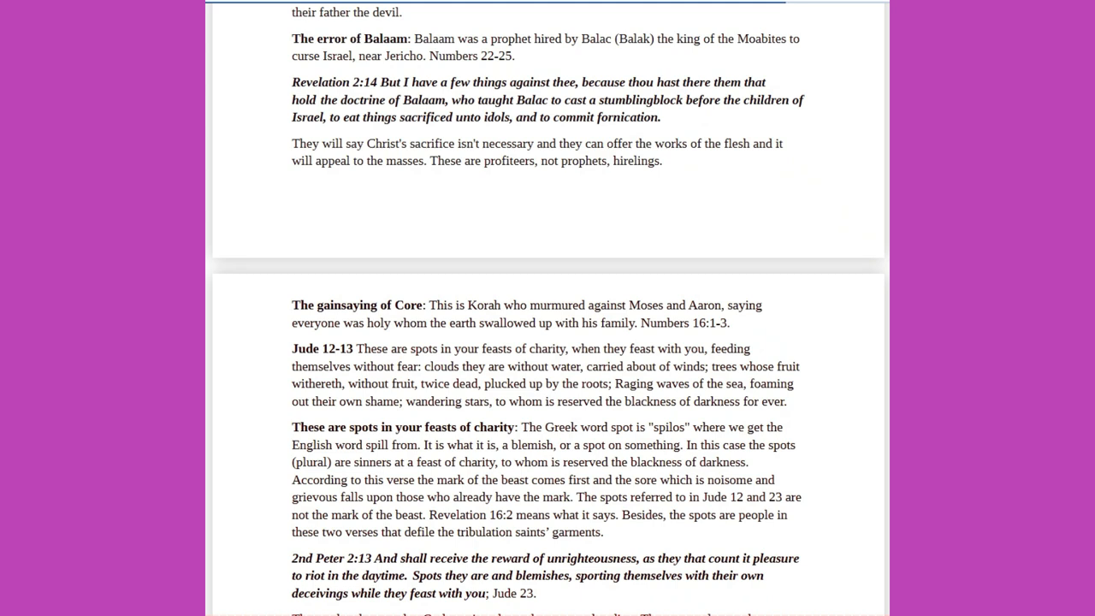
scroll("down", 3)
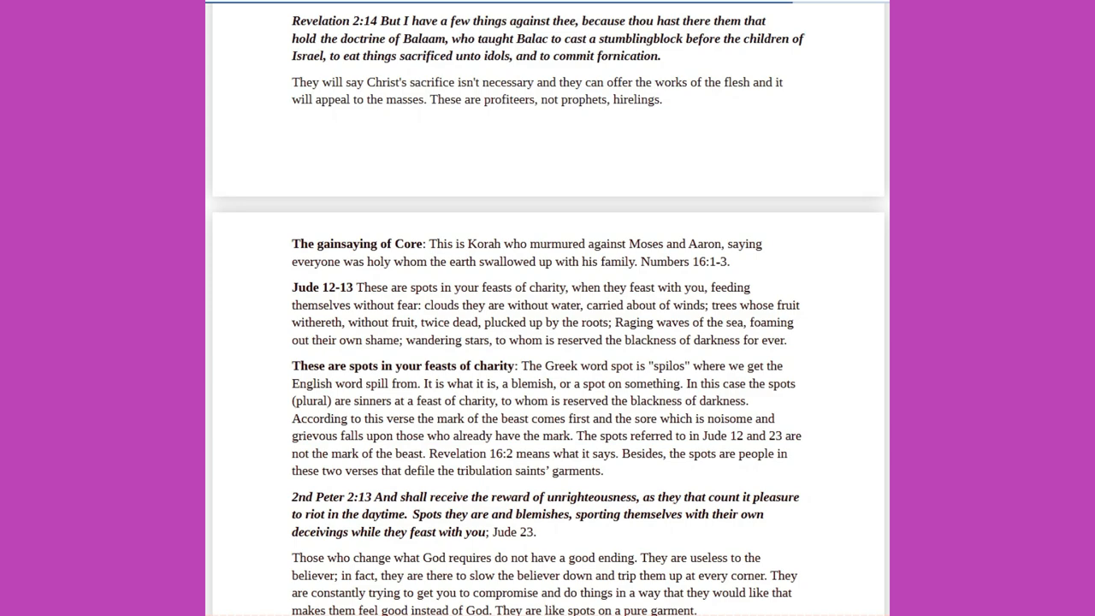
scroll("down", 3)
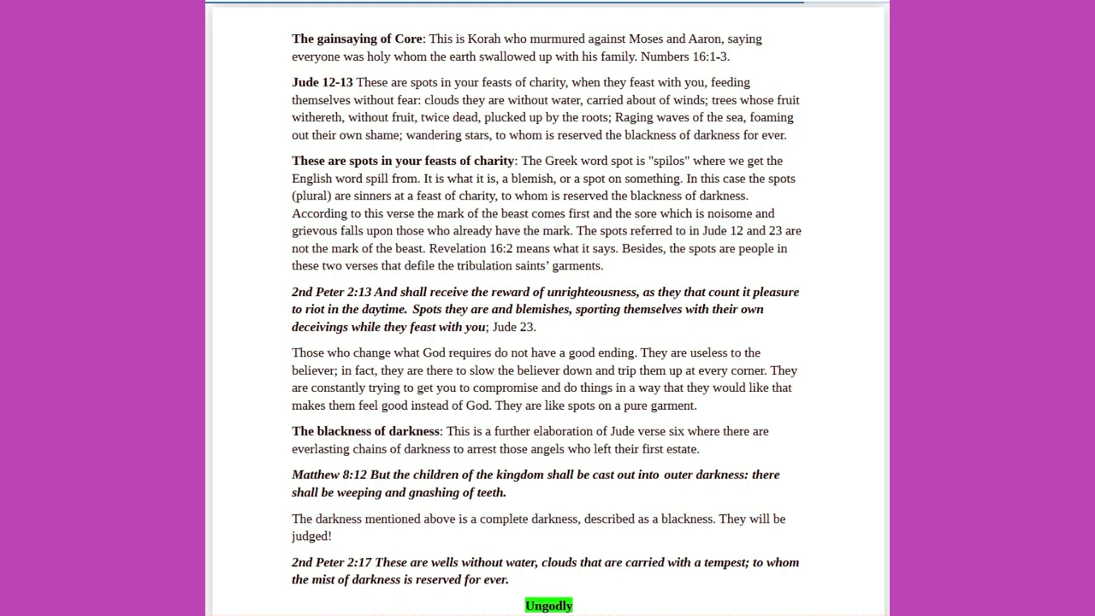
Move past Jude 14-15 and Deuteronomy 33:2 onto the page beginning with Hebrews 11:5.
scroll("down", 3)
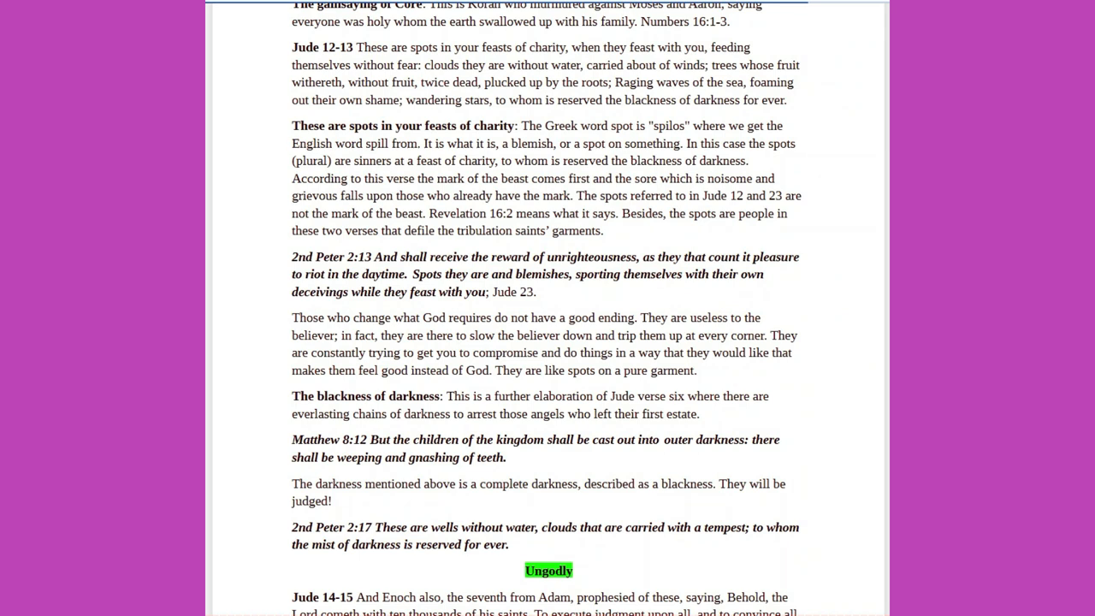
scroll("down", 3)
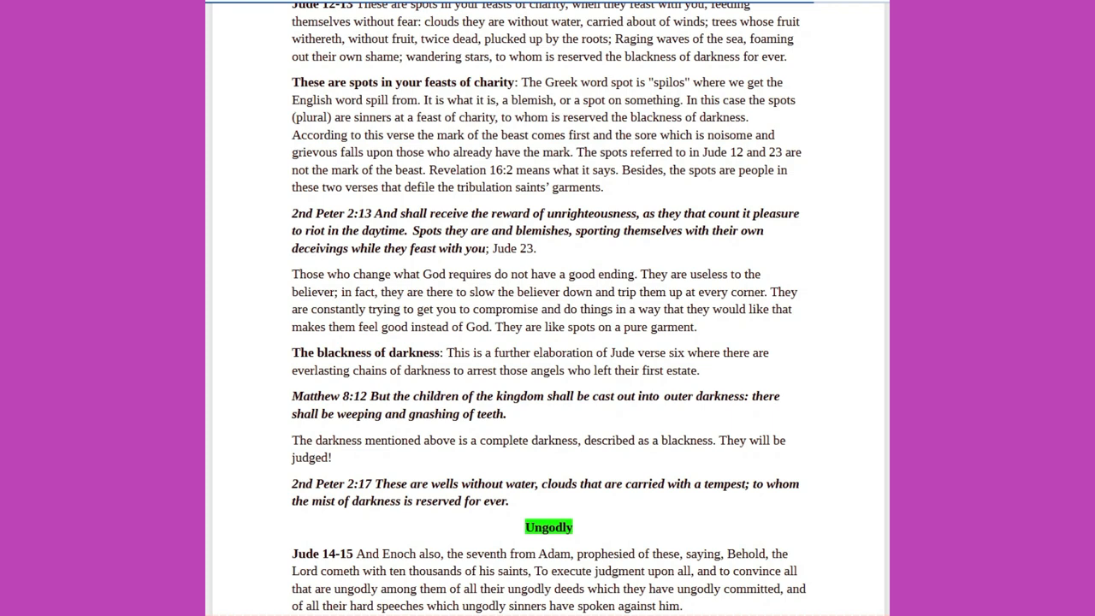
scroll("down", 3)
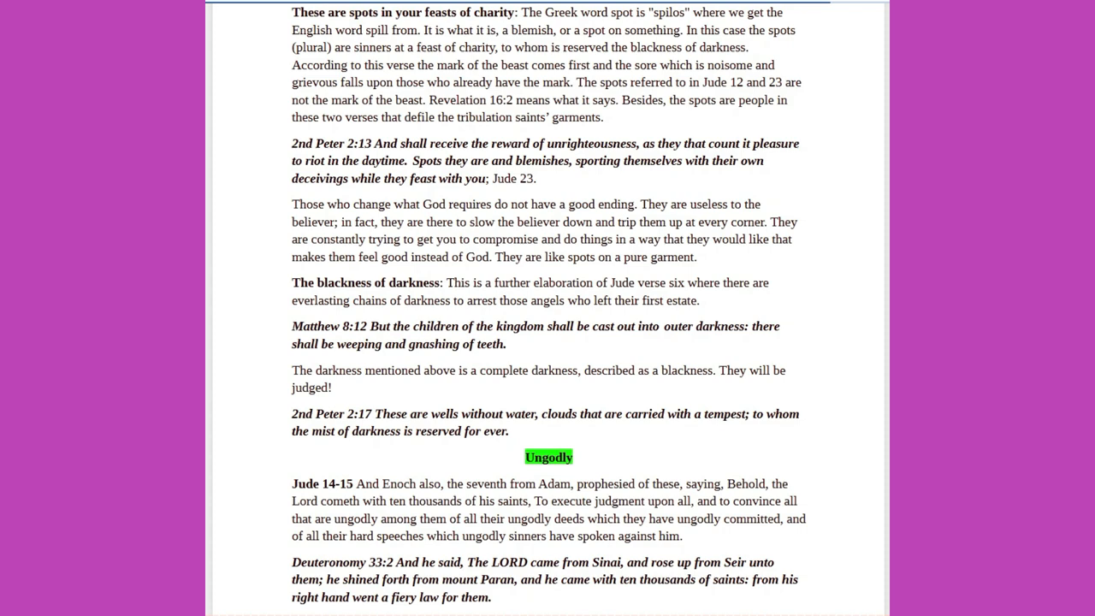
scroll("down", 3)
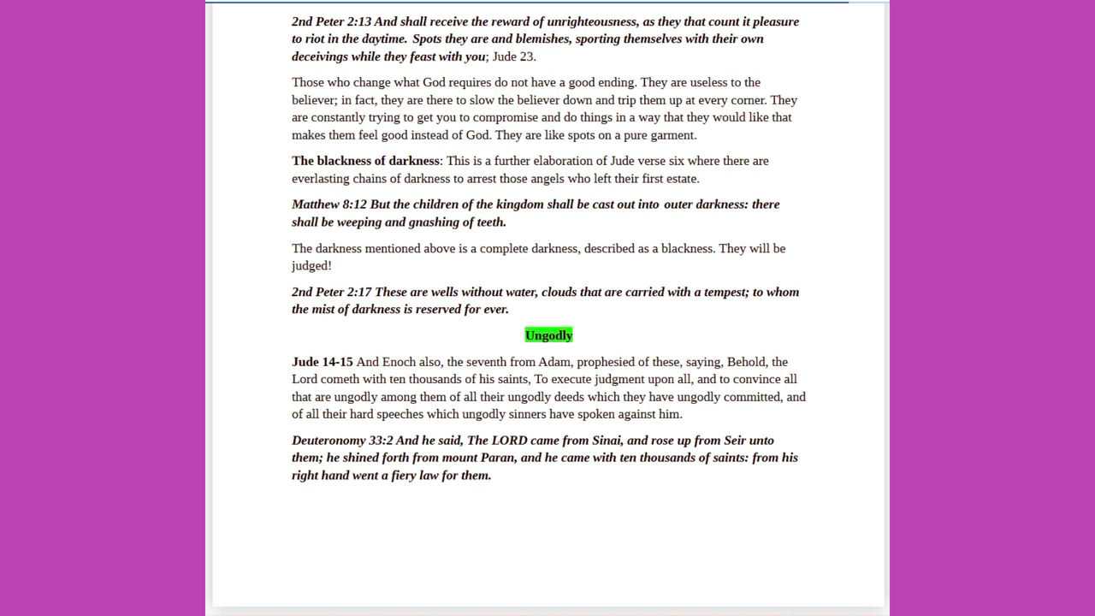
scroll("down", 3)
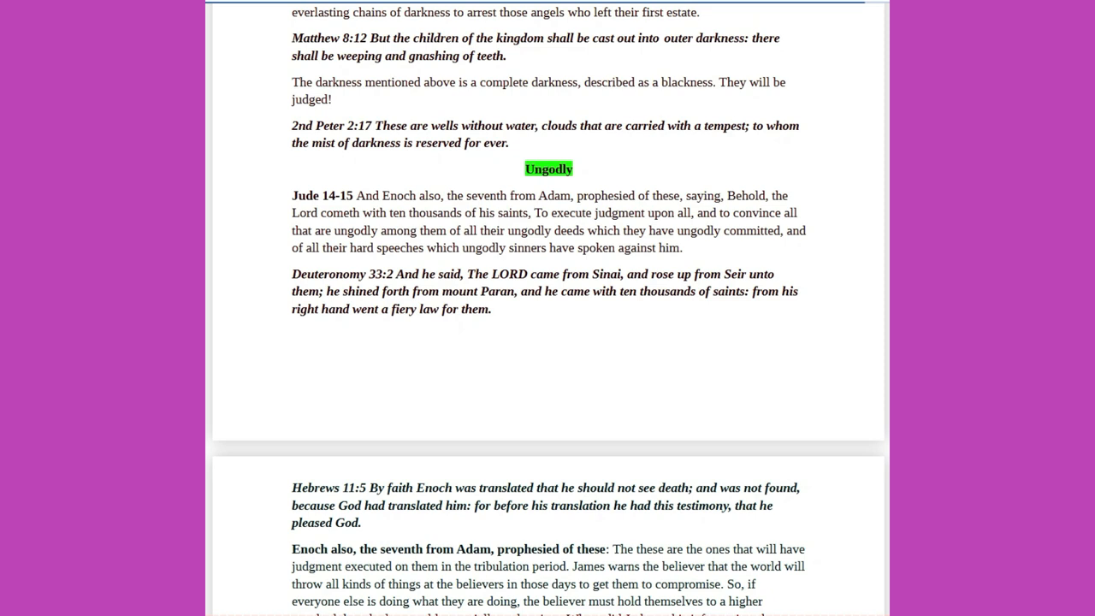
Follow the Enoch notes and Galatians 6:16 down to Jude 16 and the Jude 17-19 commentary.
scroll("down", 3)
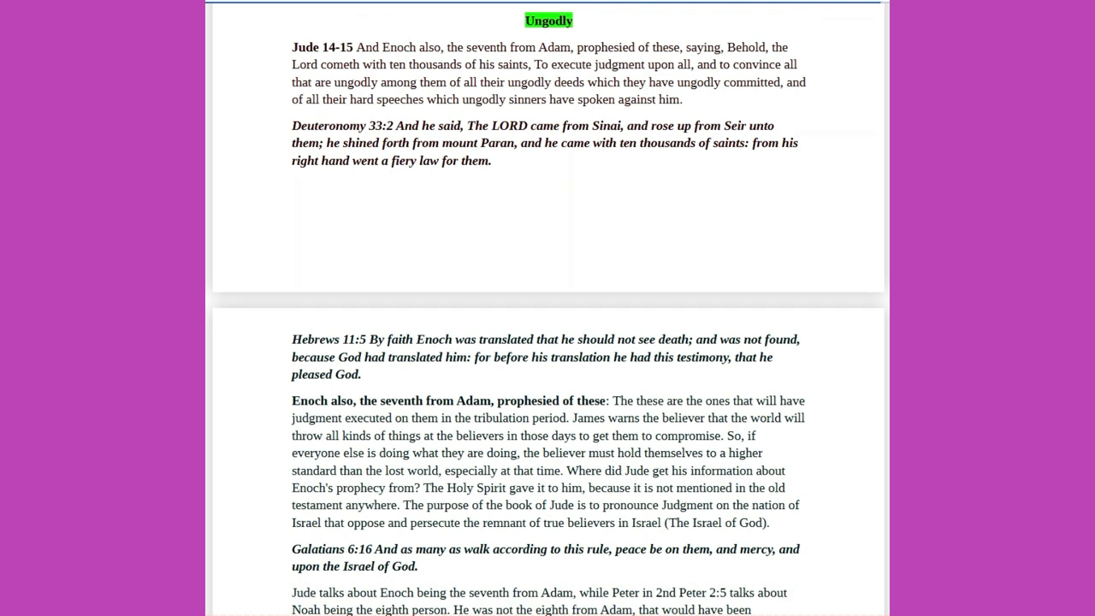
scroll("down", 3)
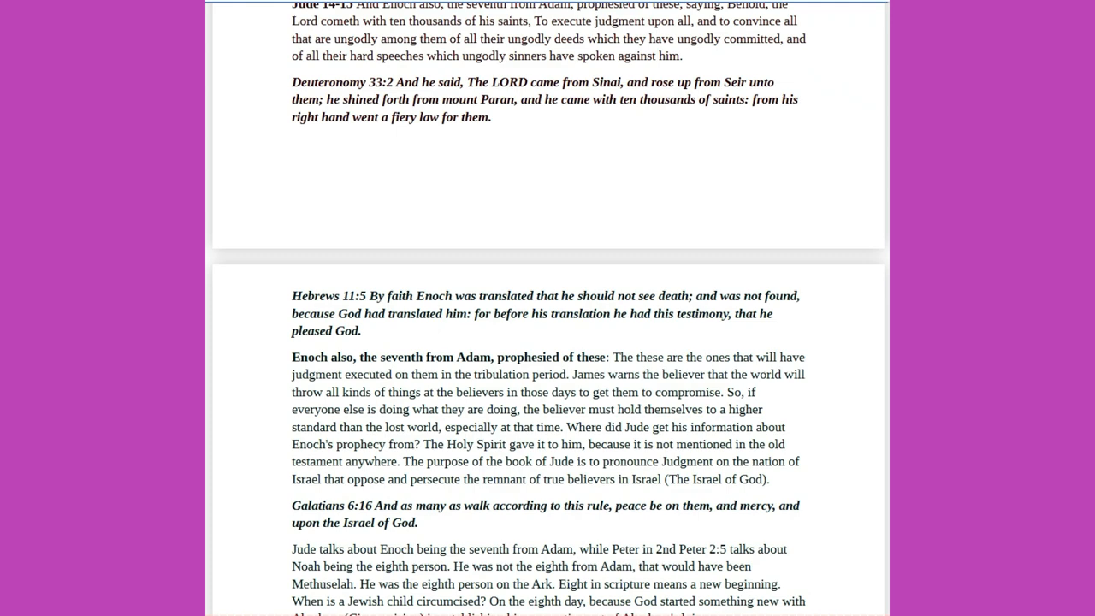
scroll("down", 3)
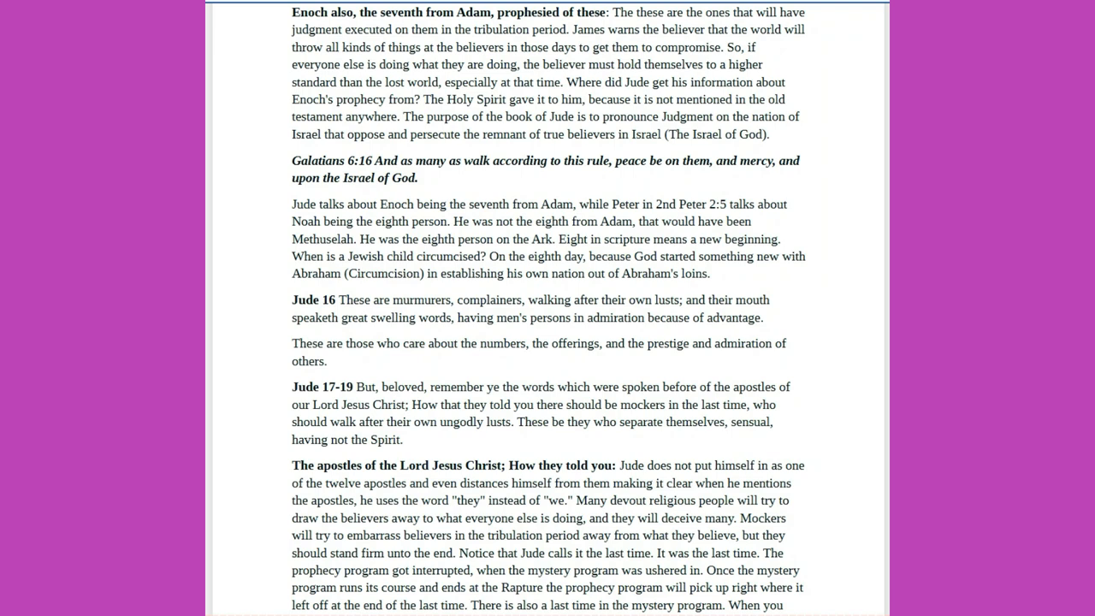
Reach the page's end, past the apostles commentary to where Peter's second epistle is introduced.
scroll("down", 3)
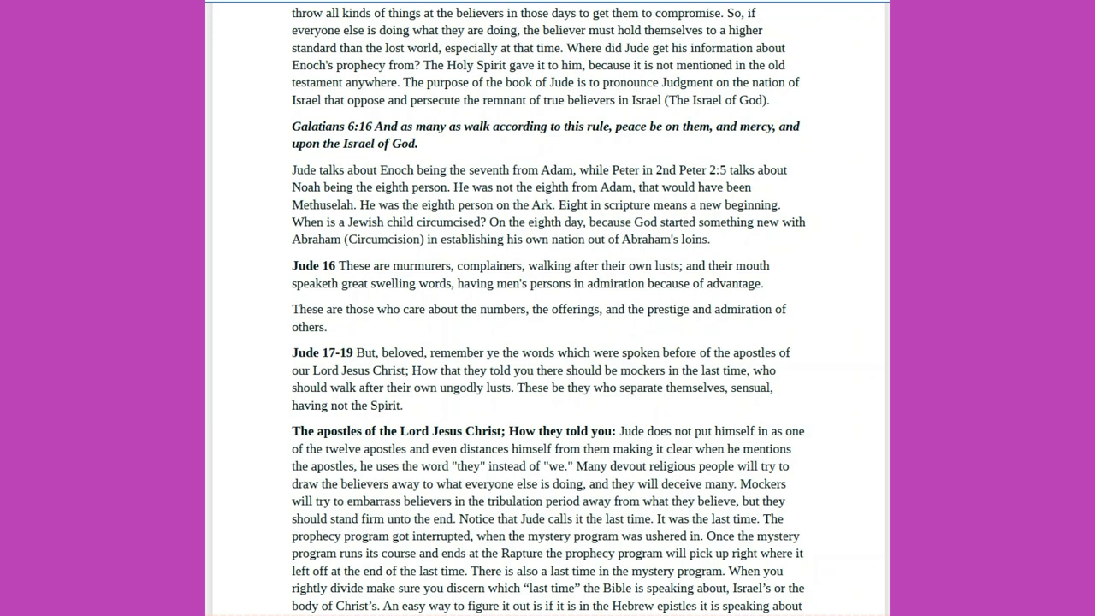
scroll("down", 3)
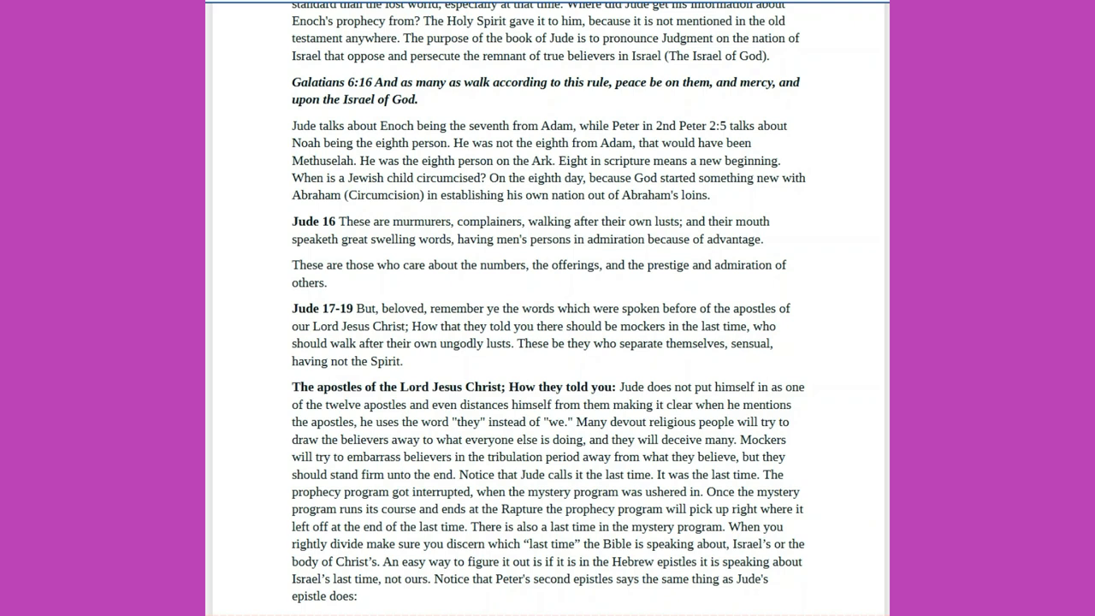
scroll("down", 3)
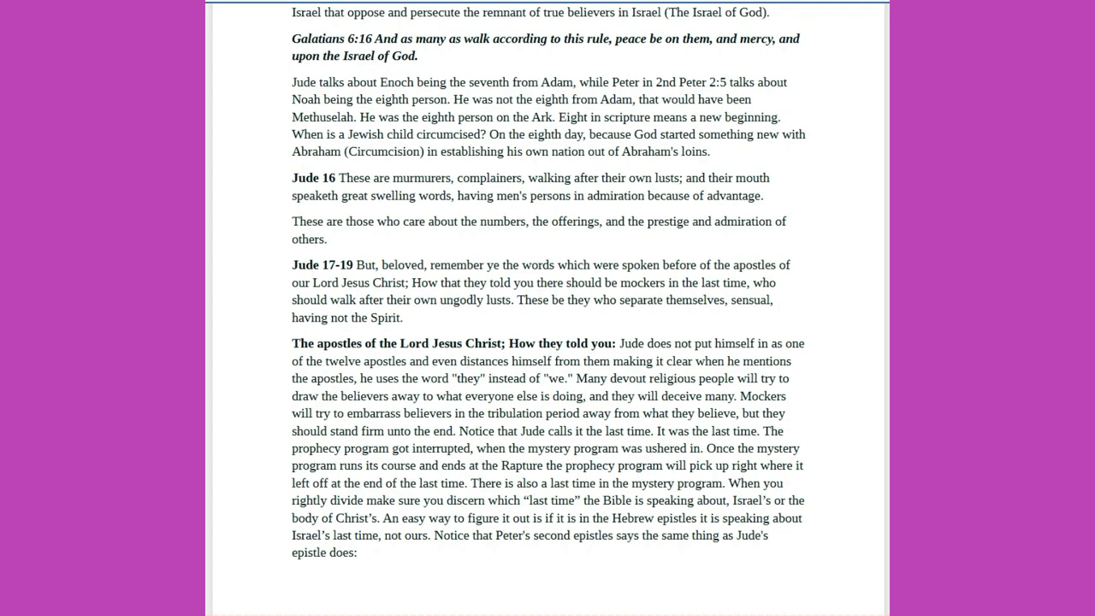
scroll("down", 3)
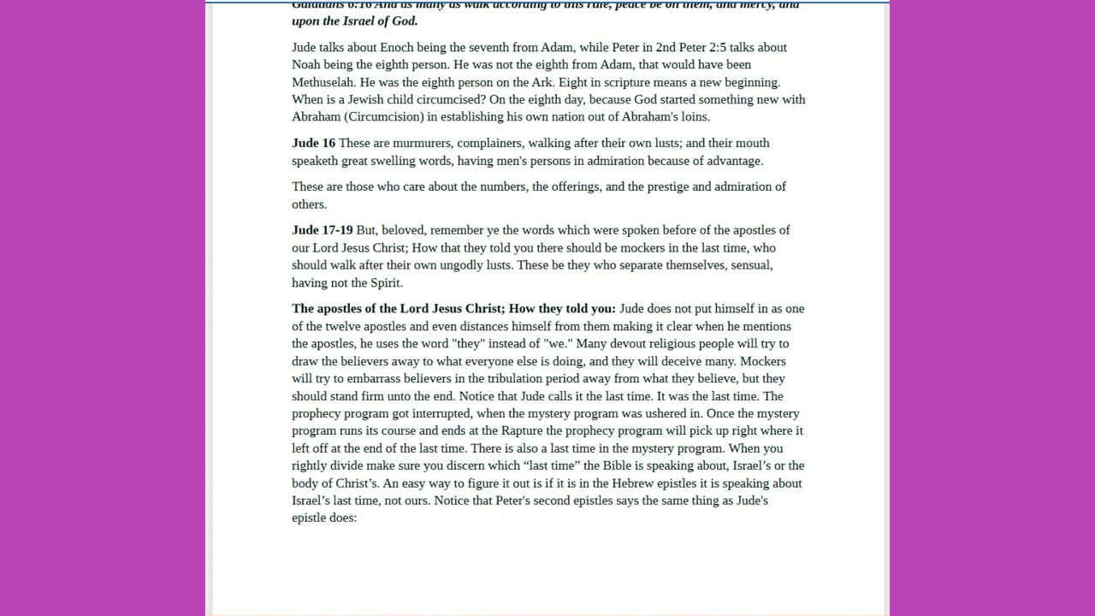
scroll("down", 3)
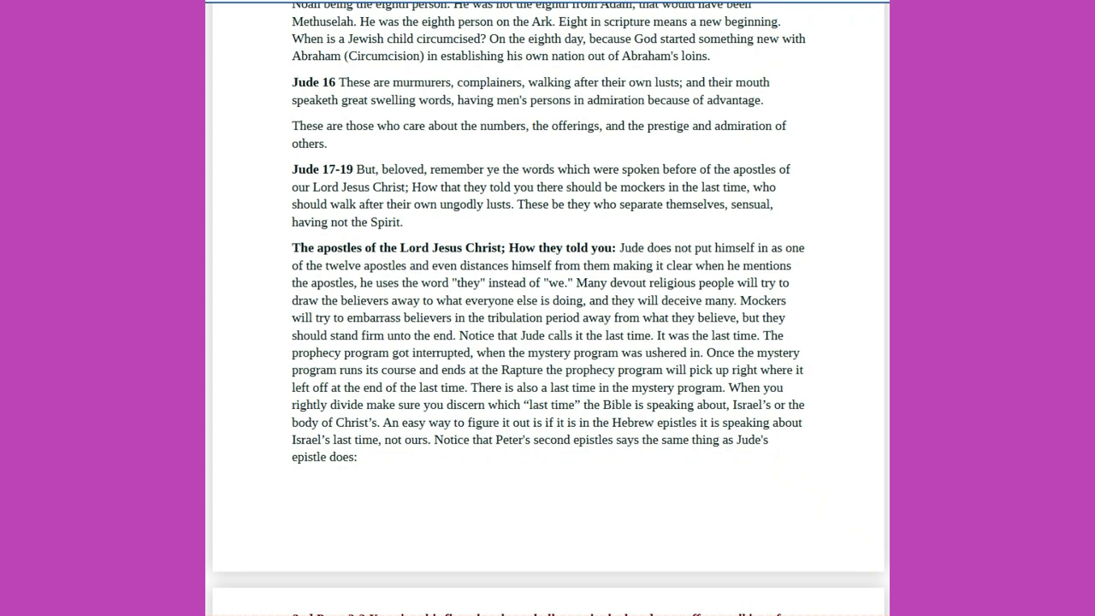
Cross onto the next page through 2nd Peter 3:3, Jude 20-21 and 2 Peter 3:17 to Jude 22-23.
scroll("down", 3)
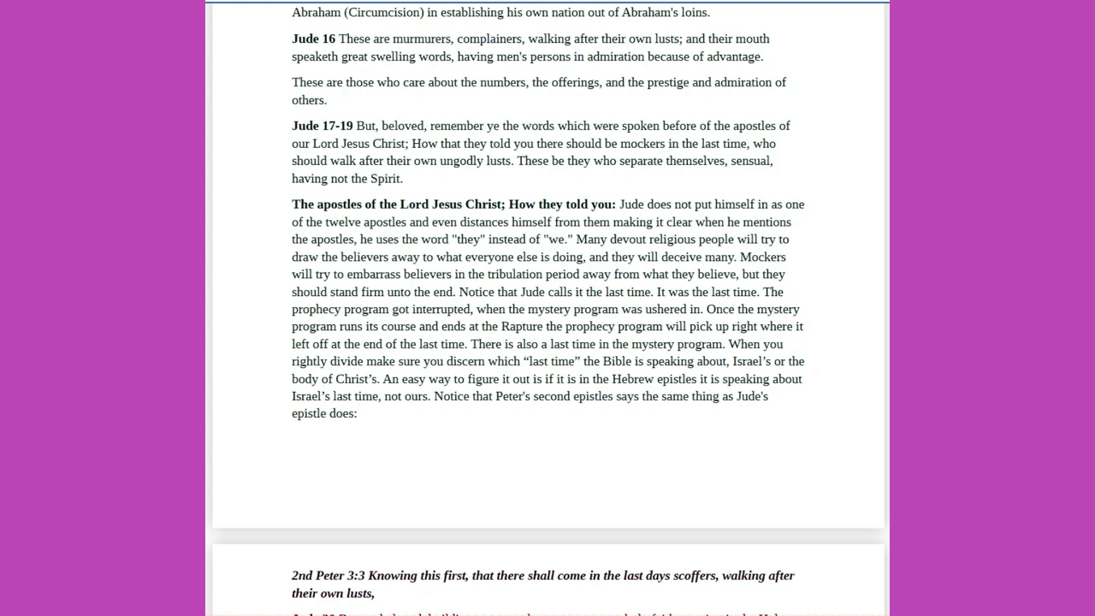
scroll("down", 3)
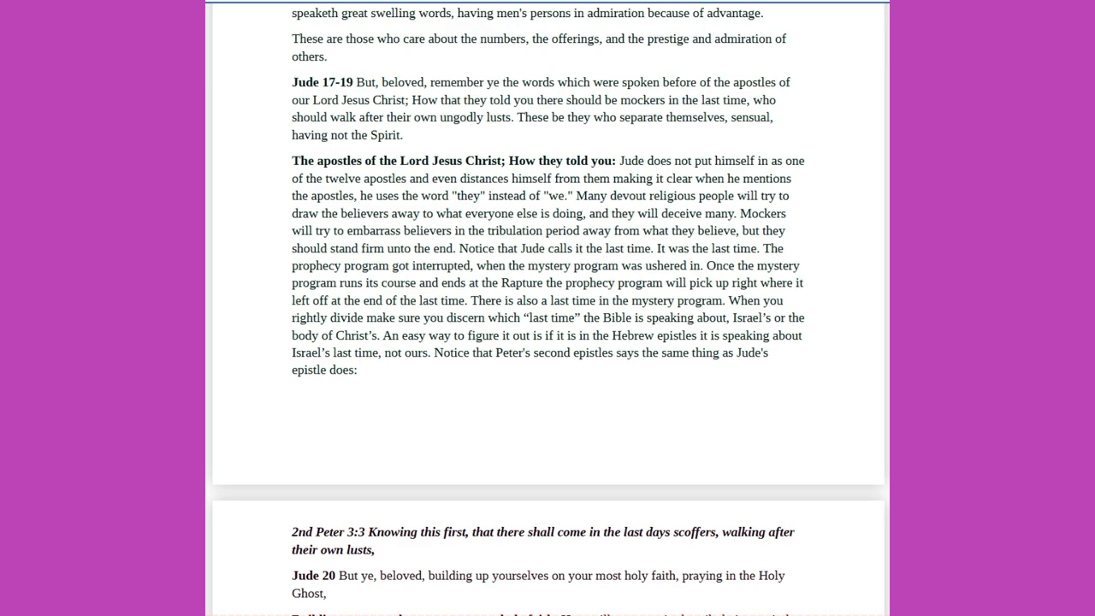
scroll("down", 3)
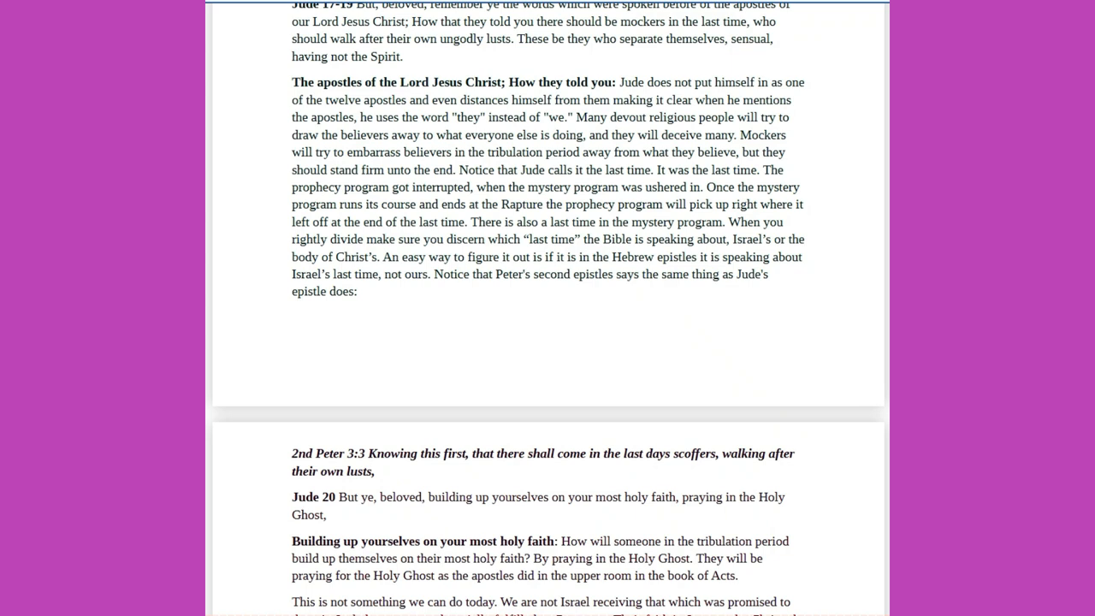
scroll("down", 3)
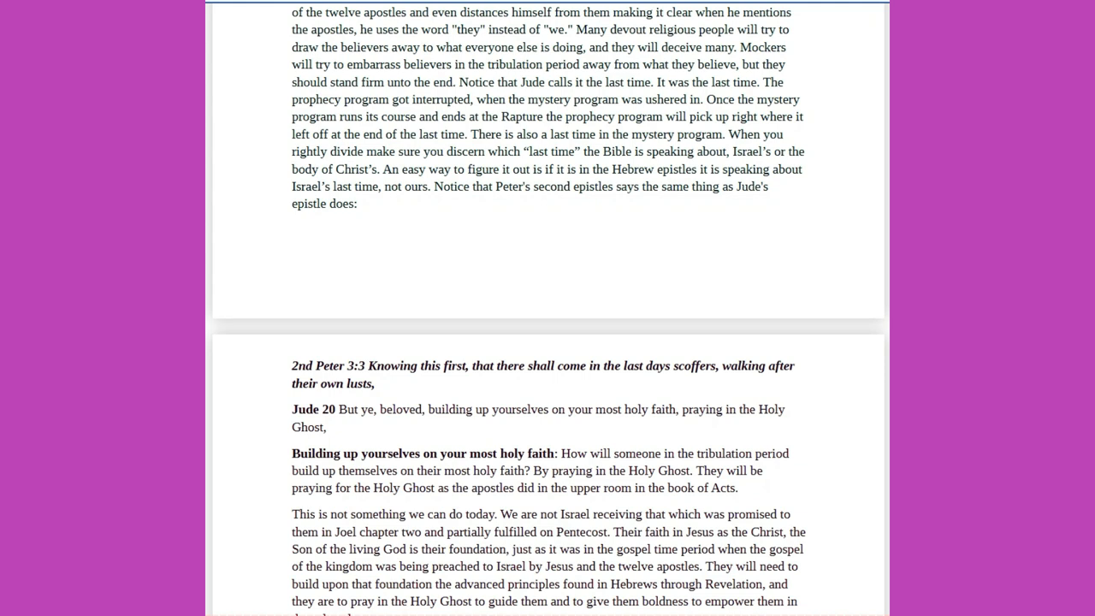
scroll("down", 3)
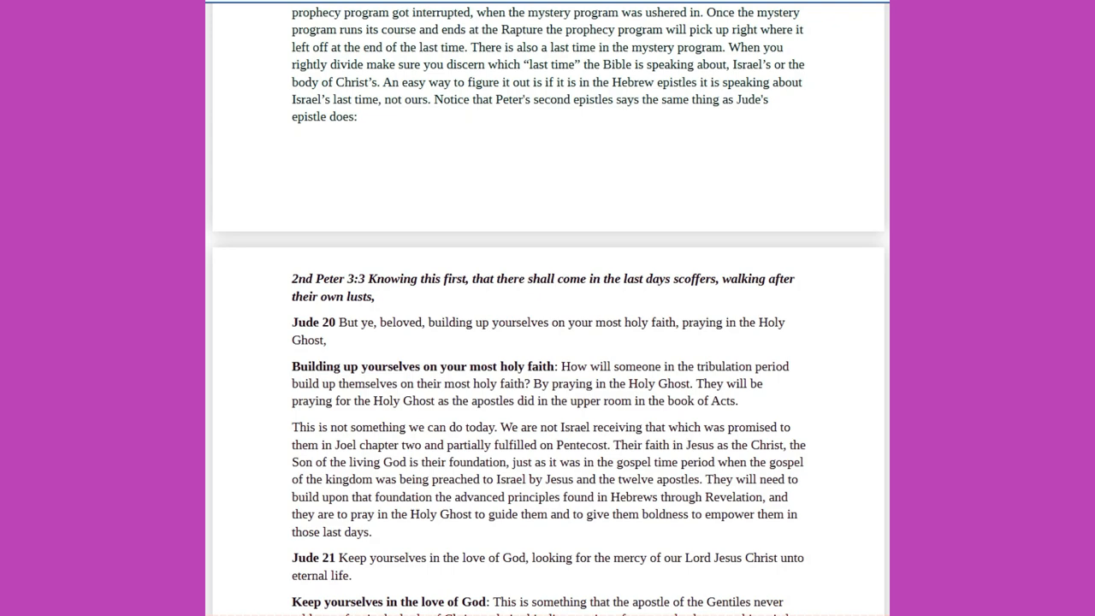
scroll("down", 3)
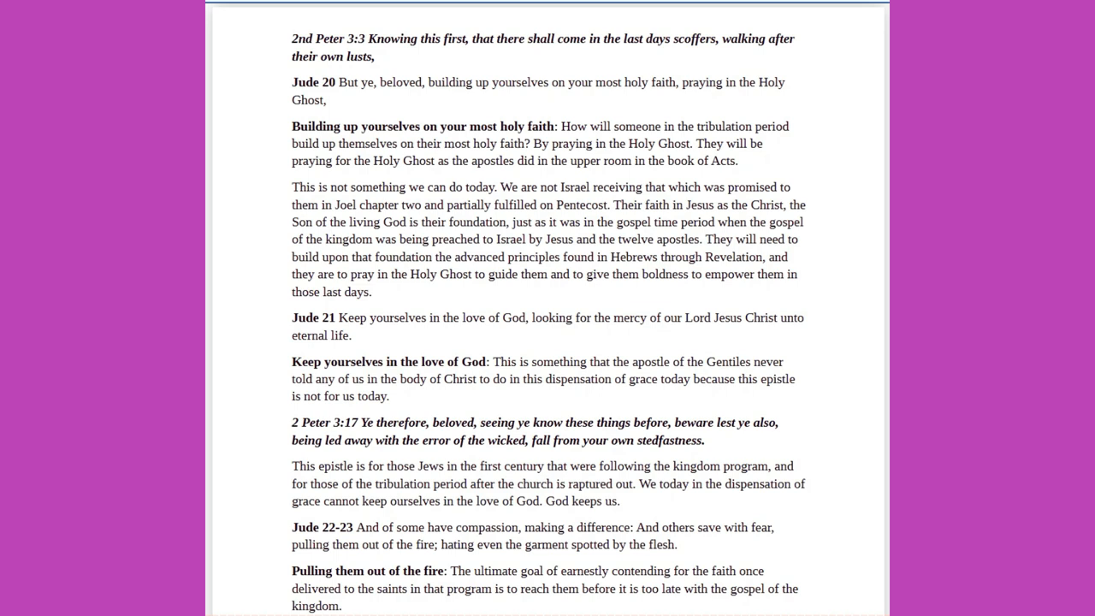
Move past the Matthew 4:17-23 quote to 'The garment spotted by the flesh' section.
scroll("down", 3)
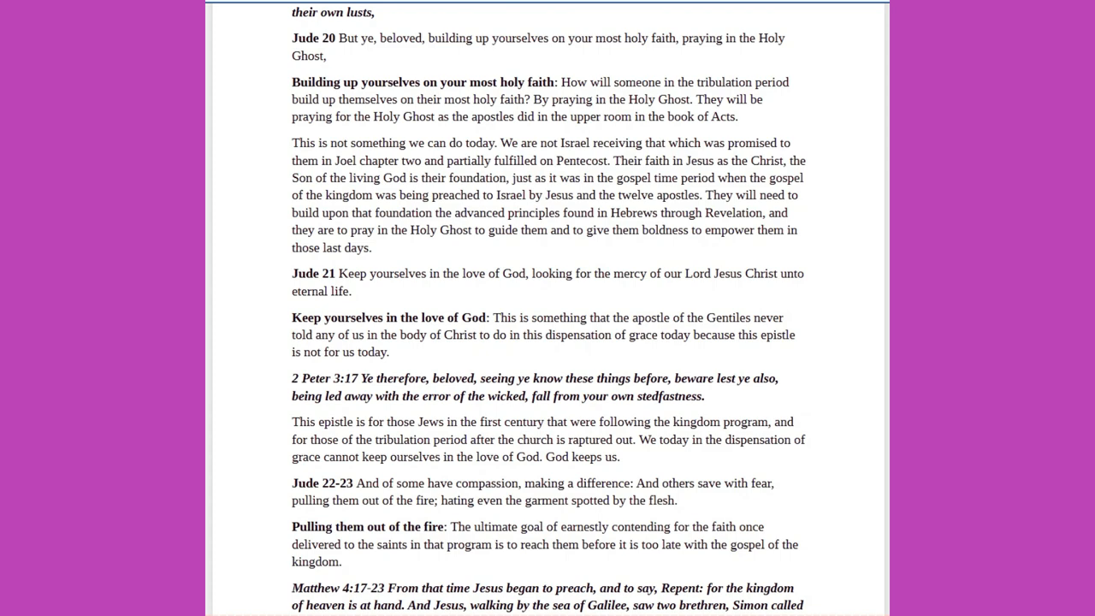
scroll("down", 3)
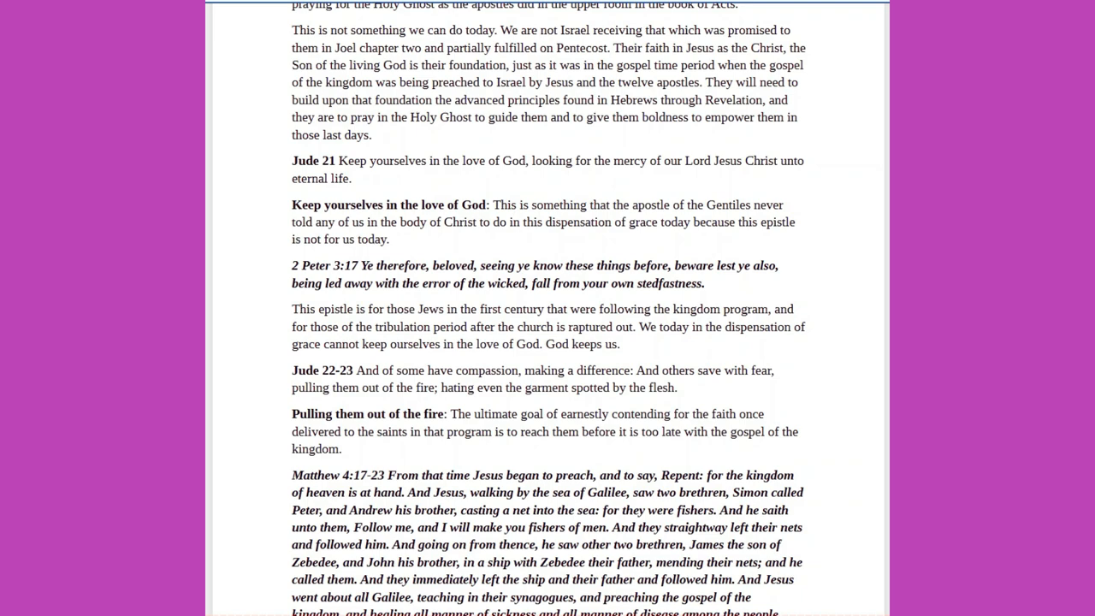
scroll("down", 3)
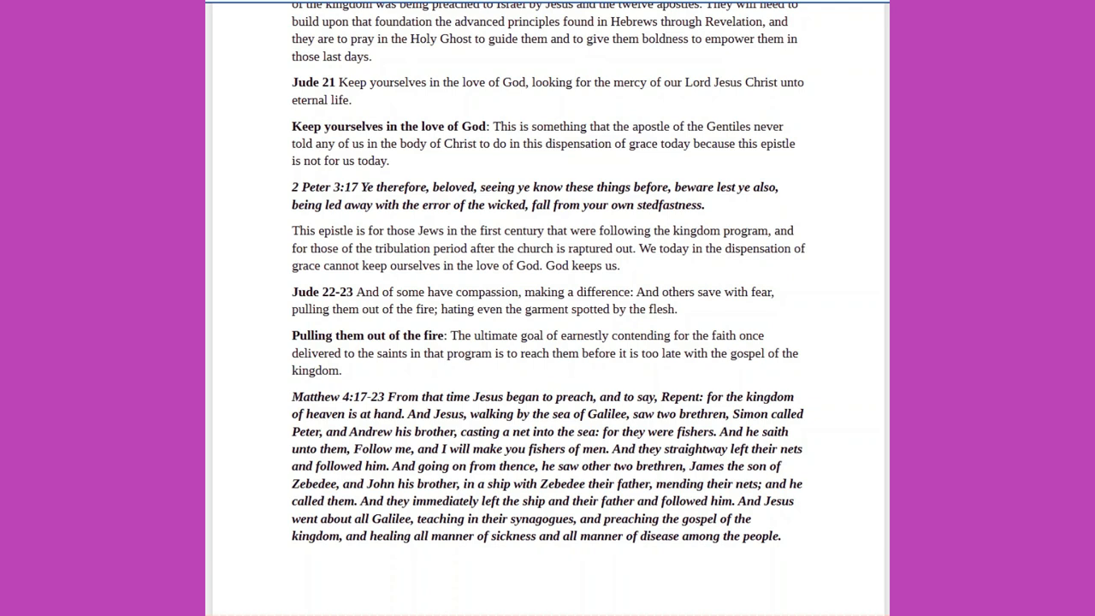
scroll("down", 3)
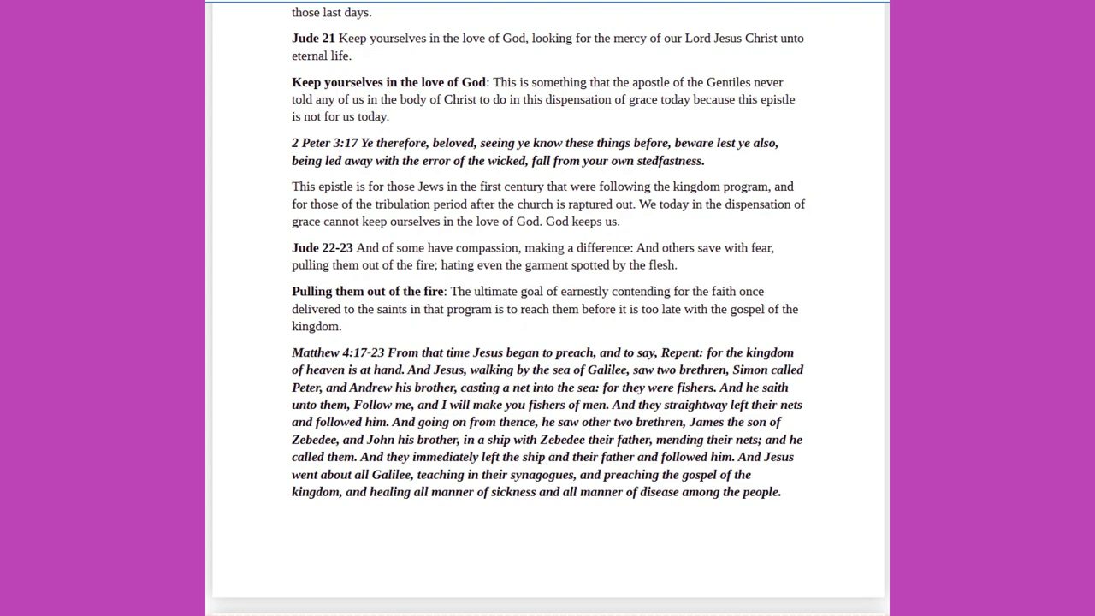
scroll("down", 3)
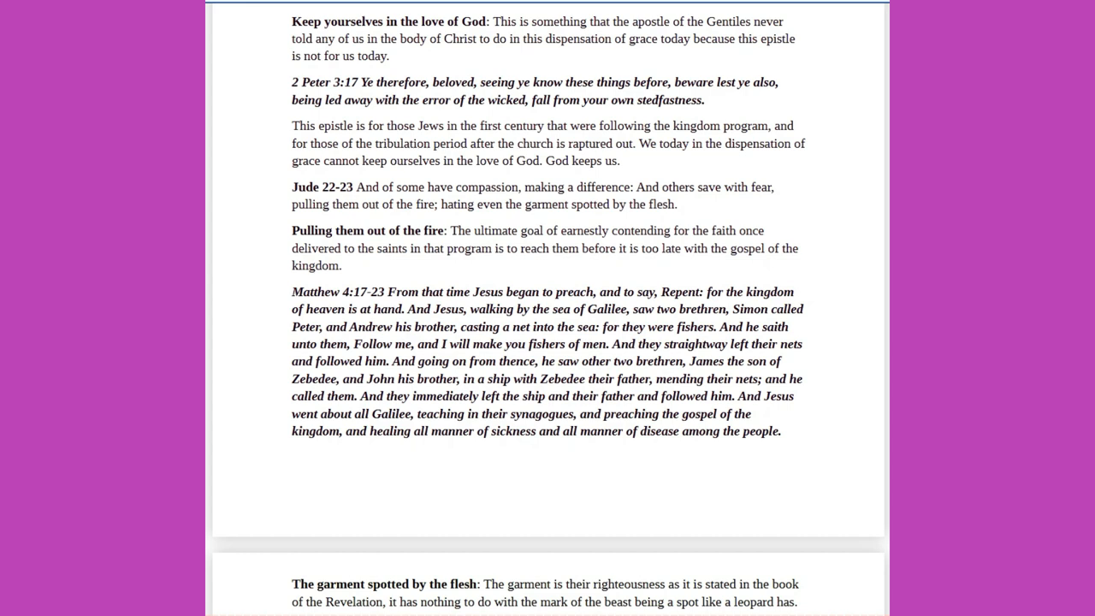
Scroll past the garment notes and Revelation 19:8 to Jude 24, 2nd Peter 3:17 and Jude 25.
scroll("down", 3)
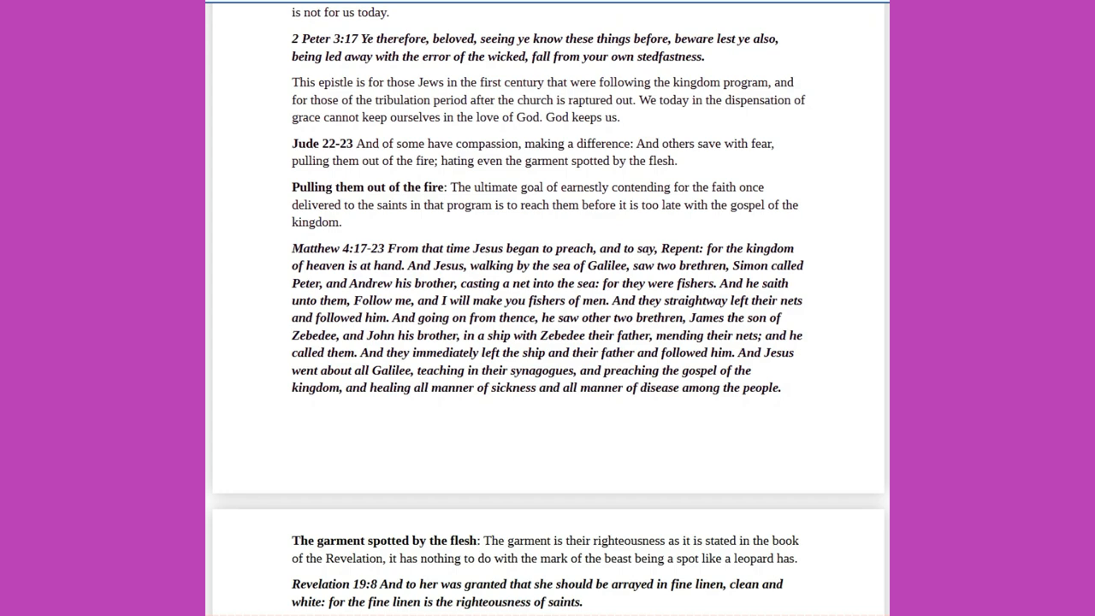
scroll("down", 3)
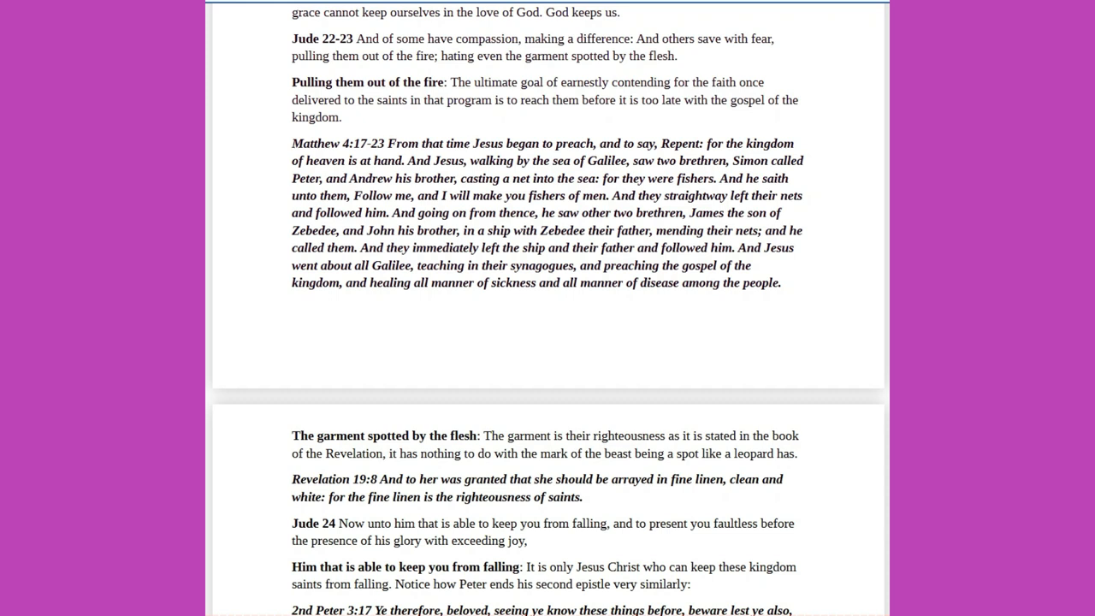
scroll("down", 3)
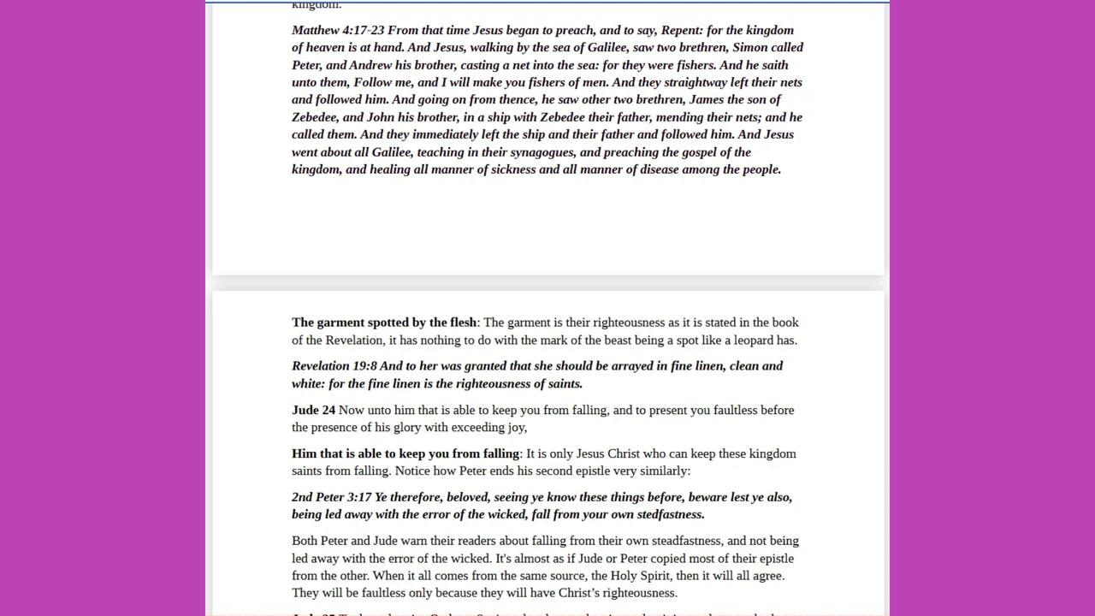
scroll("down", 3)
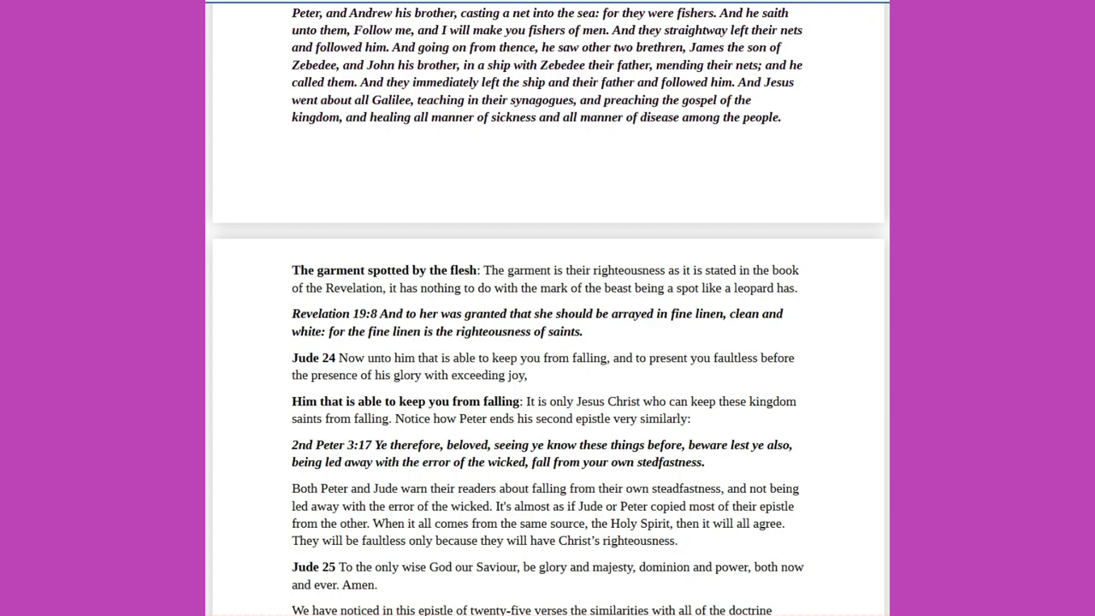
Scroll past Jude 25 to the closing summary paragraph at the bottom of the page.
scroll("down", 3)
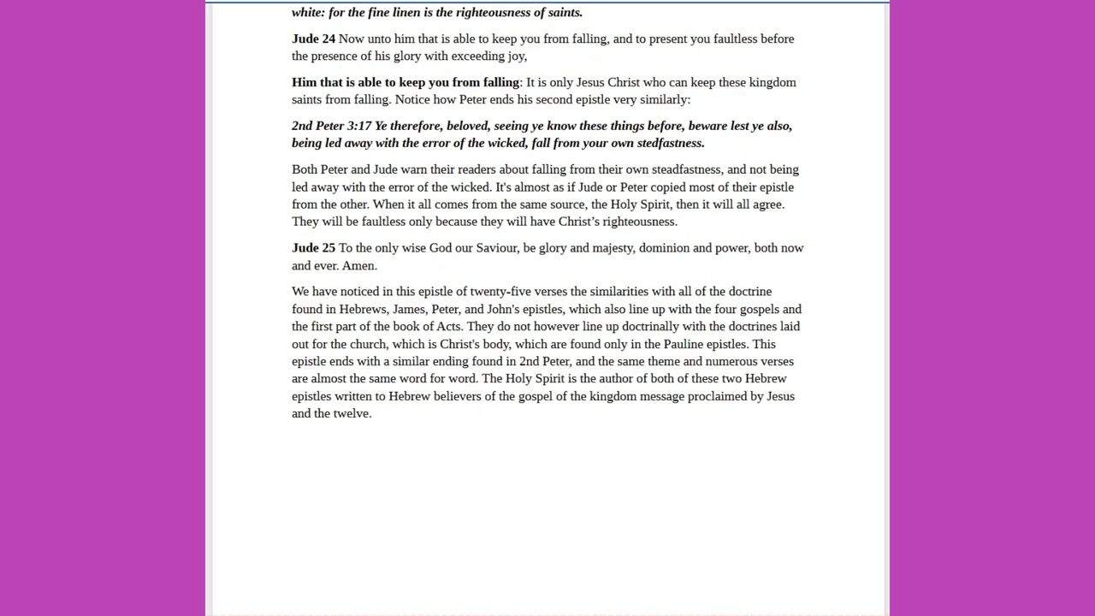
scroll("down", 3)
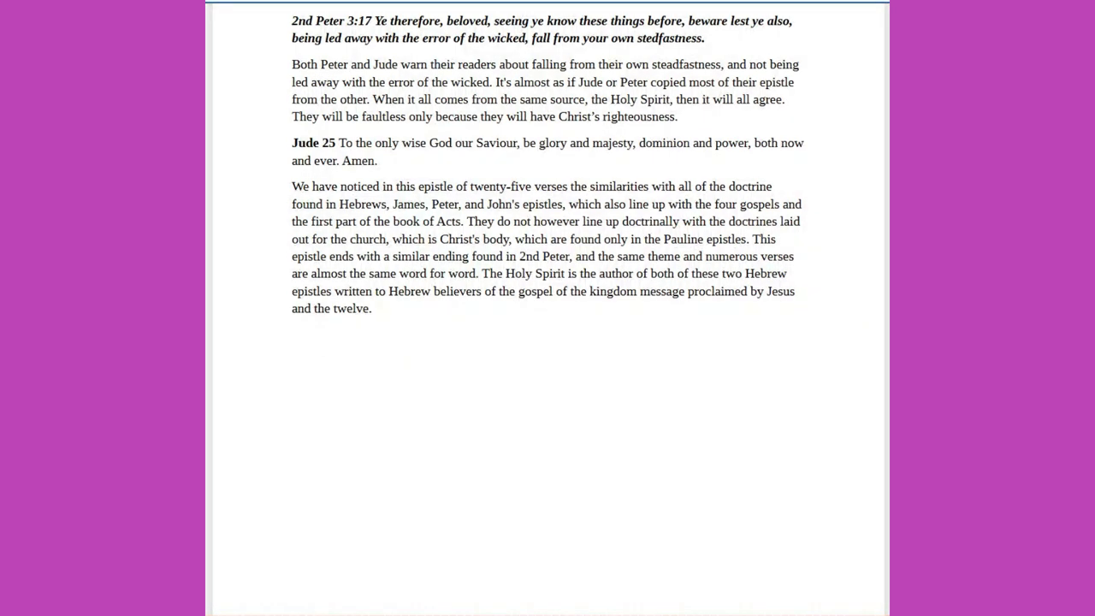
scroll("down", 3)
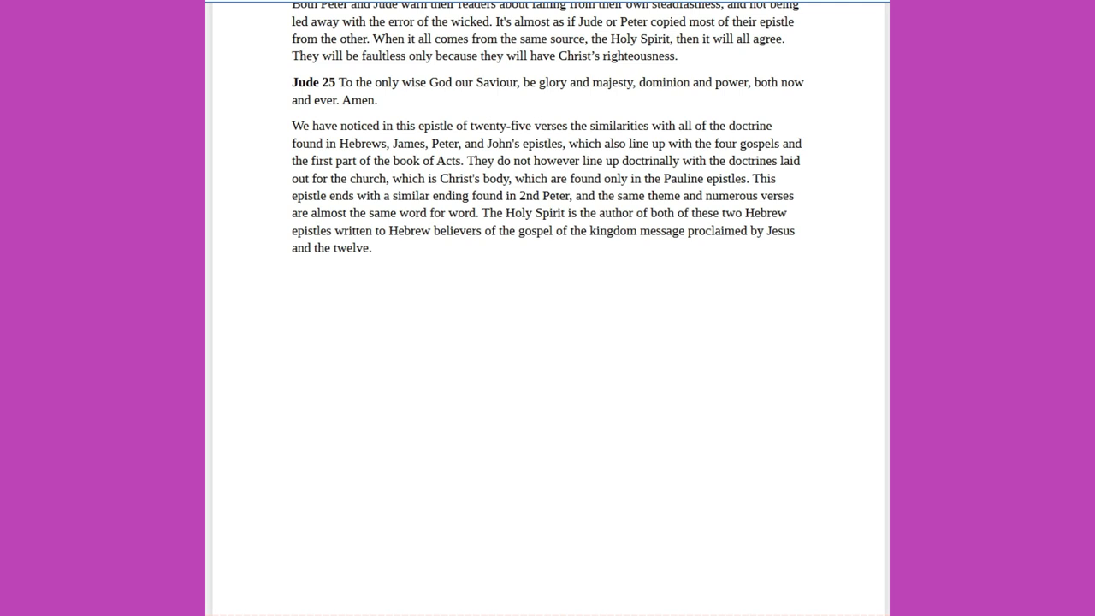
scroll("up", 3)
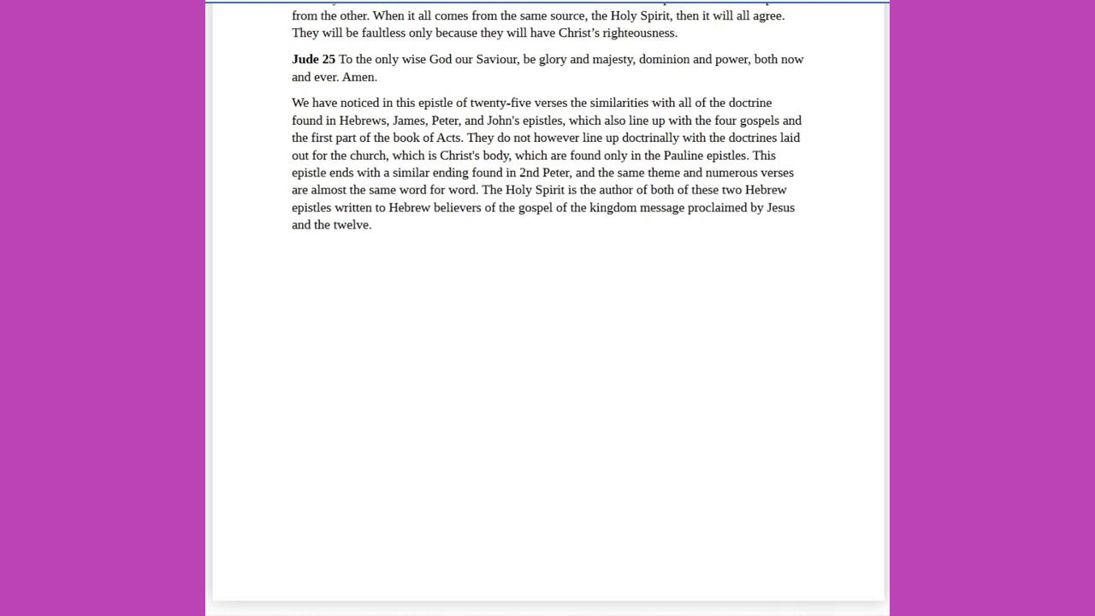